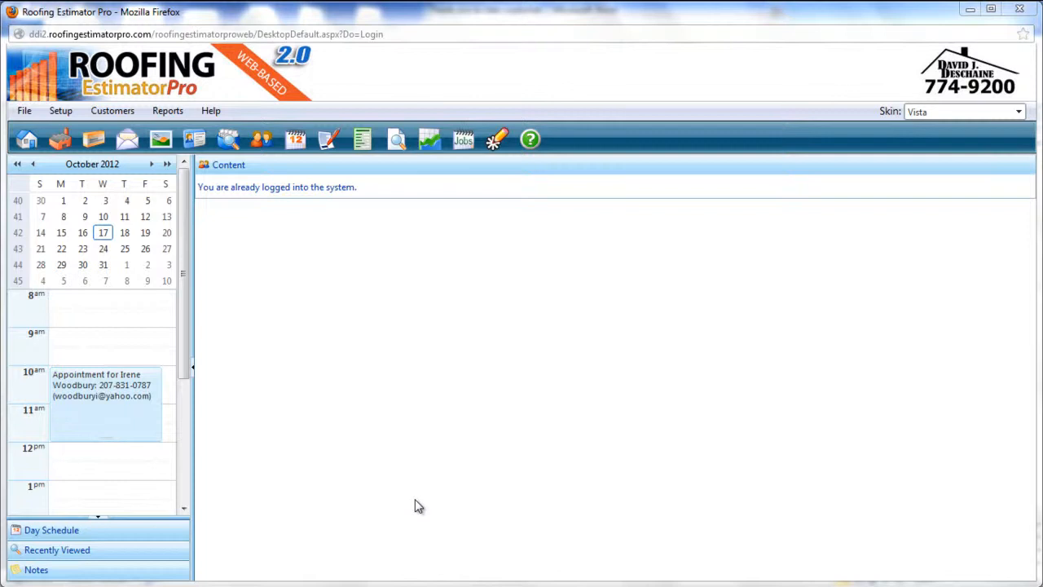
mouse_move(306, 408)
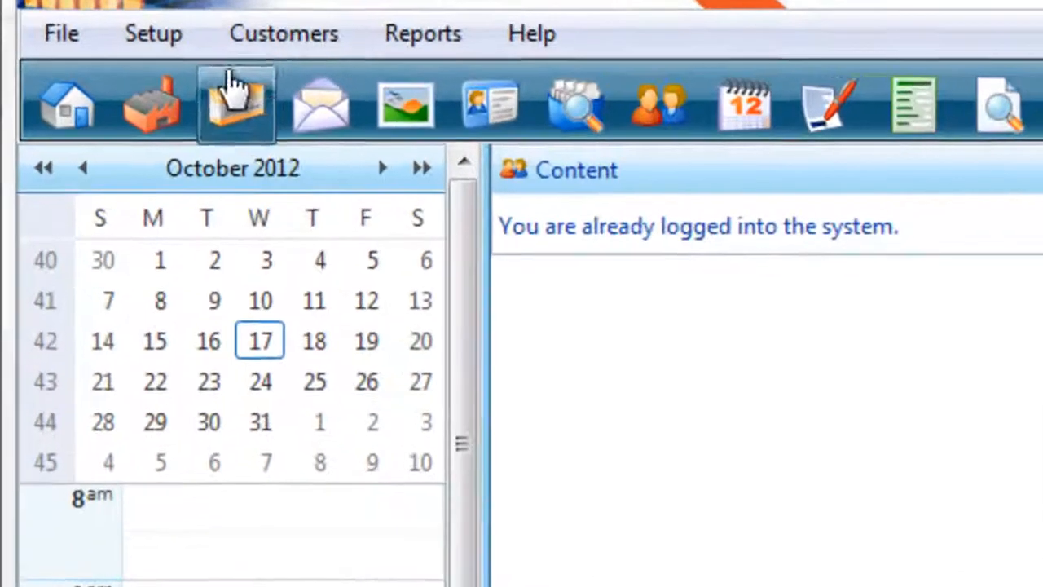
- Show the Suppliers grid via Setup, listing the existing Roofing Supplier record
left_click(153, 32)
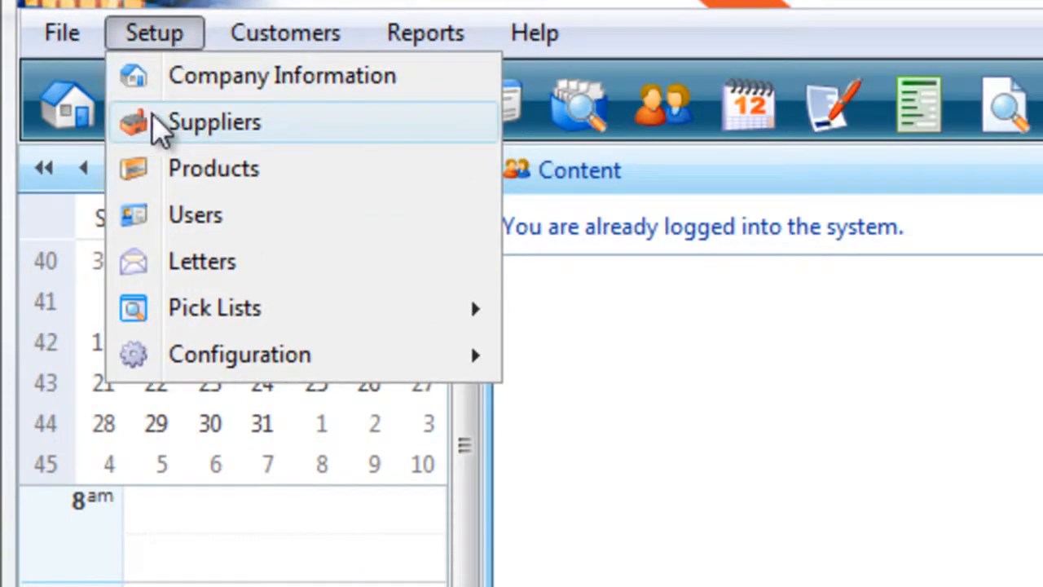
left_click(215, 120)
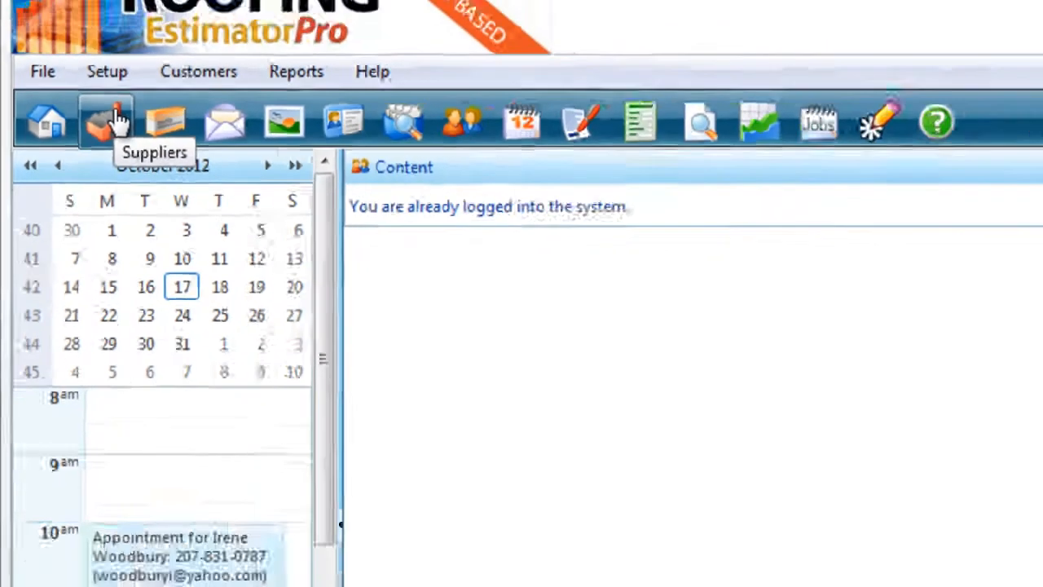
left_click(106, 121)
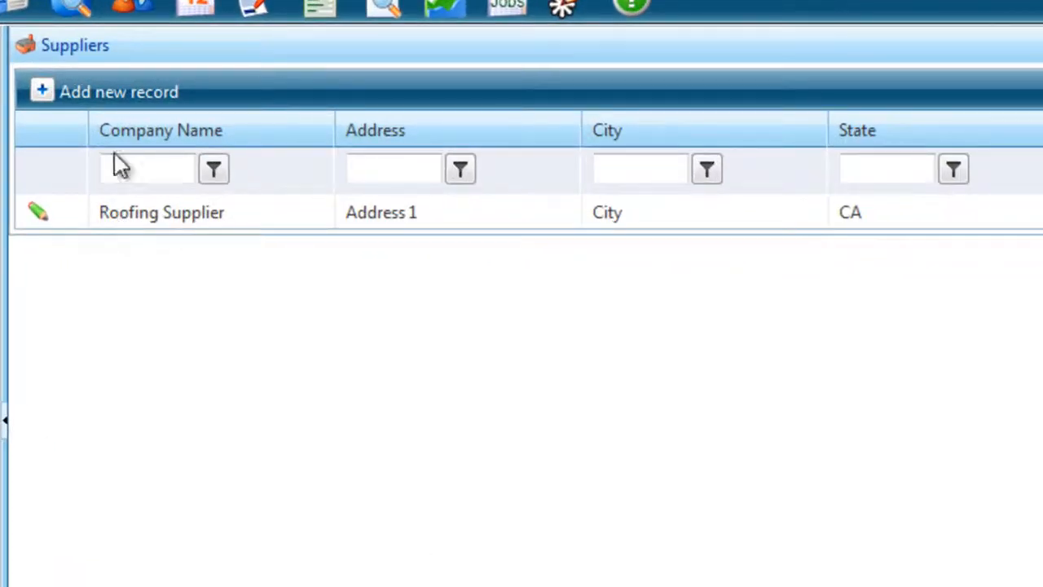
mouse_move(69, 114)
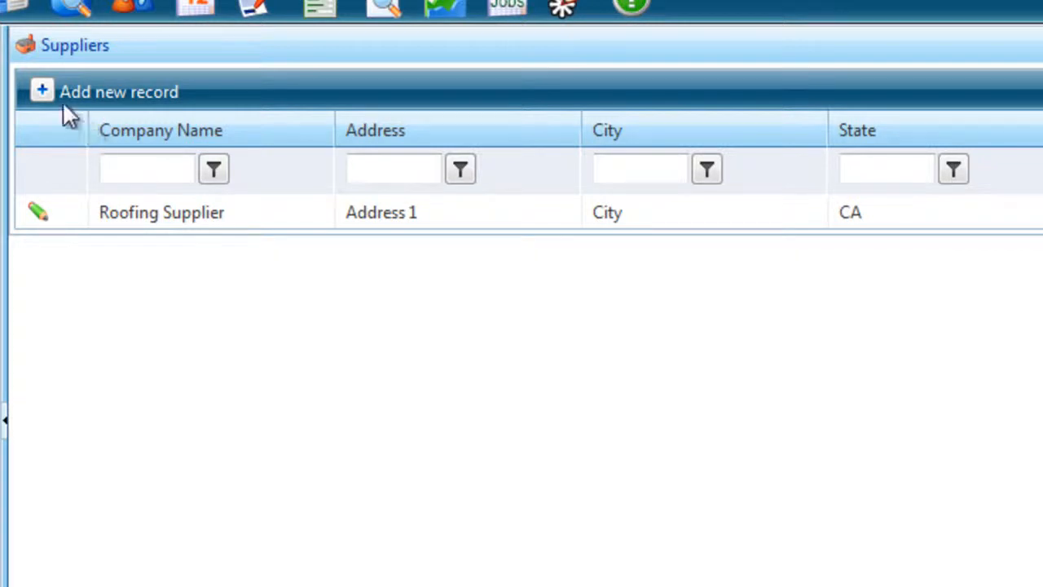
mouse_move(78, 106)
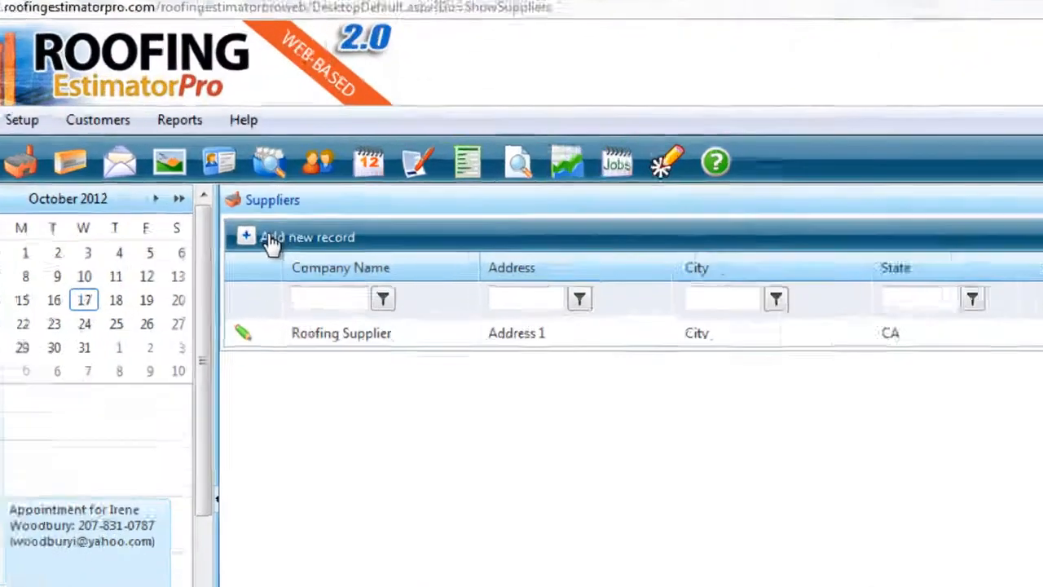
- Create a supplier record named ABC Shingle Supply and attempt to save it
left_click(306, 238)
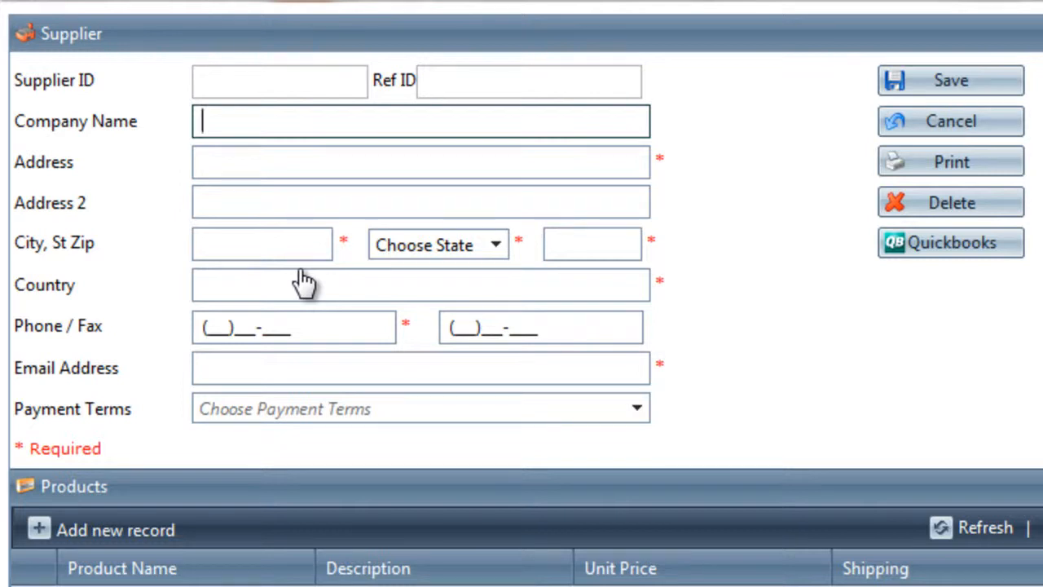
mouse_move(603, 166)
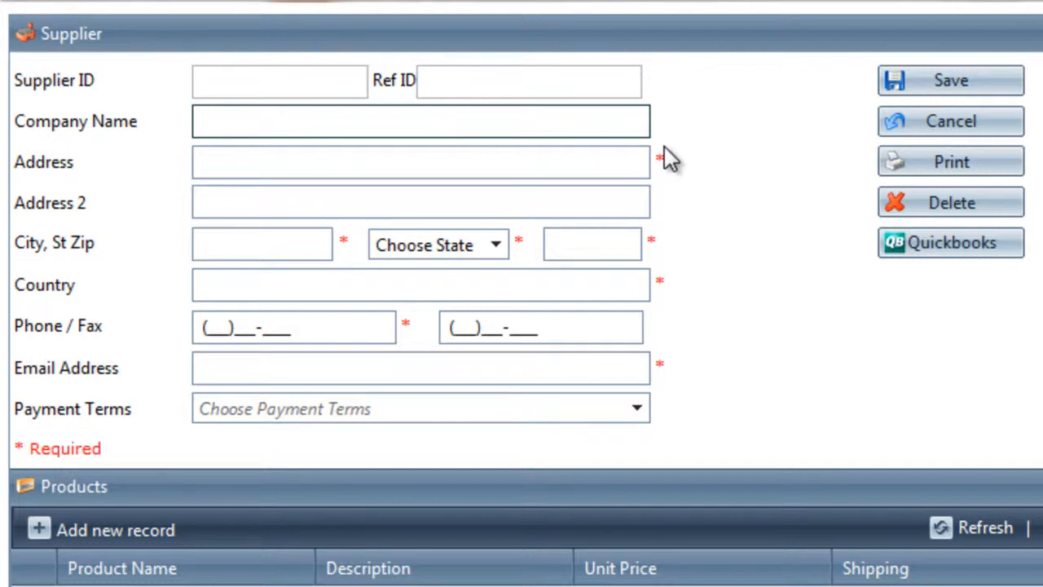
left_click(420, 121)
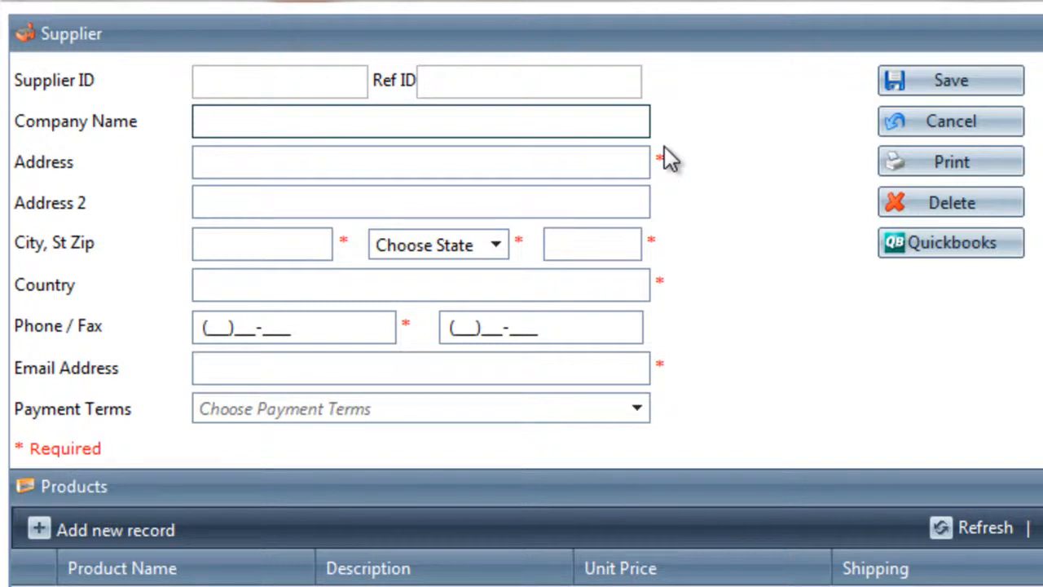
type("ABC Sh")
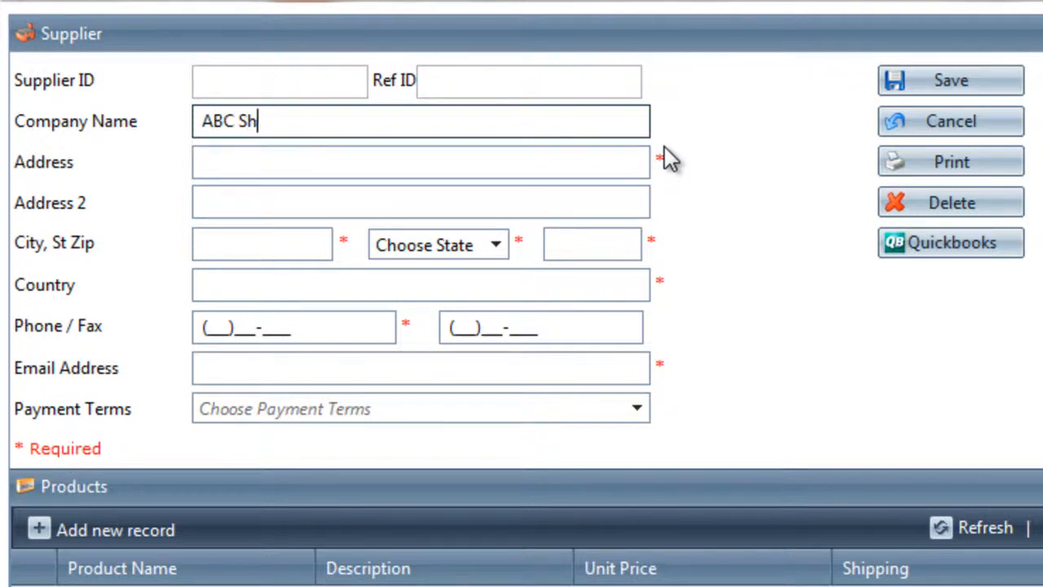
type("ingle Supply")
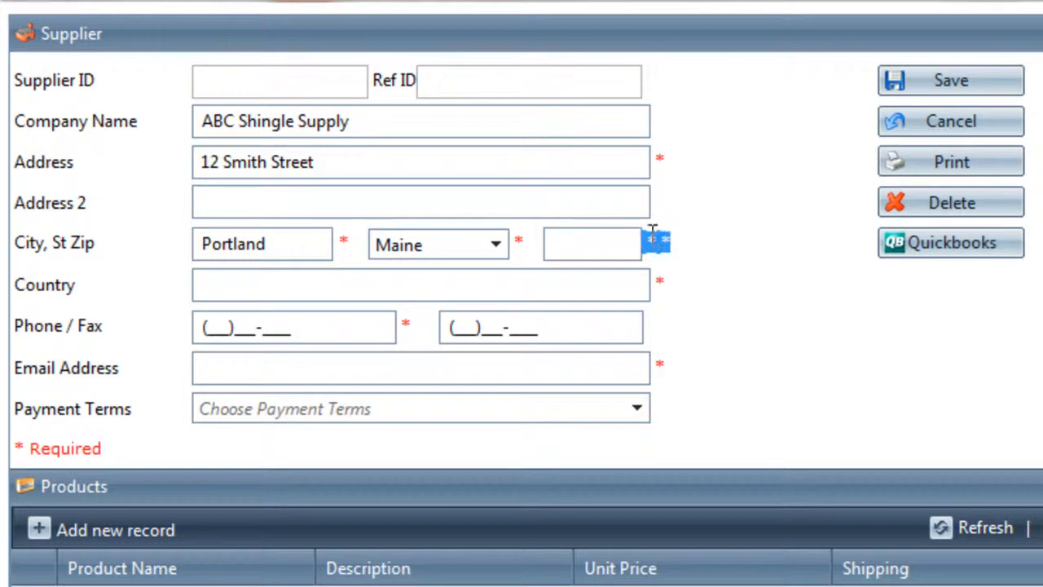
left_click(593, 244)
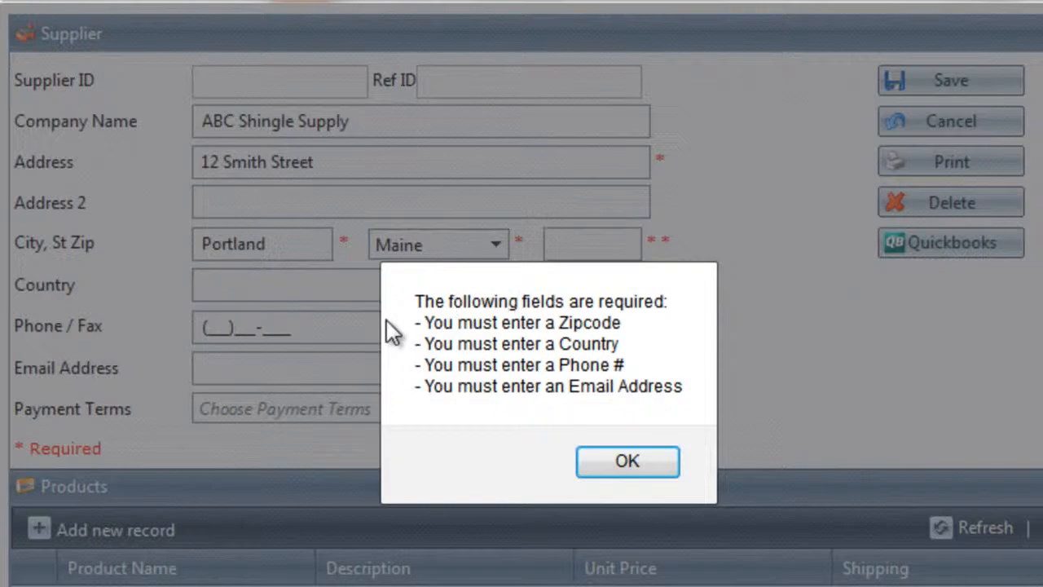
mouse_move(627, 461)
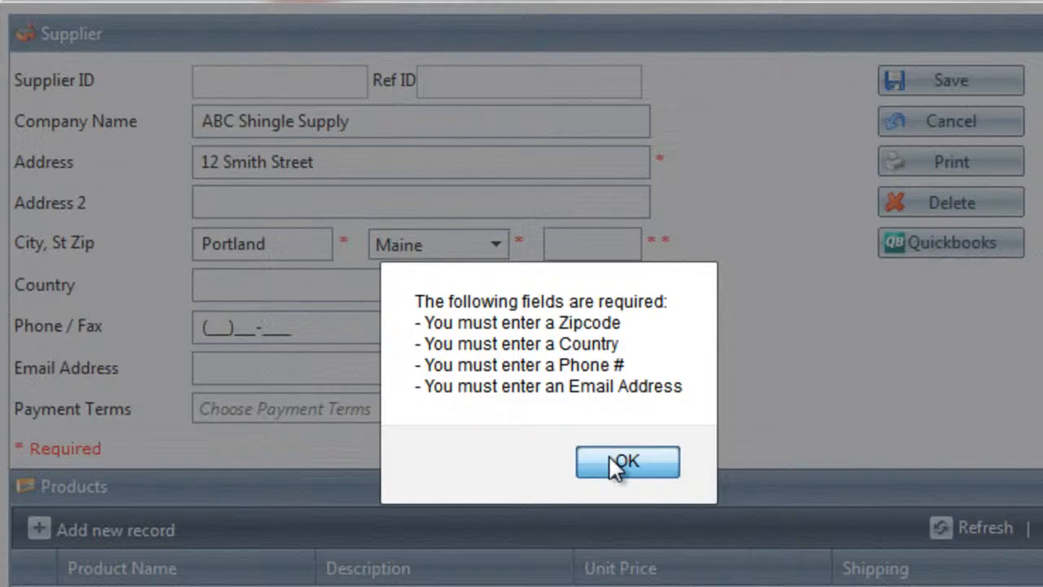
- Acknowledge the warning that zip, country, phone and email are required
left_click(626, 461)
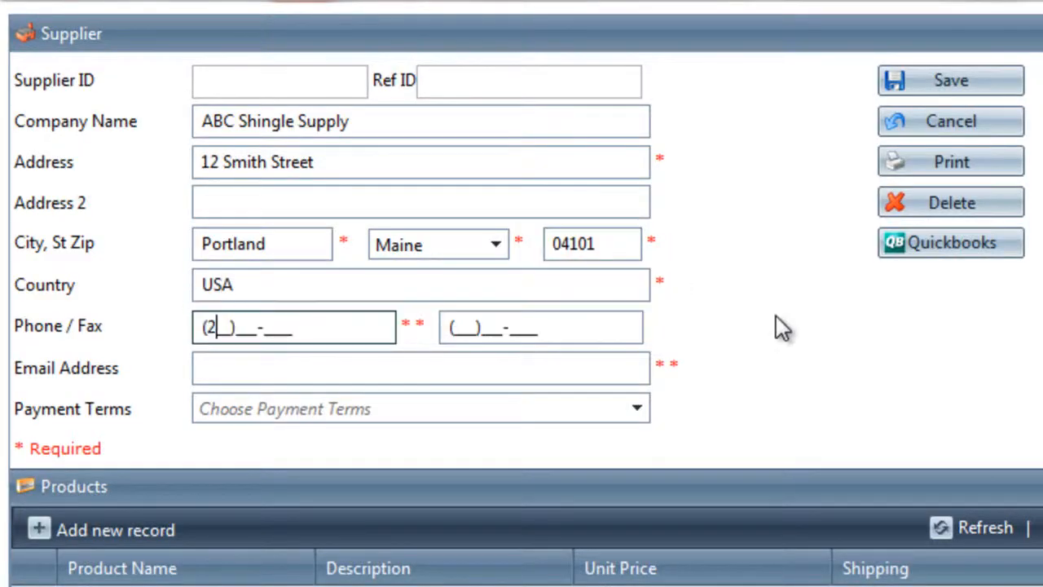
type("07222-2")
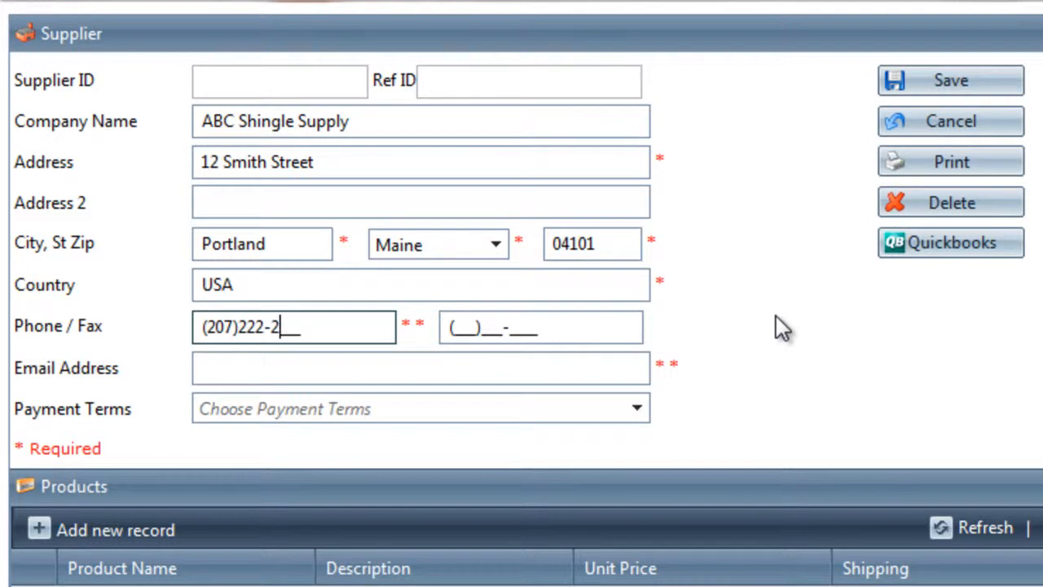
type("222")
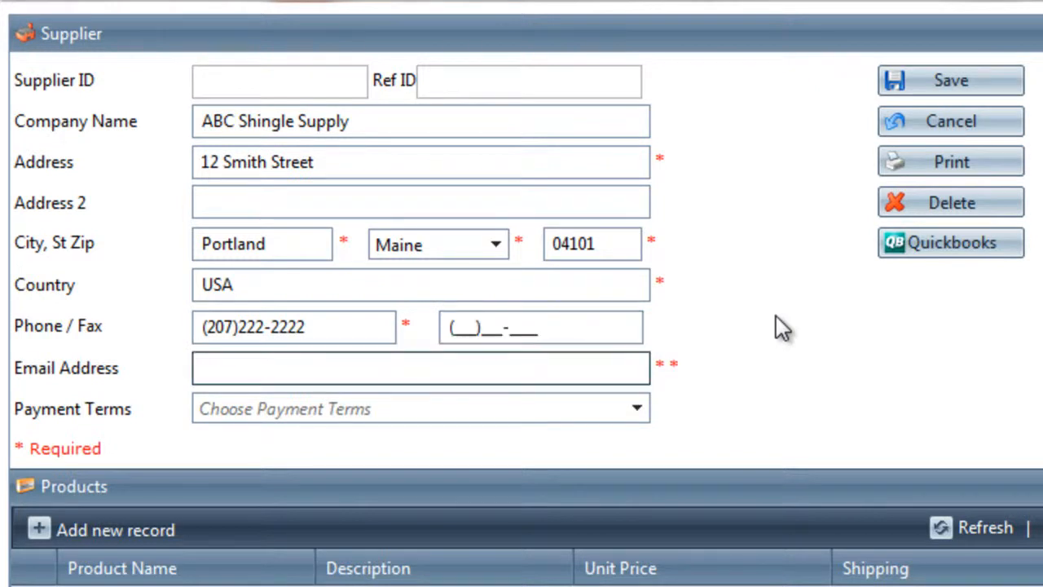
type("test@")
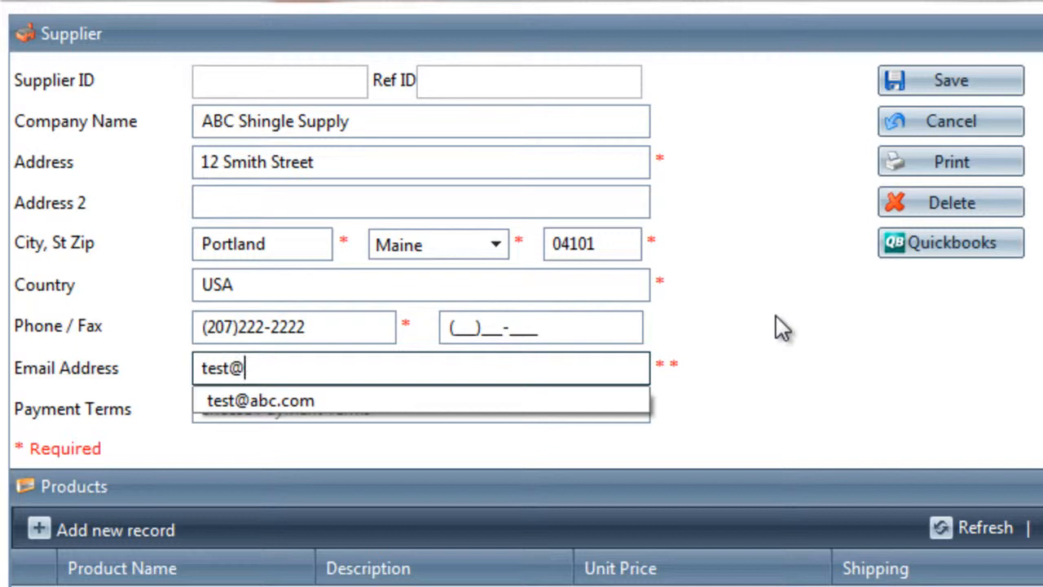
type("abcshinglesupply")
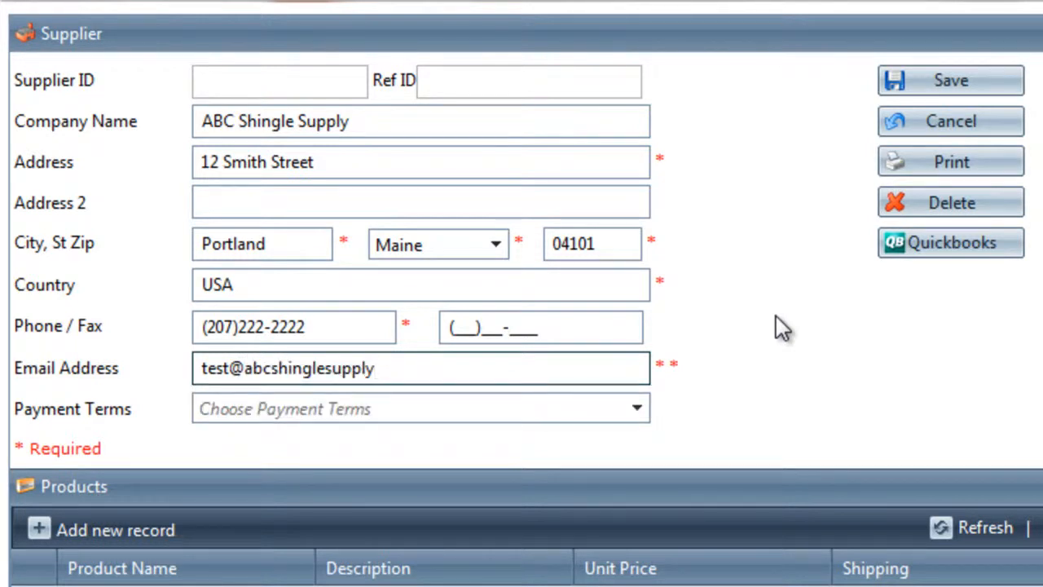
type(".com")
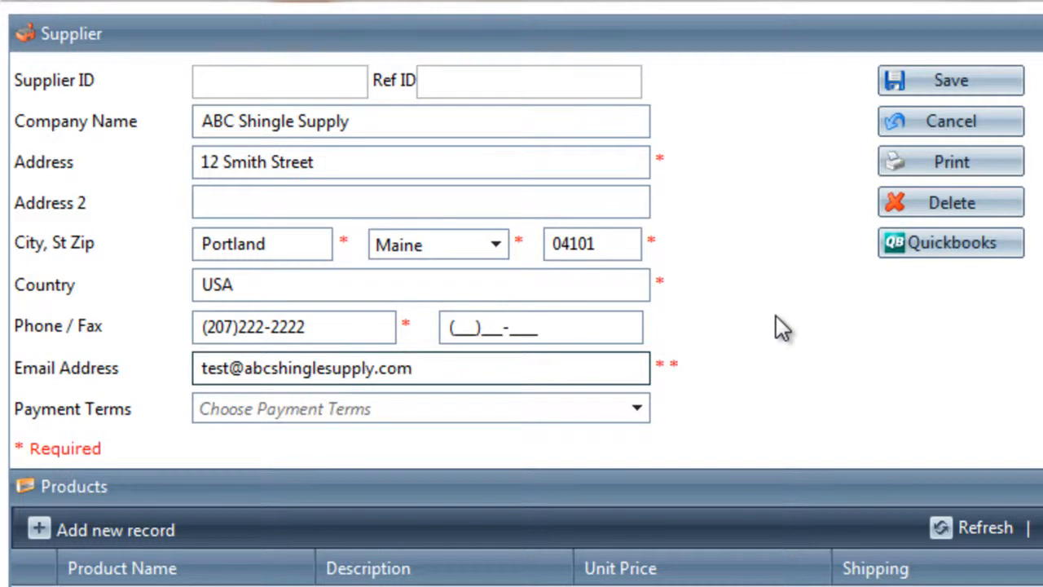
left_click(420, 368)
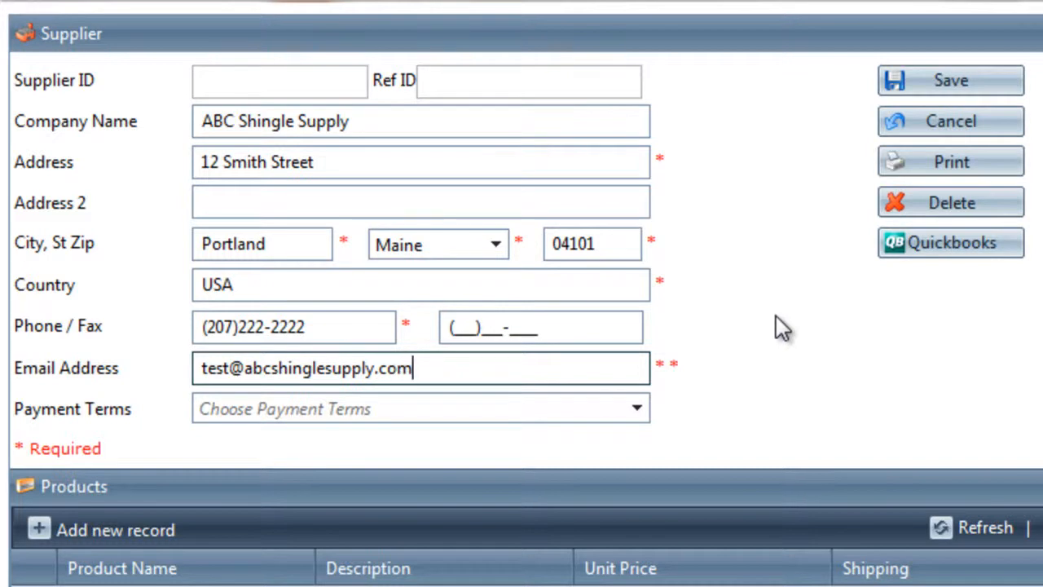
- Set the supplier's payment terms to Net 30
left_click(420, 408)
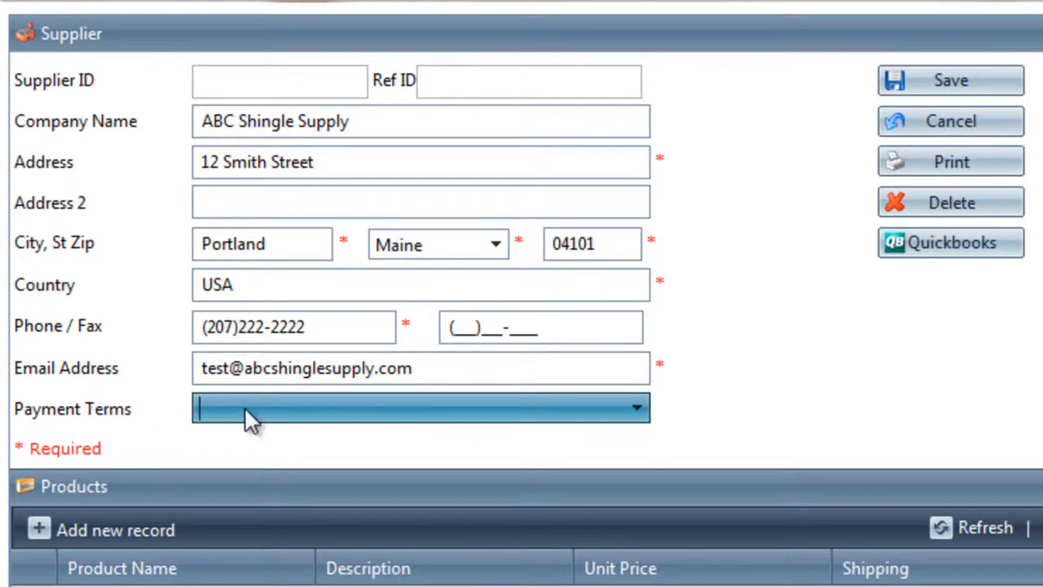
left_click(635, 408)
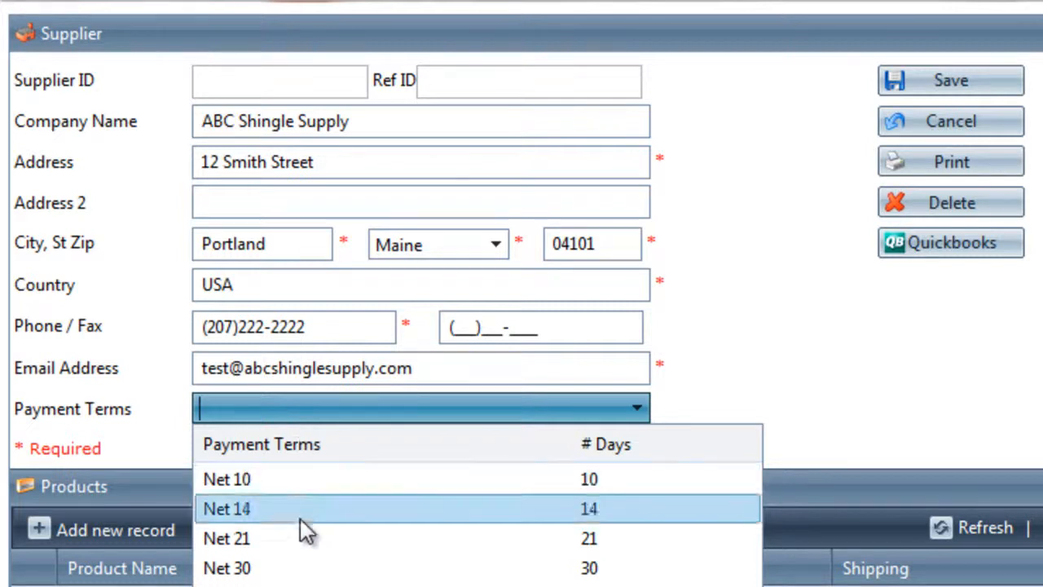
mouse_move(290, 567)
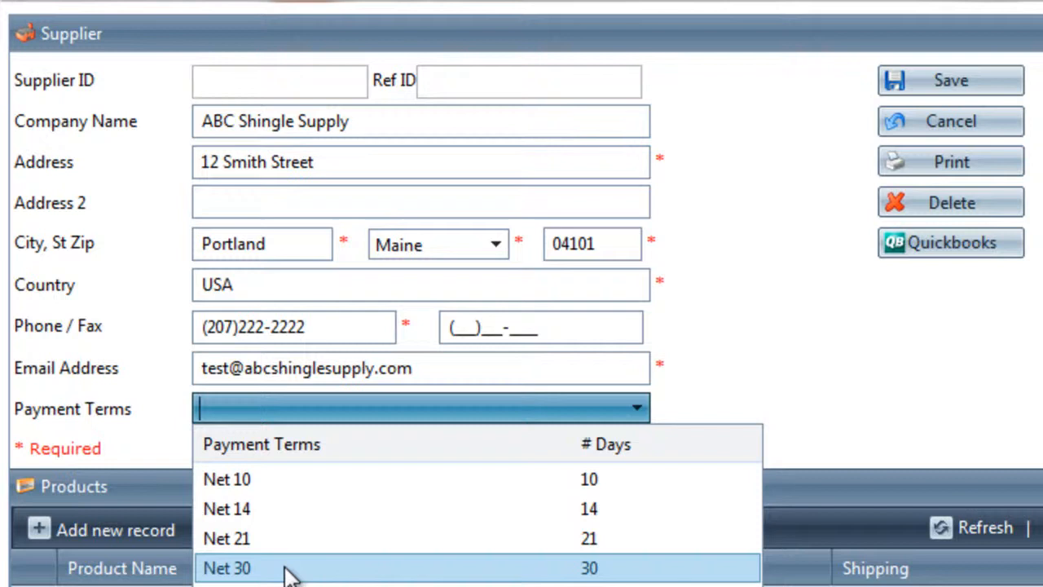
mouse_move(238, 577)
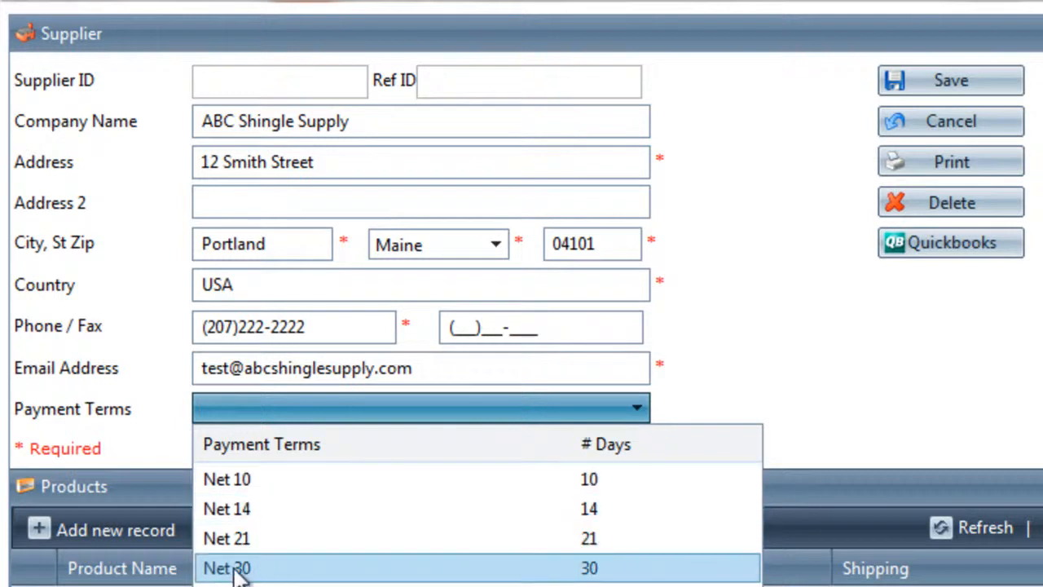
left_click(226, 567)
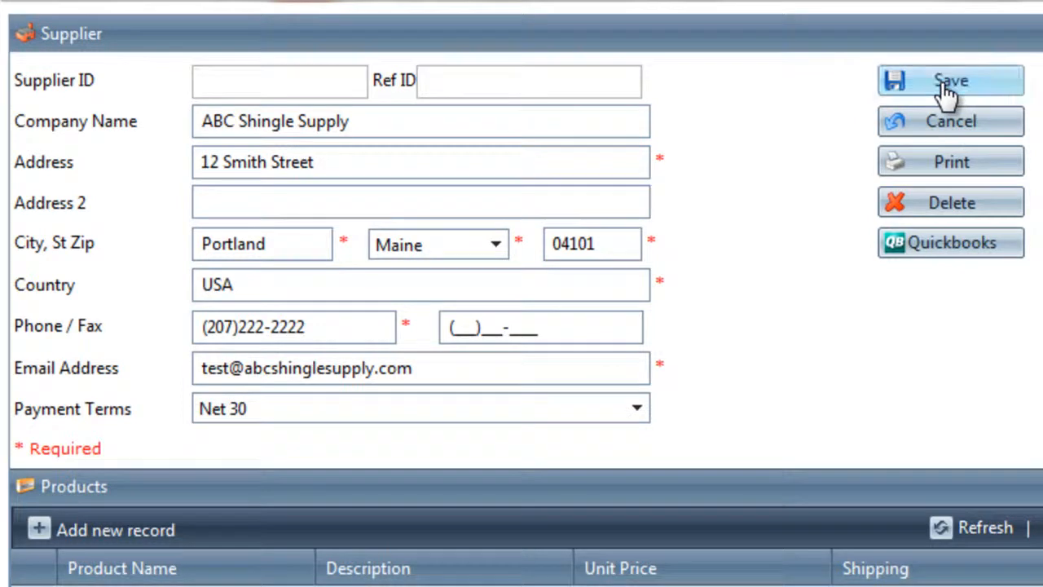
- Save ABC Shingle Supply and refresh so it appears in the Suppliers list
left_click(950, 80)
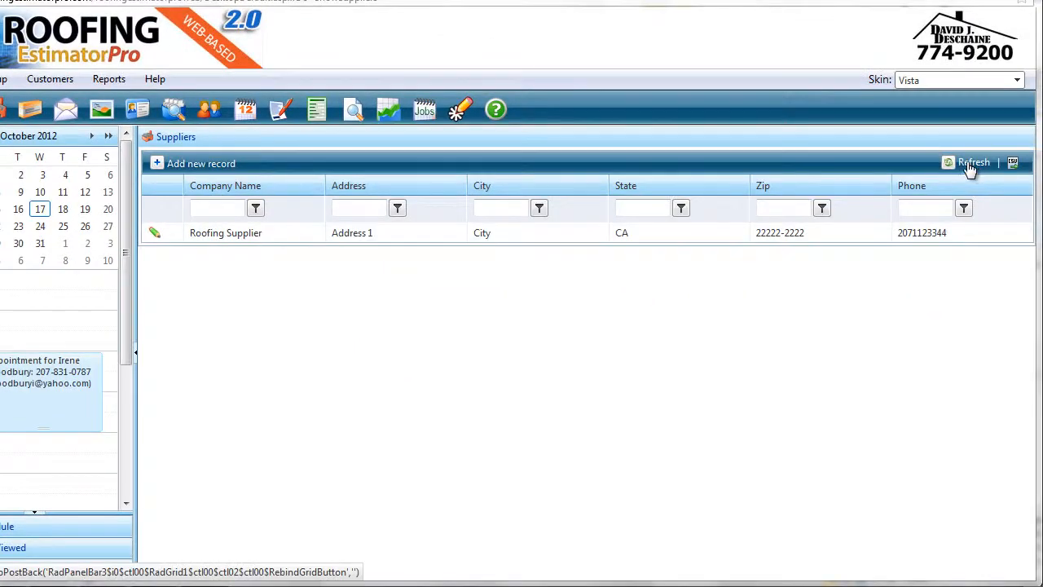
left_click(974, 163)
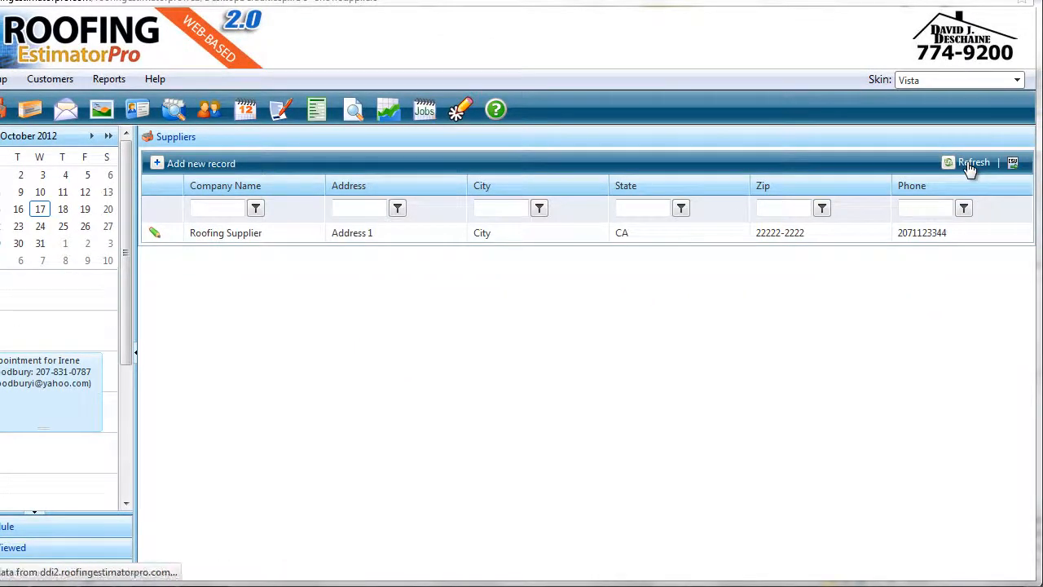
left_click(974, 163)
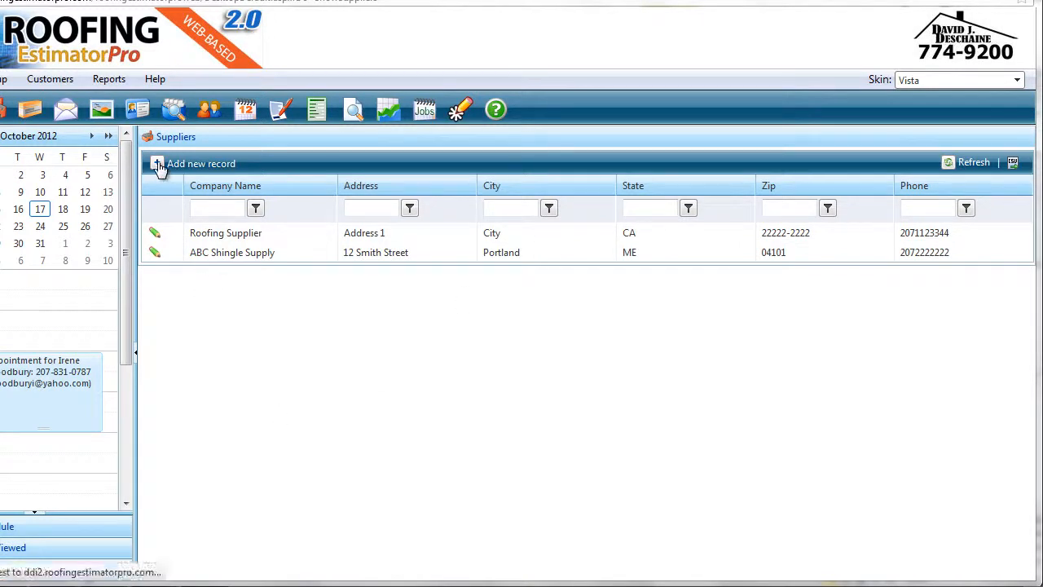
mouse_move(156, 163)
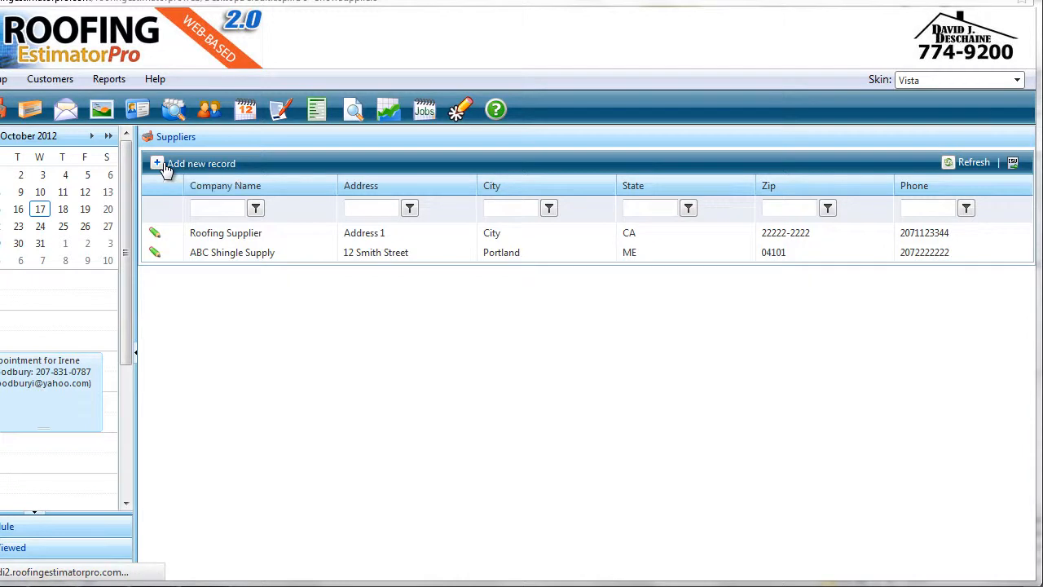
- Enter XYZ Gutter House as the company name and set its terms to Net 14
left_click(200, 163)
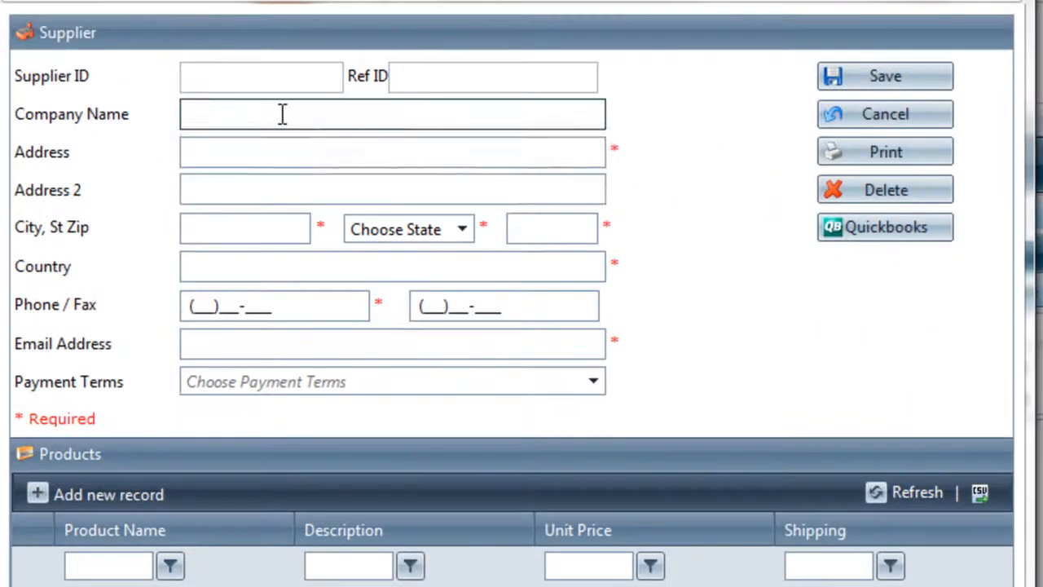
type("X")
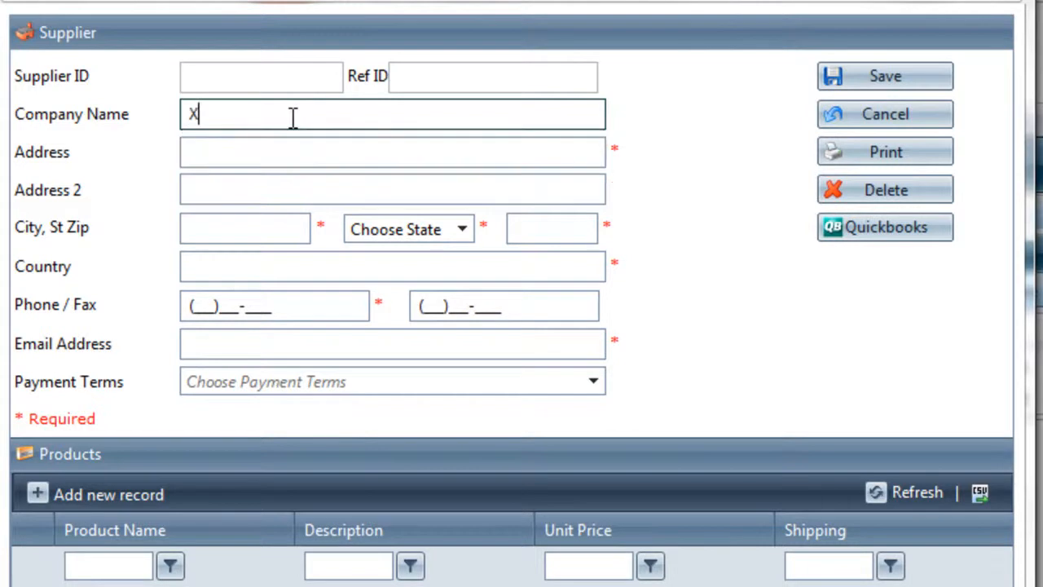
type("YZ Gutter GHio")
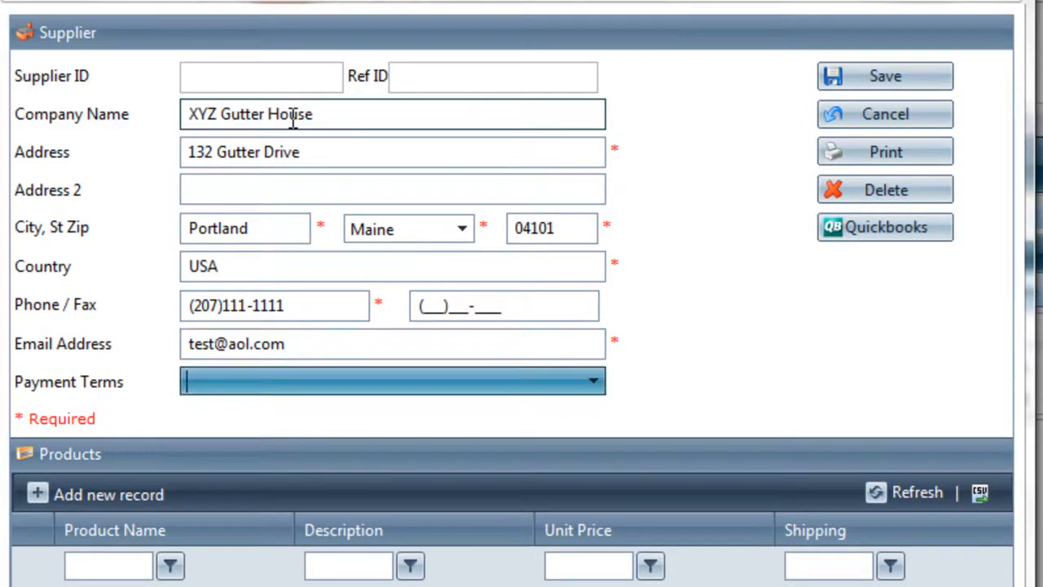
left_click(593, 382)
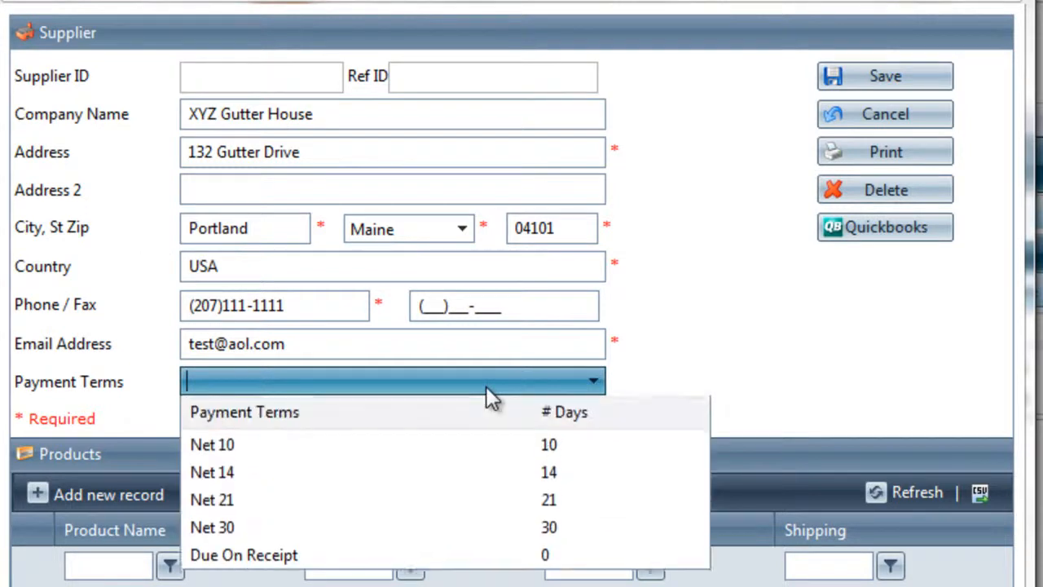
mouse_move(383, 476)
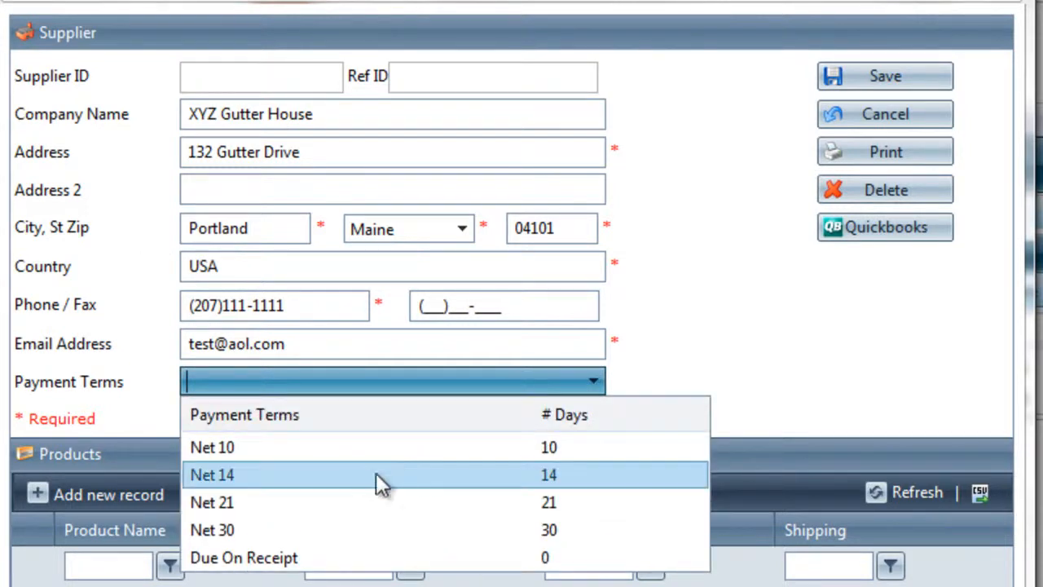
left_click(212, 446)
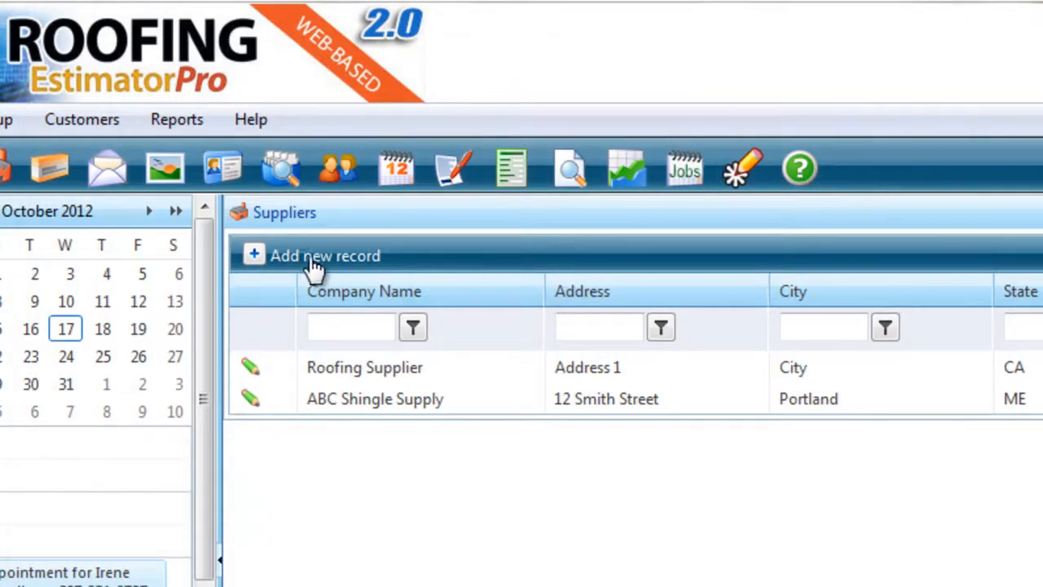
mouse_move(410, 374)
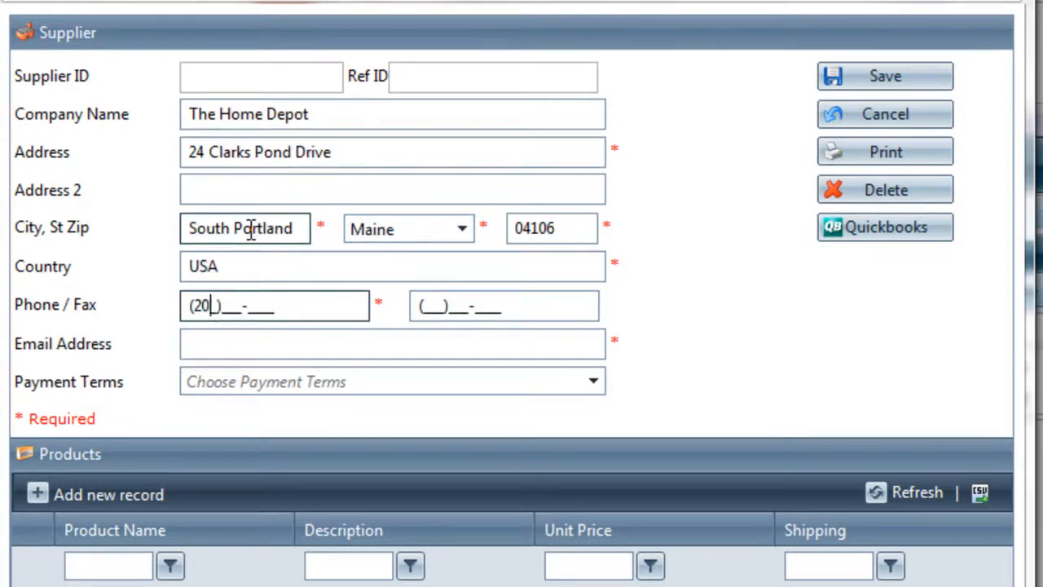
type("test@homedepot.com")
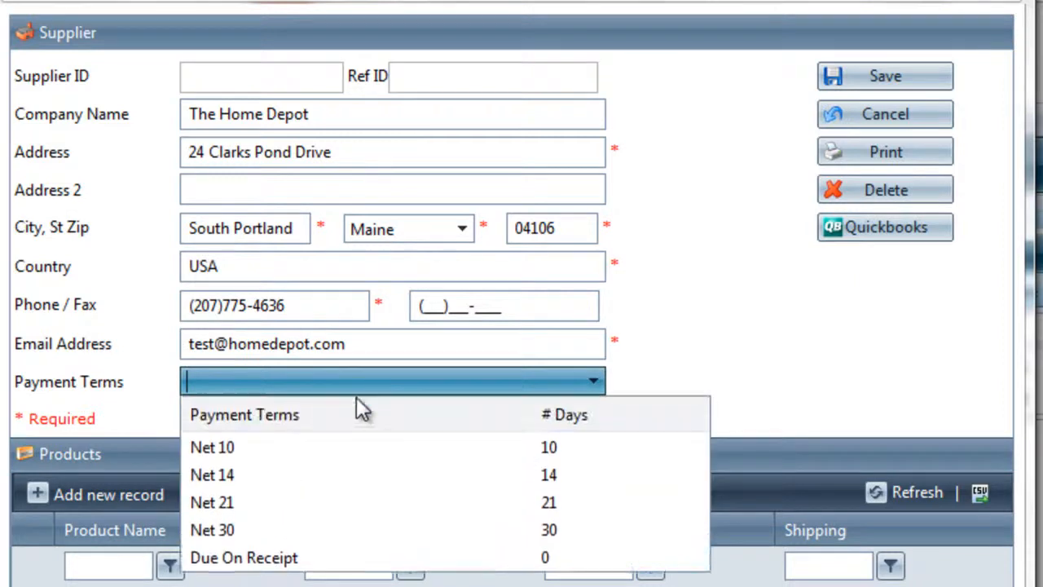
left_click(242, 557)
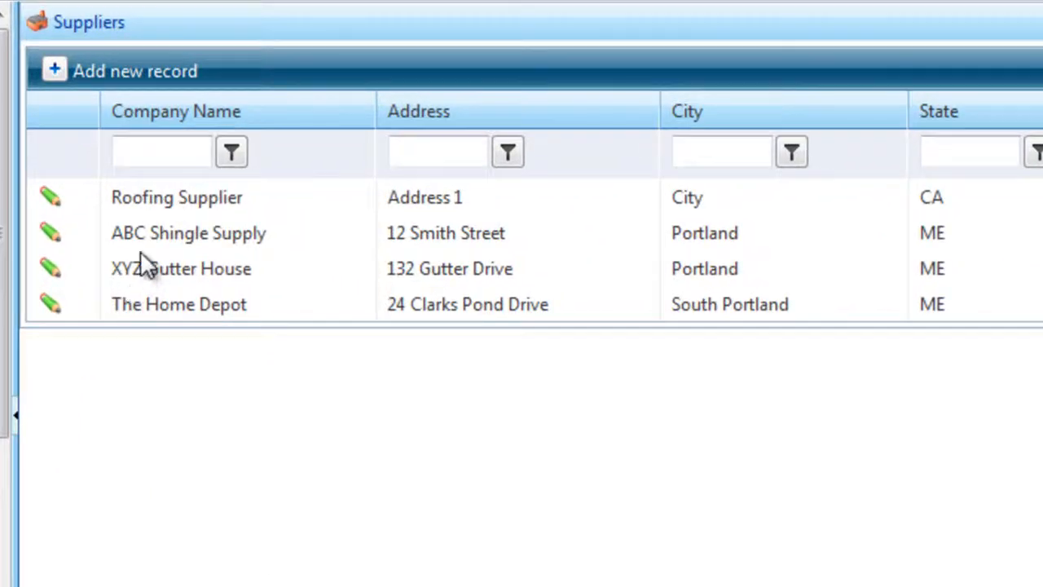
mouse_move(90, 301)
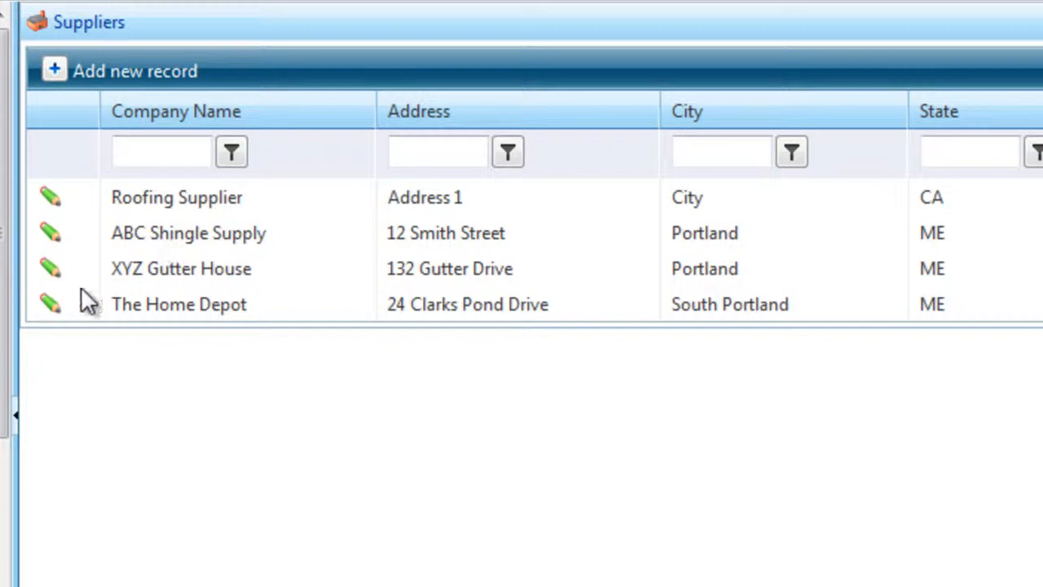
mouse_move(149, 316)
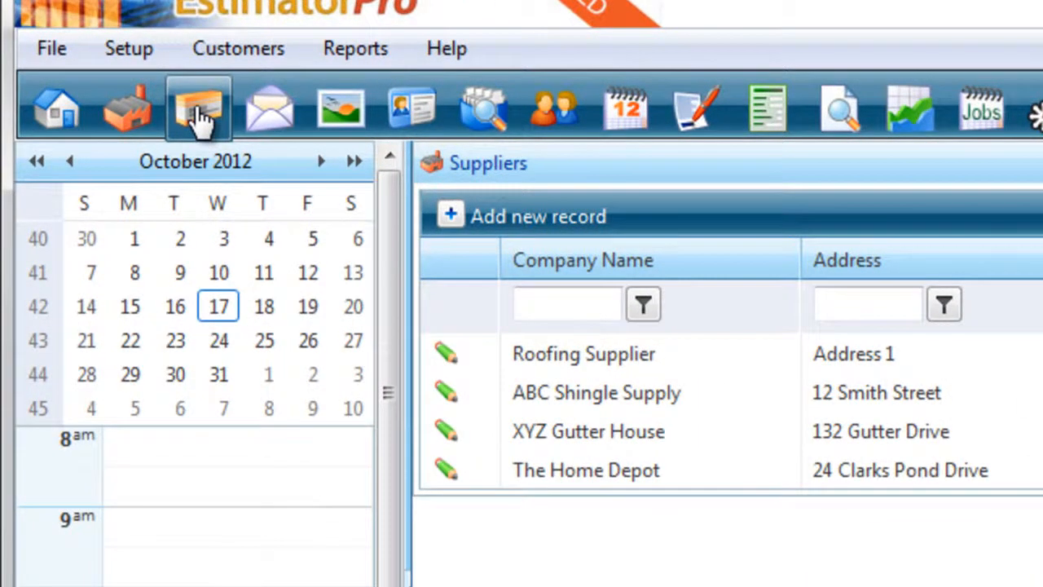
- Show the Products list via Setup, with 163 items from Roofing Supplier
left_click(129, 48)
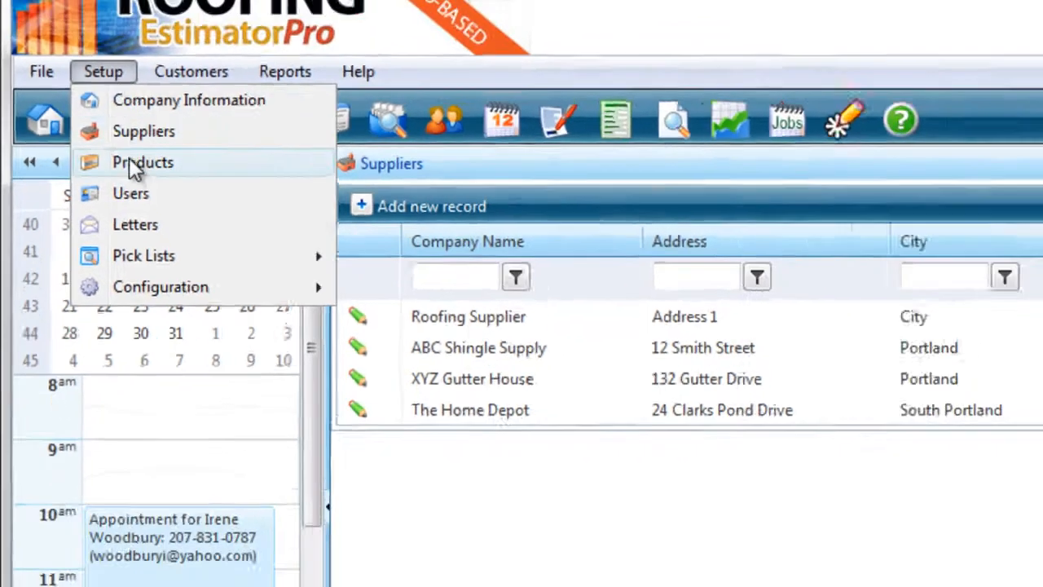
left_click(141, 163)
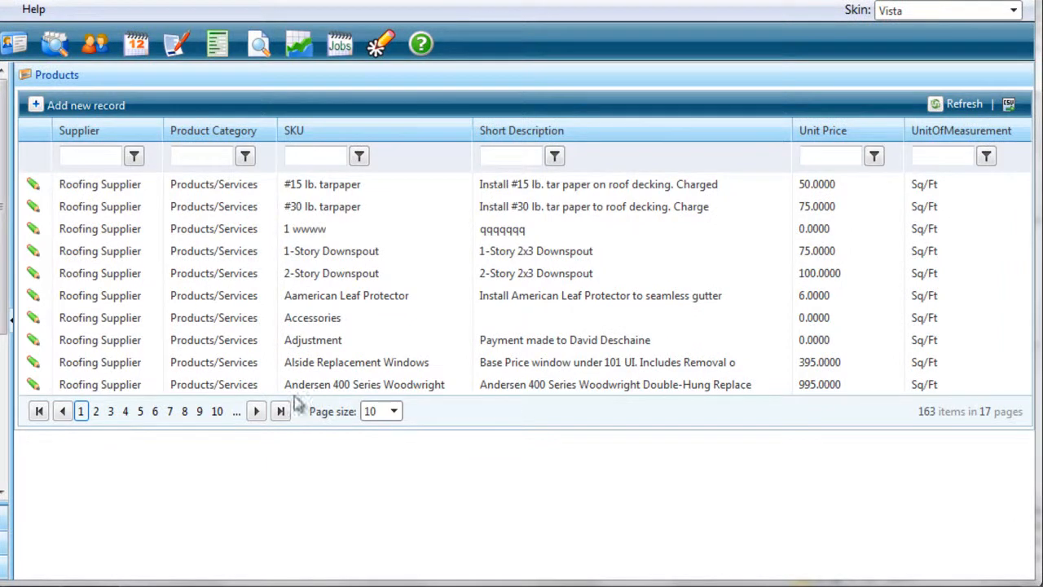
mouse_move(937, 417)
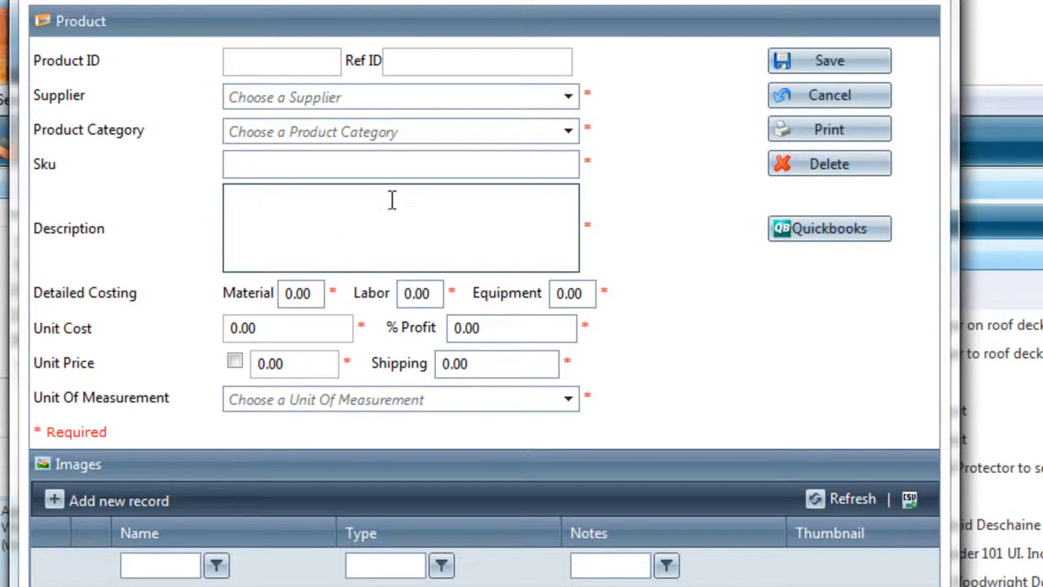
mouse_move(385, 192)
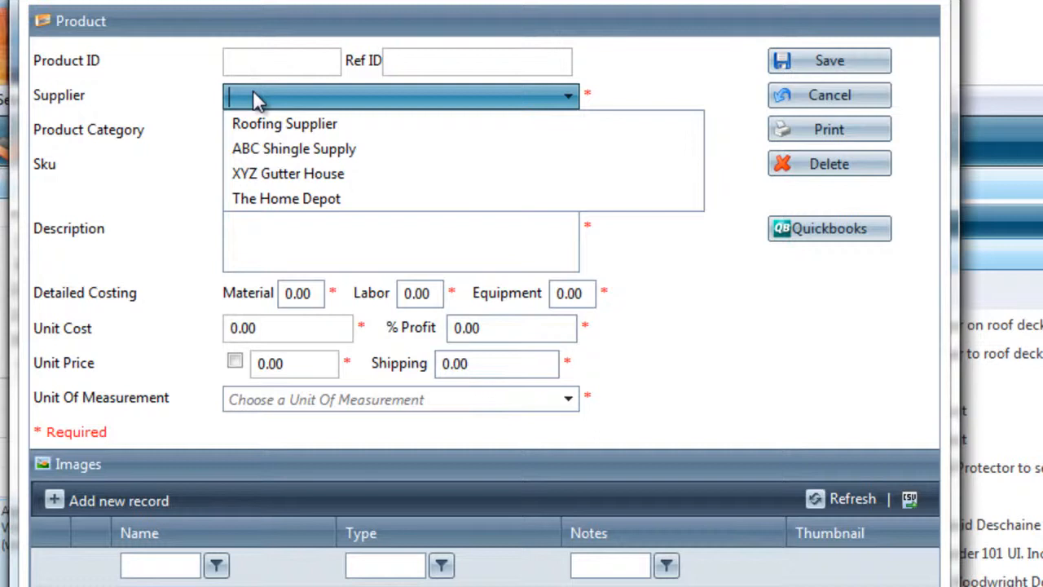
mouse_move(294, 148)
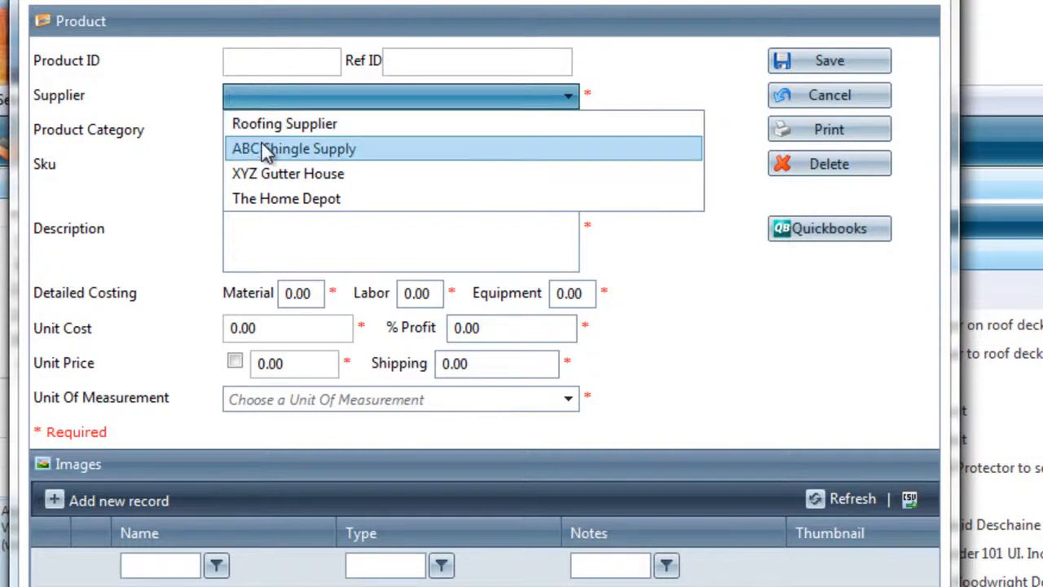
- Assign the new product to ABC Shingle Supply in the Shingles category
left_click(293, 148)
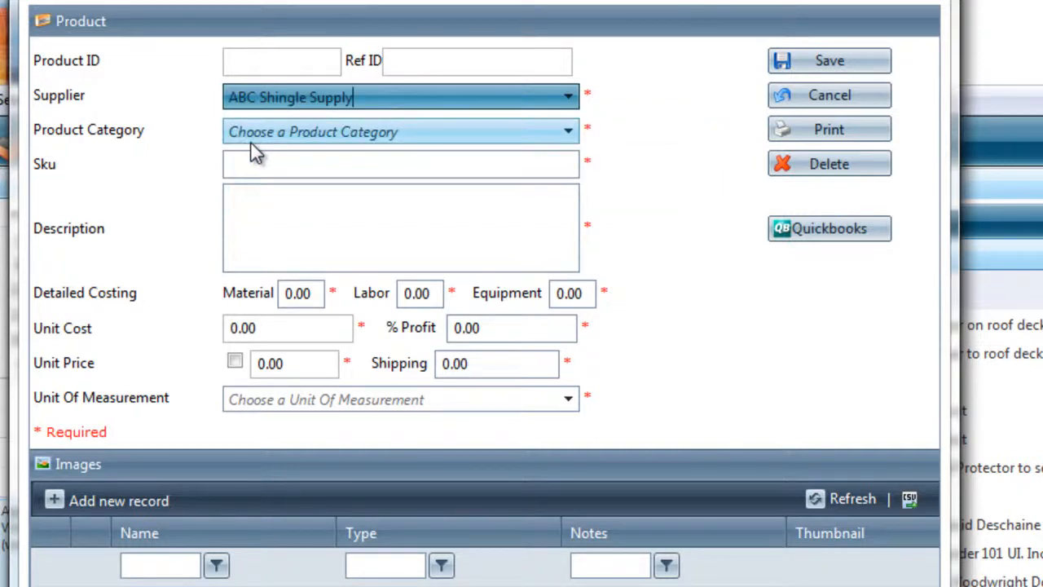
left_click(399, 131)
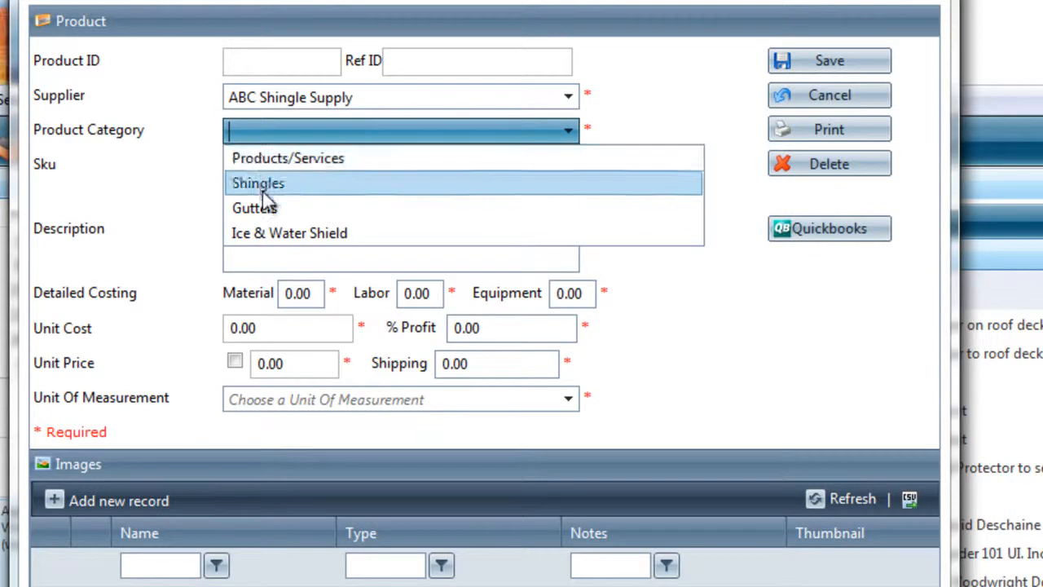
mouse_move(277, 208)
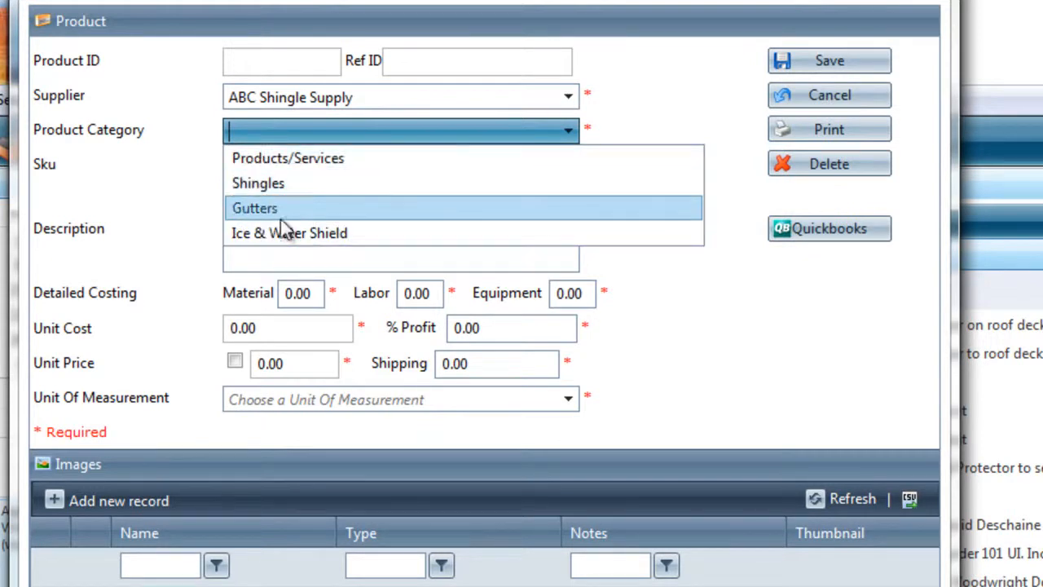
mouse_move(285, 182)
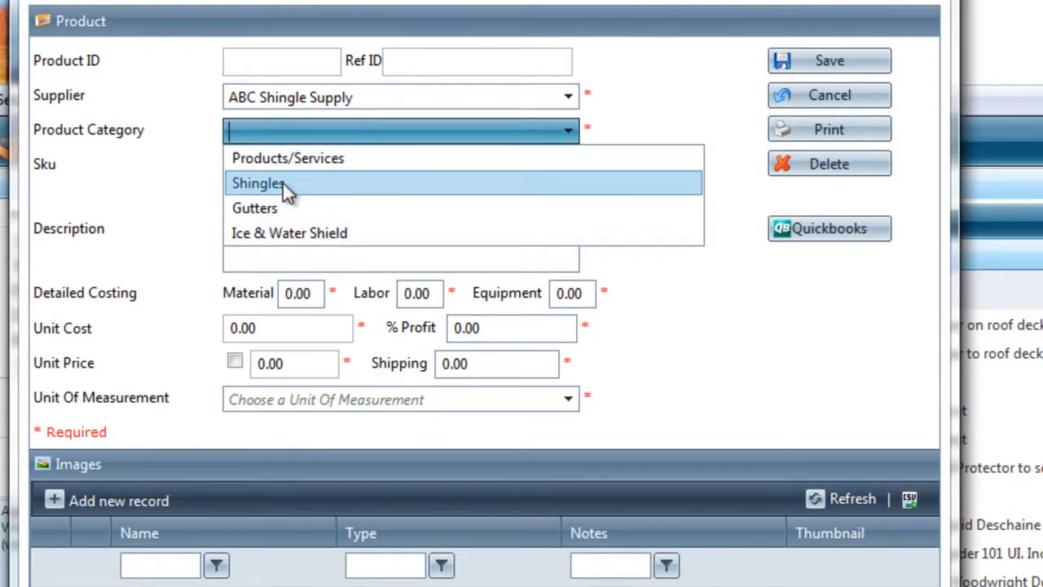
mouse_move(273, 205)
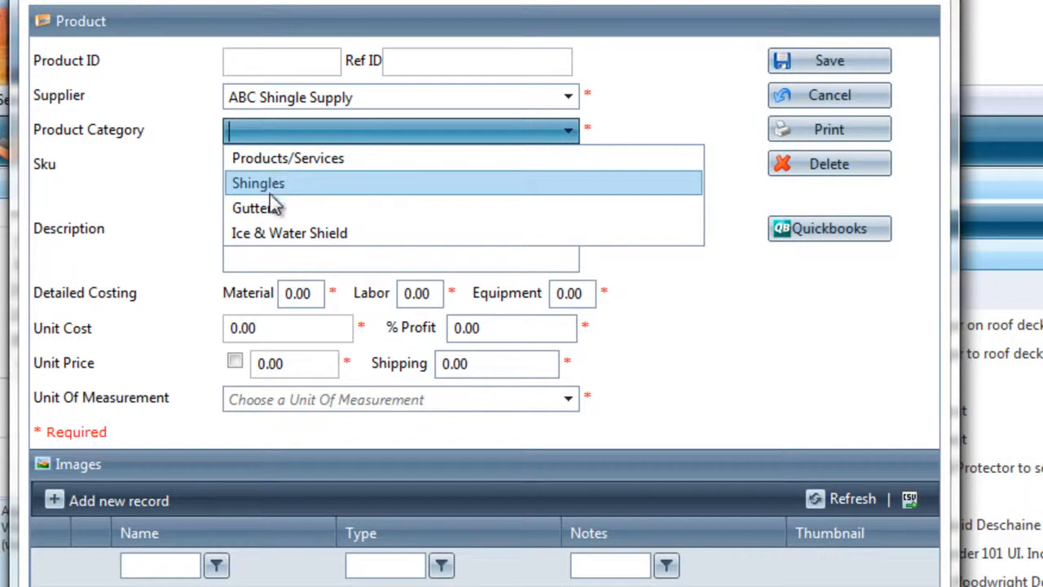
mouse_move(254, 209)
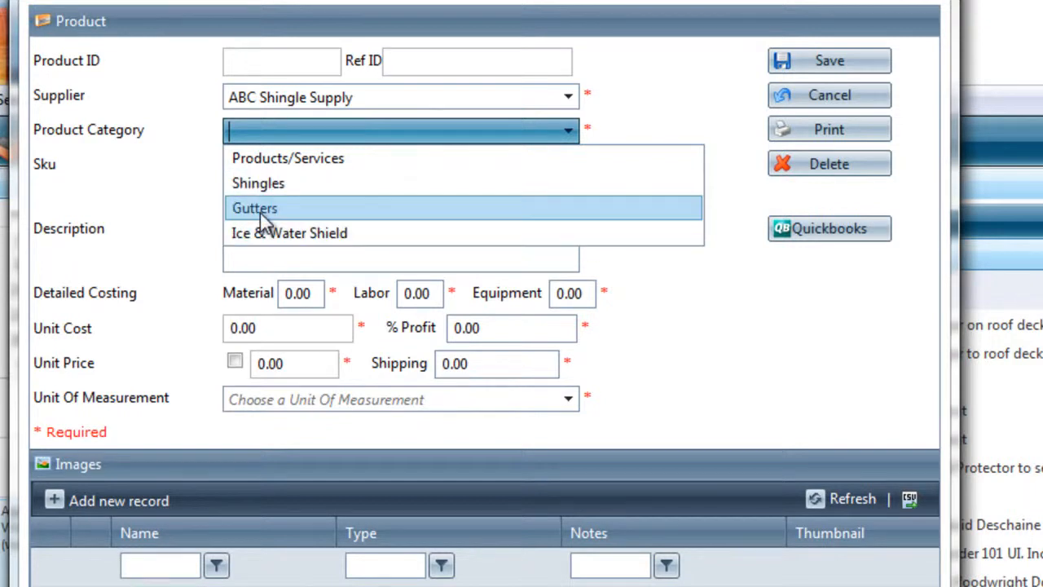
left_click(258, 182)
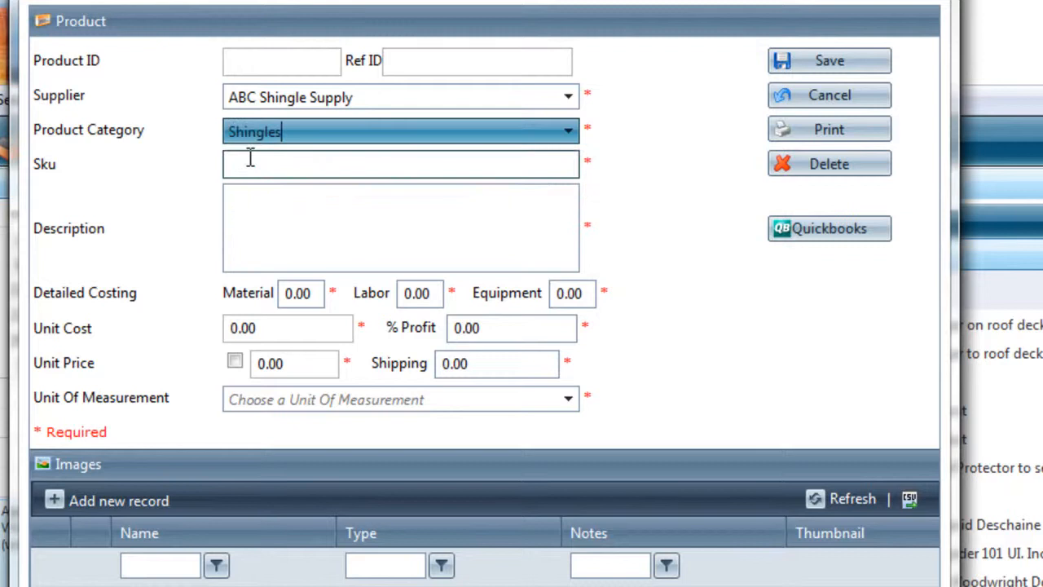
- Enter Standard 20 Year Shingles as the product's SKU and description
type("S")
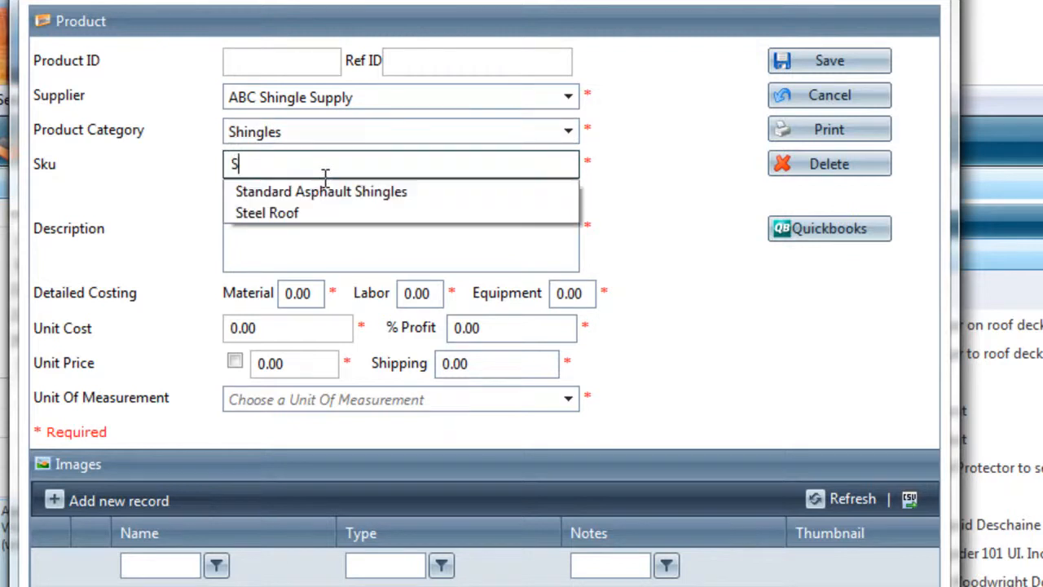
type("tandard 20 Year Shingles")
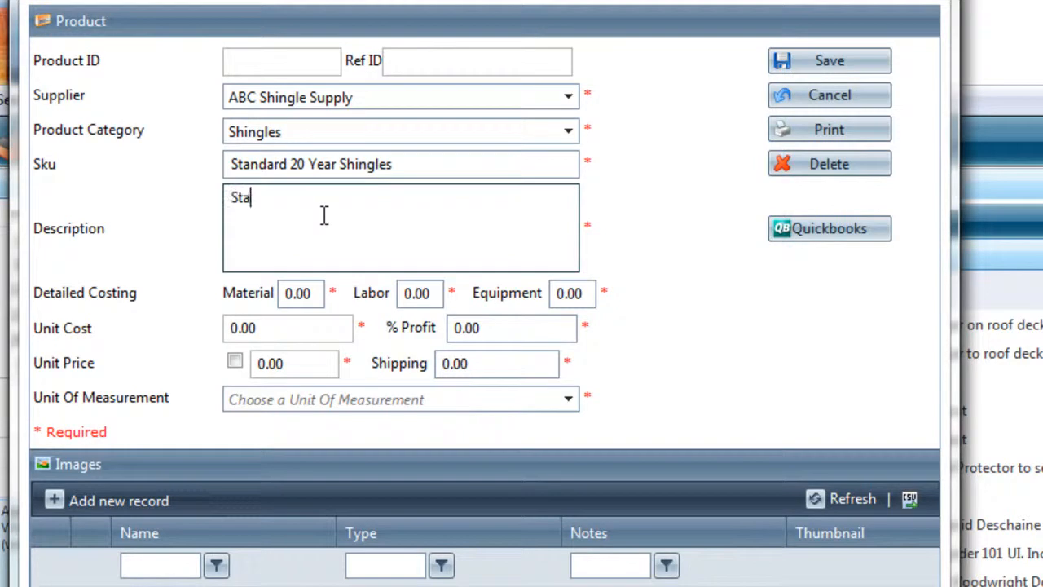
type("ndard 20")
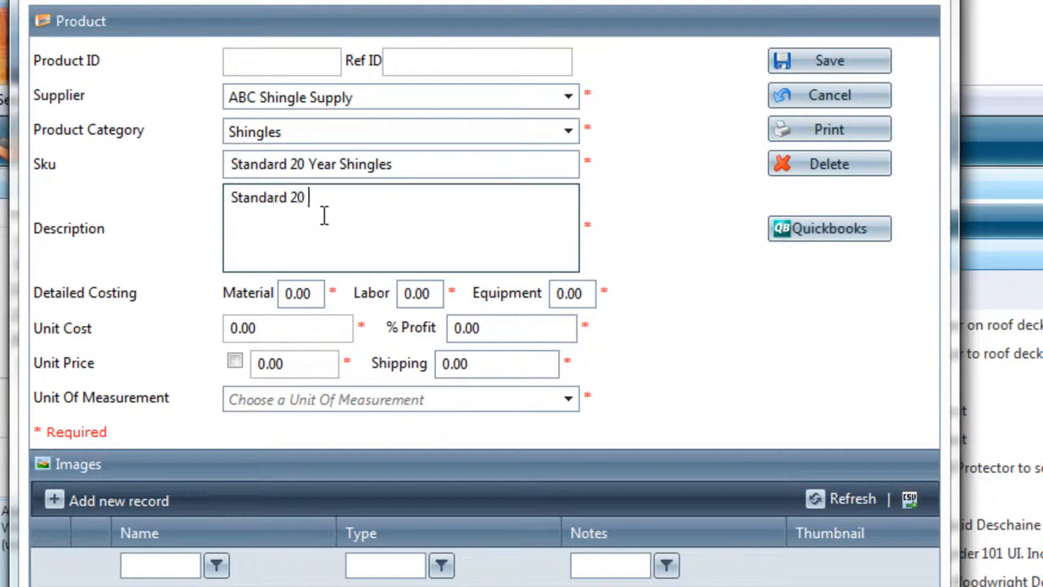
type("year shingles")
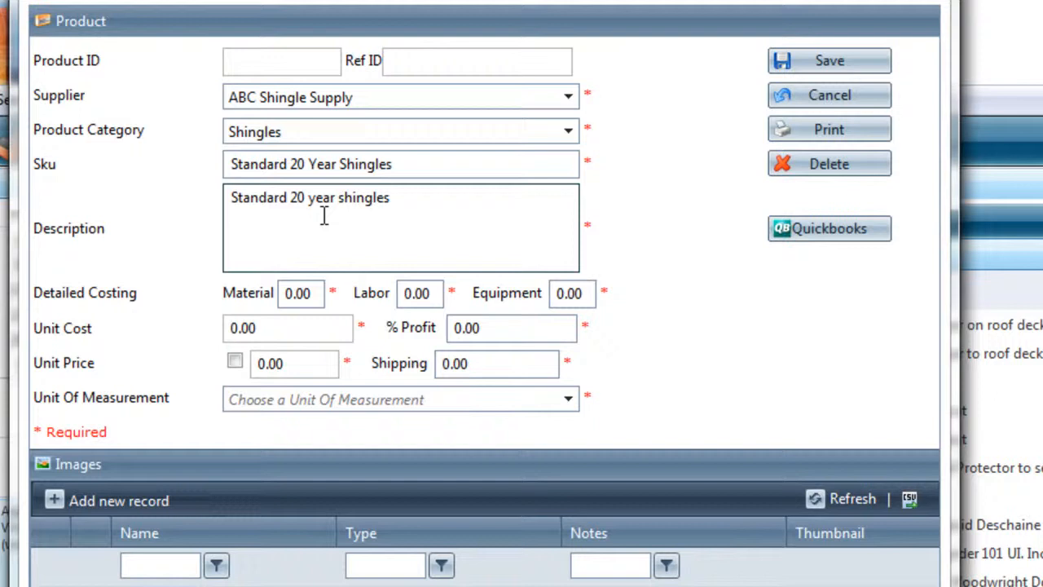
double_click(257, 163)
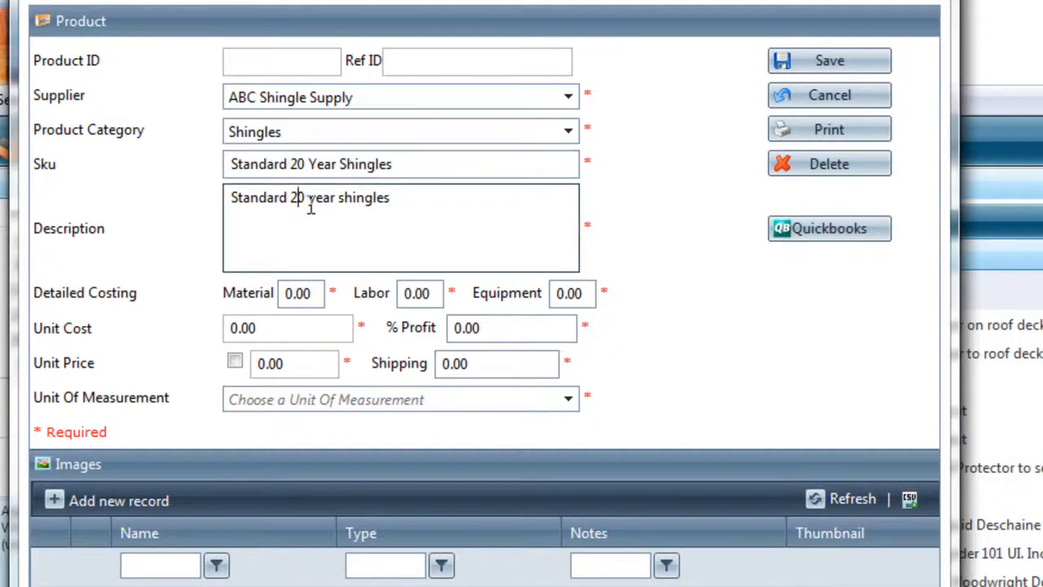
mouse_move(459, 195)
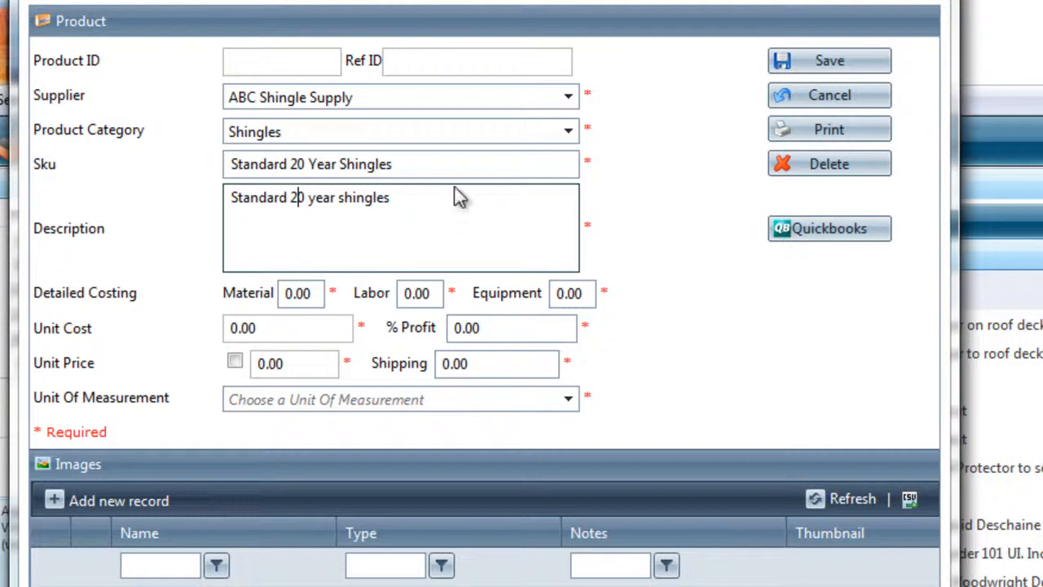
mouse_move(111, 355)
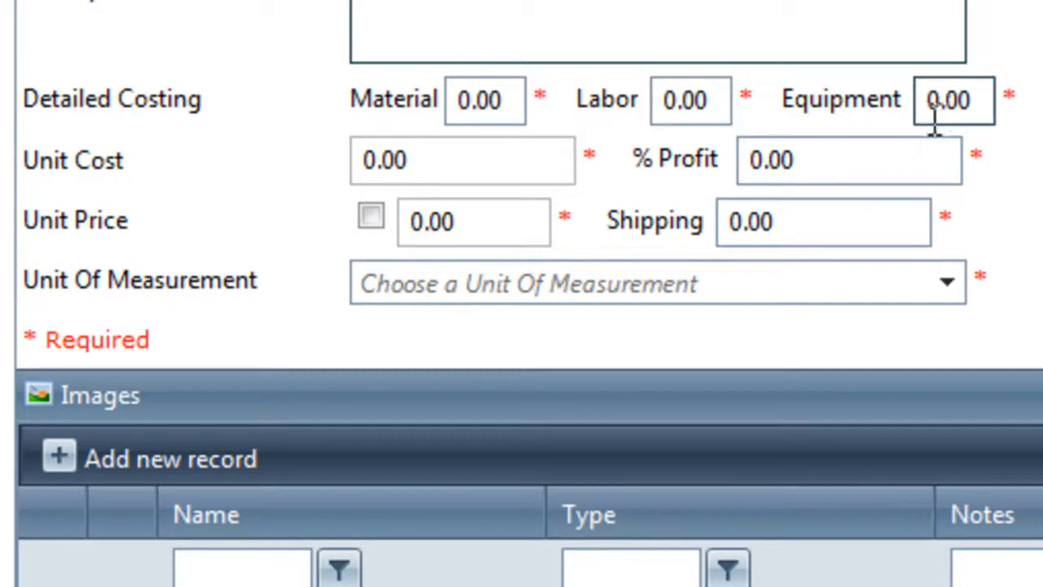
mouse_move(557, 106)
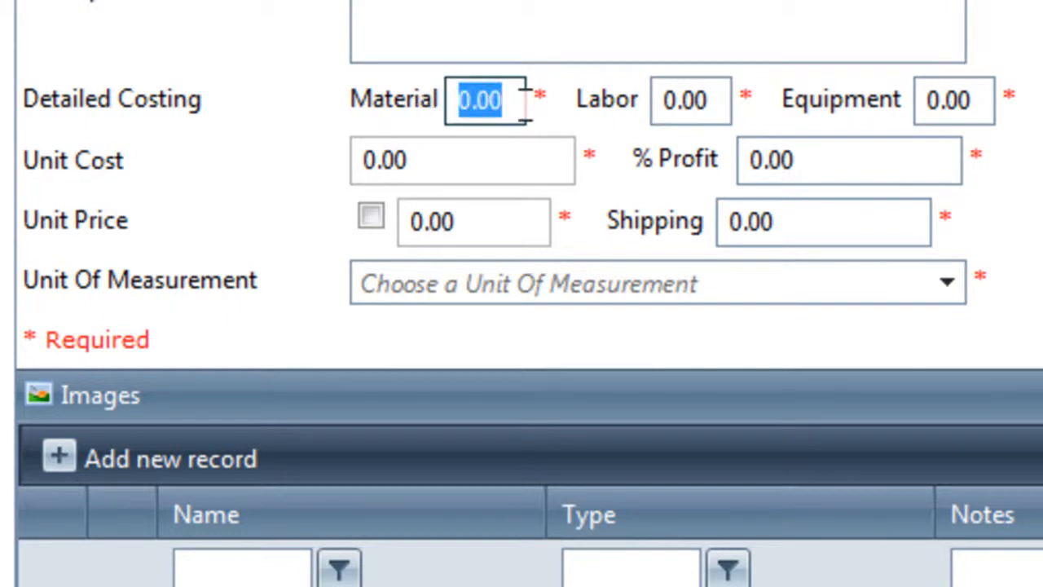
- Set material cost 3.00, labor 2.00 (unit cost 5.00) and 20% profit
type("3.0")
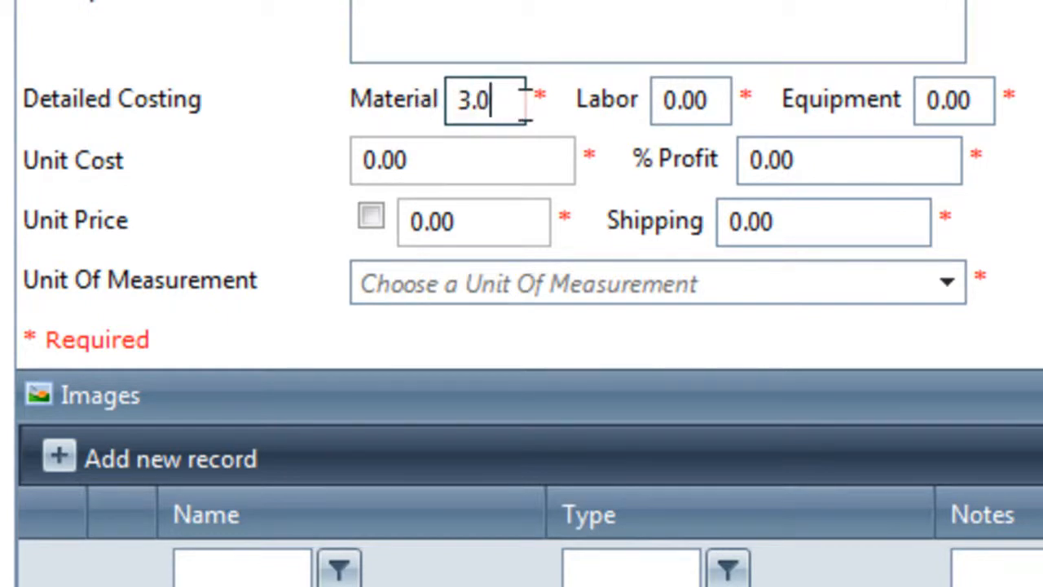
key("Tab")
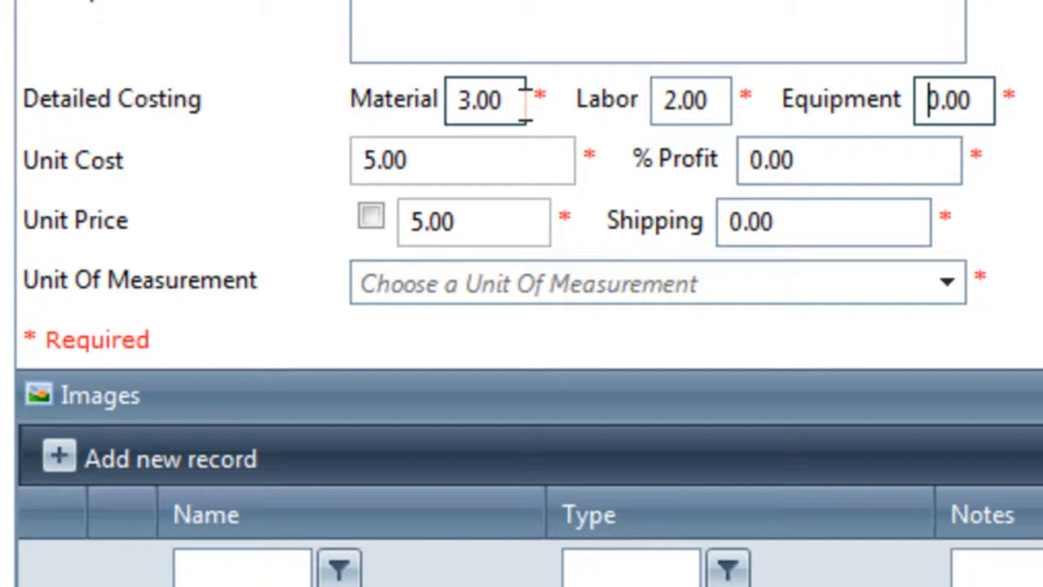
left_click(463, 160)
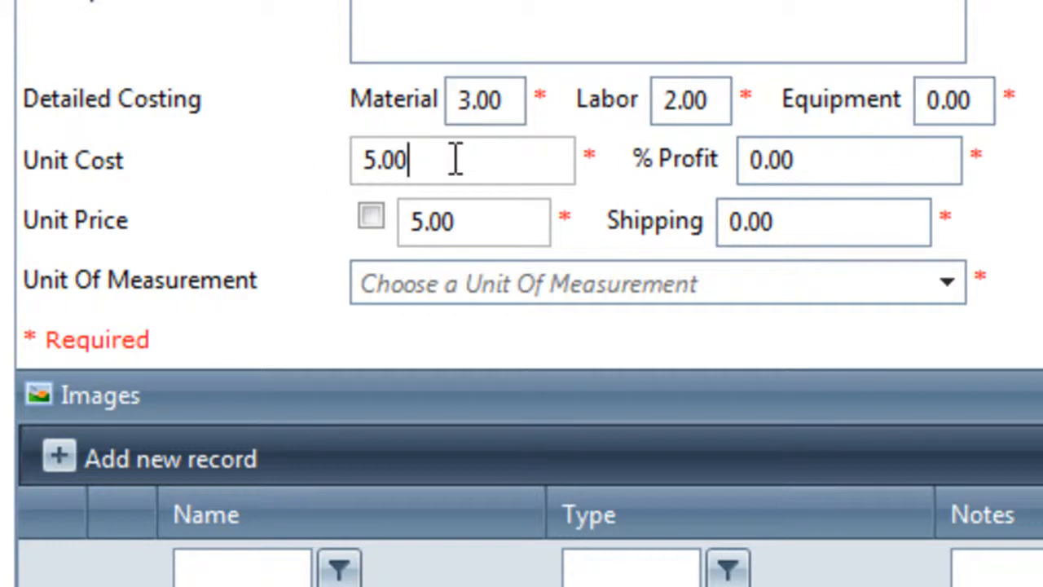
mouse_move(523, 147)
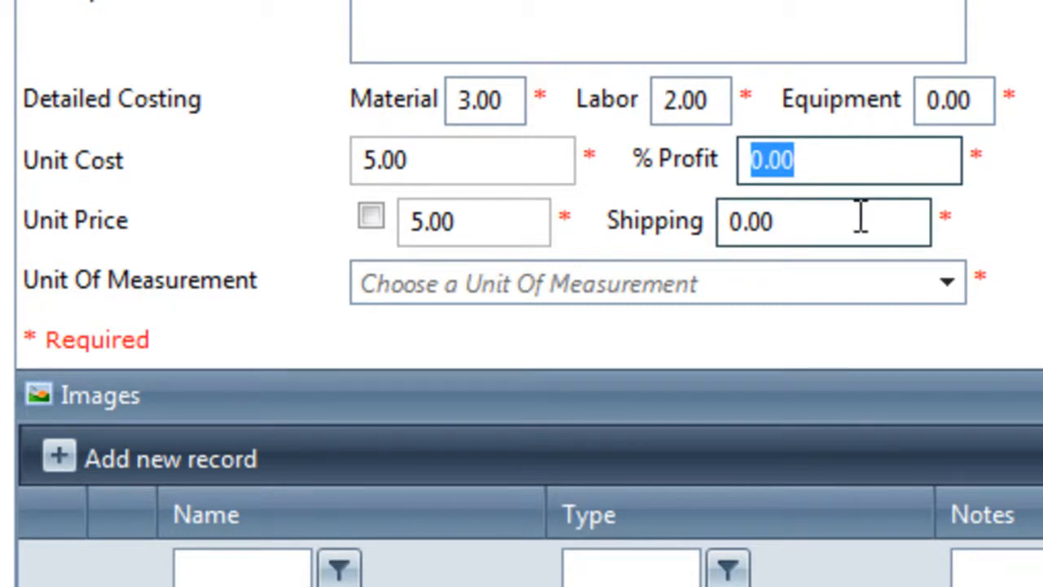
type("20")
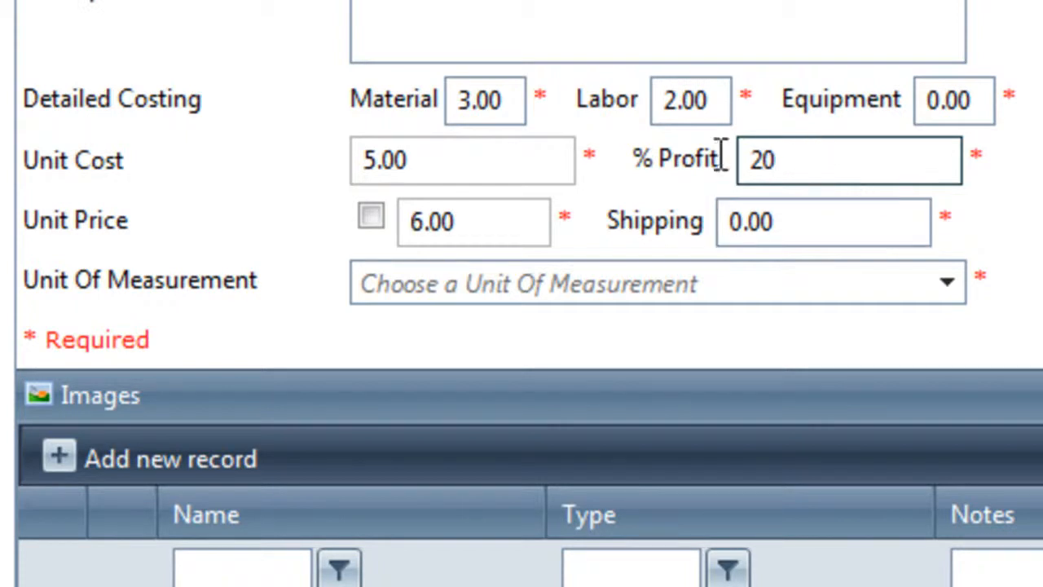
mouse_move(236, 220)
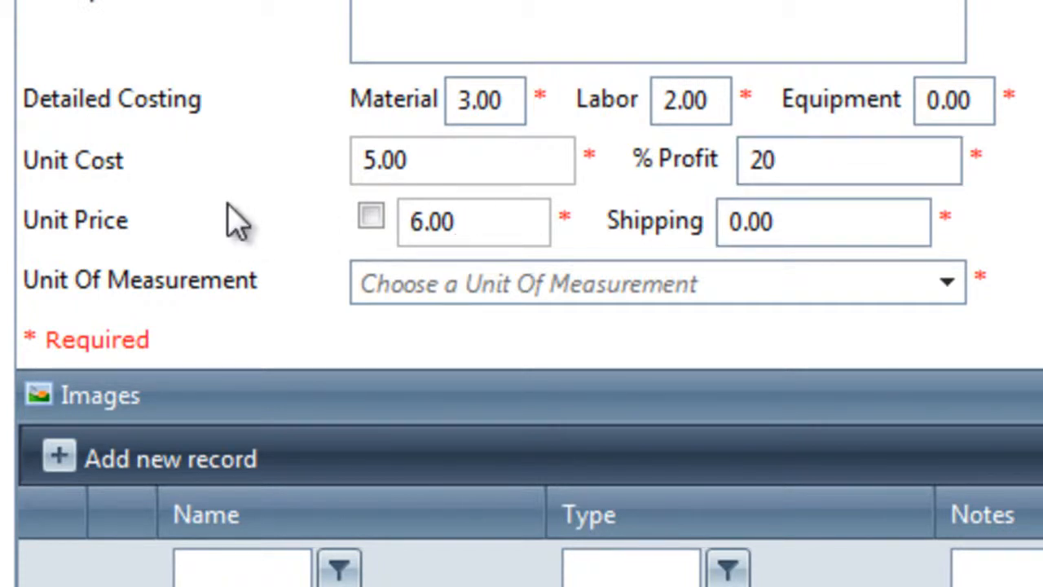
- Choose Sq/Ft as the unit of measurement and save the shingle product
left_click(823, 222)
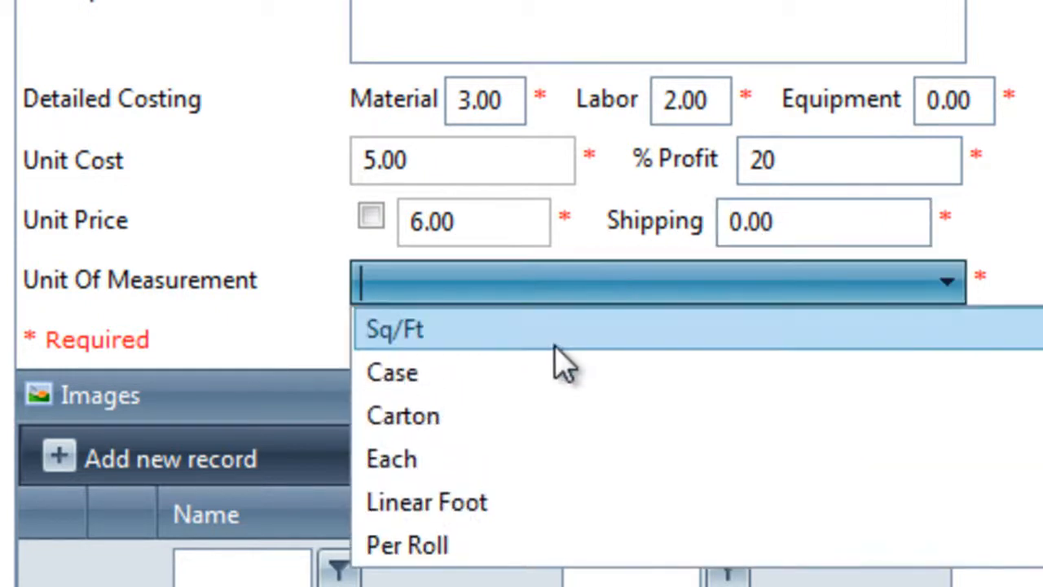
left_click(395, 329)
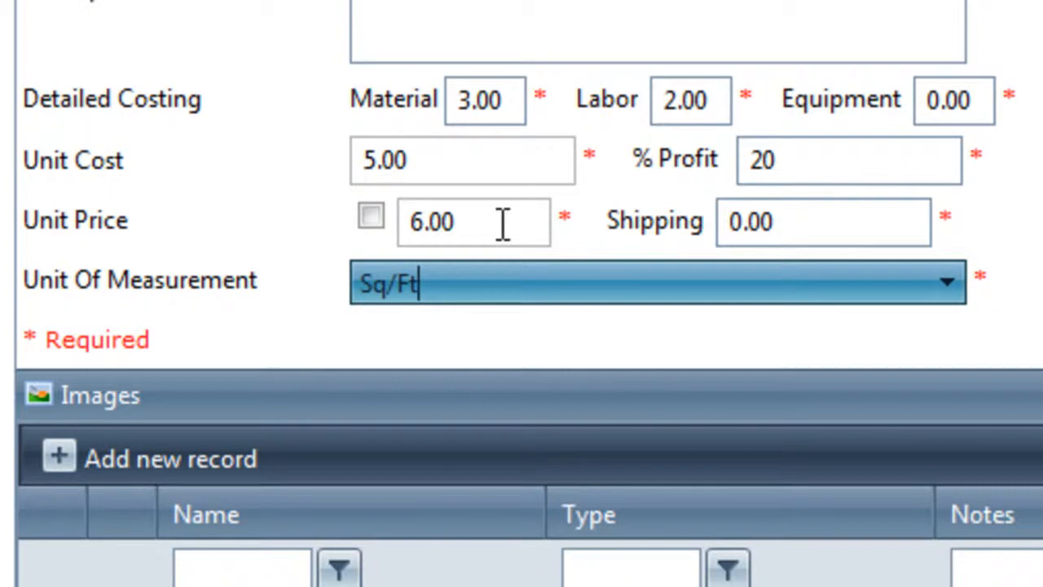
mouse_move(459, 178)
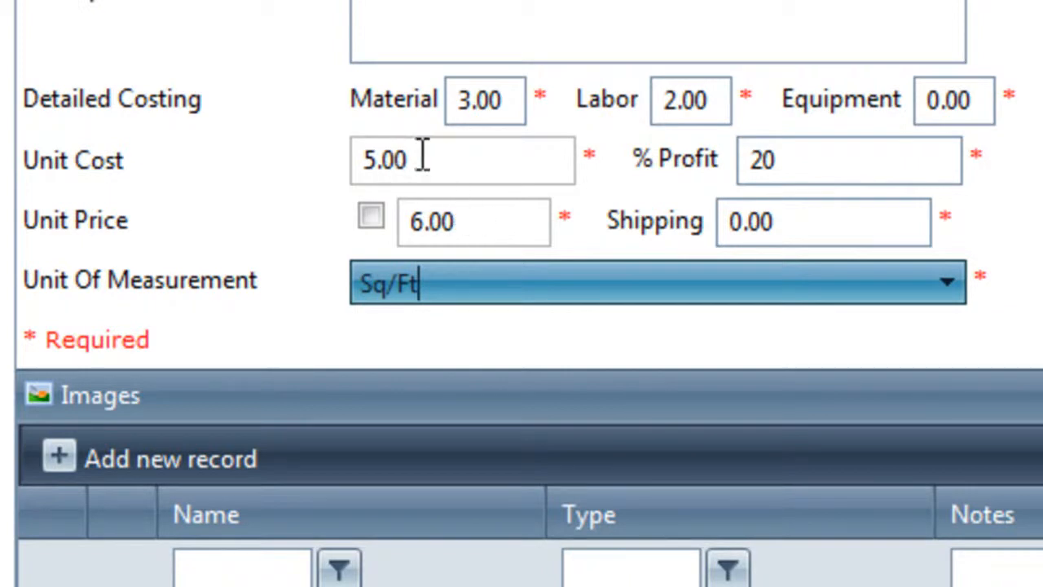
left_click(848, 160)
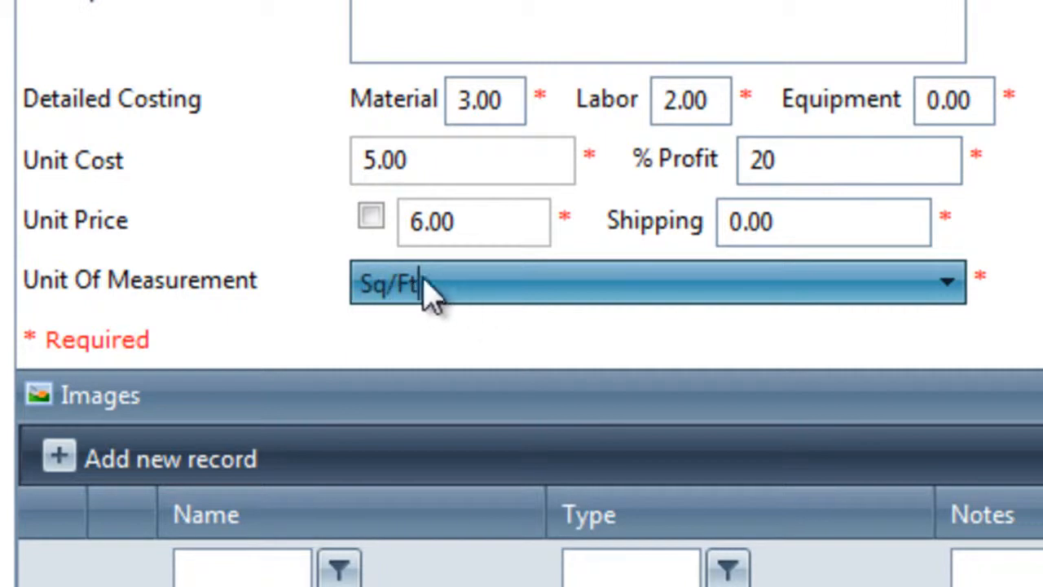
mouse_move(457, 280)
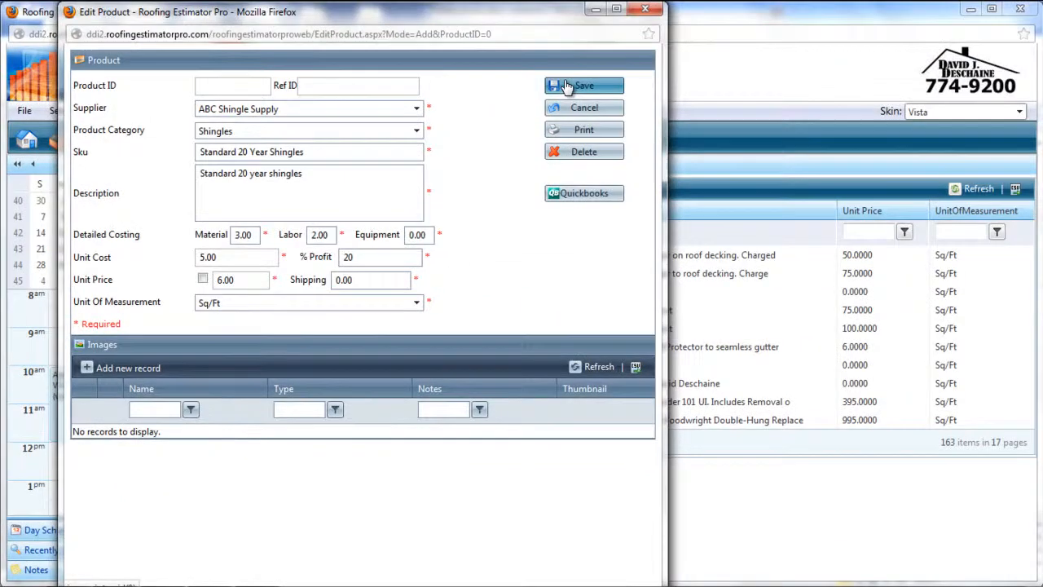
left_click(583, 85)
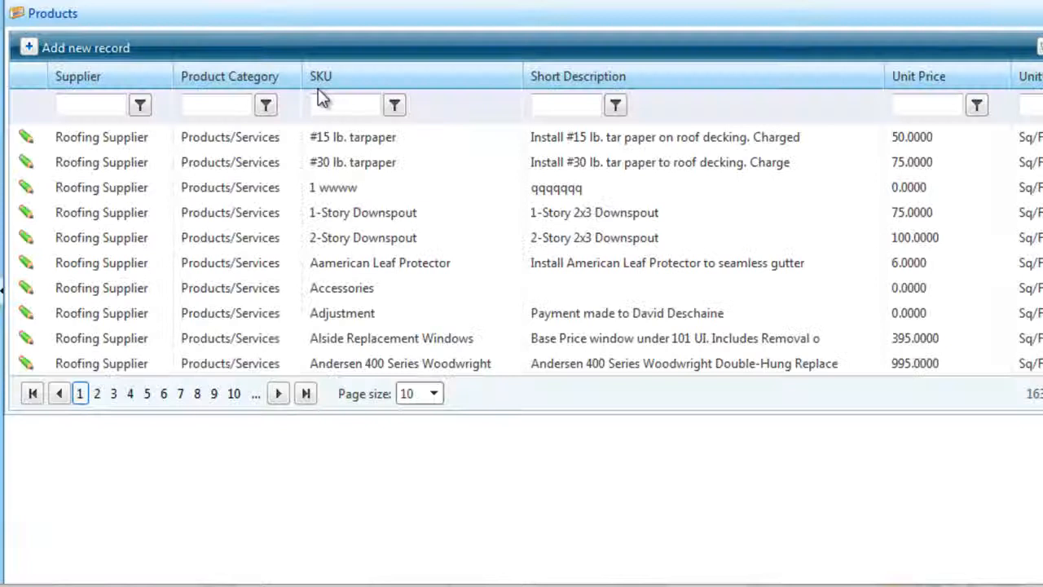
- Filter the Products grid to Shingles SKUs and start a new product record
type("S")
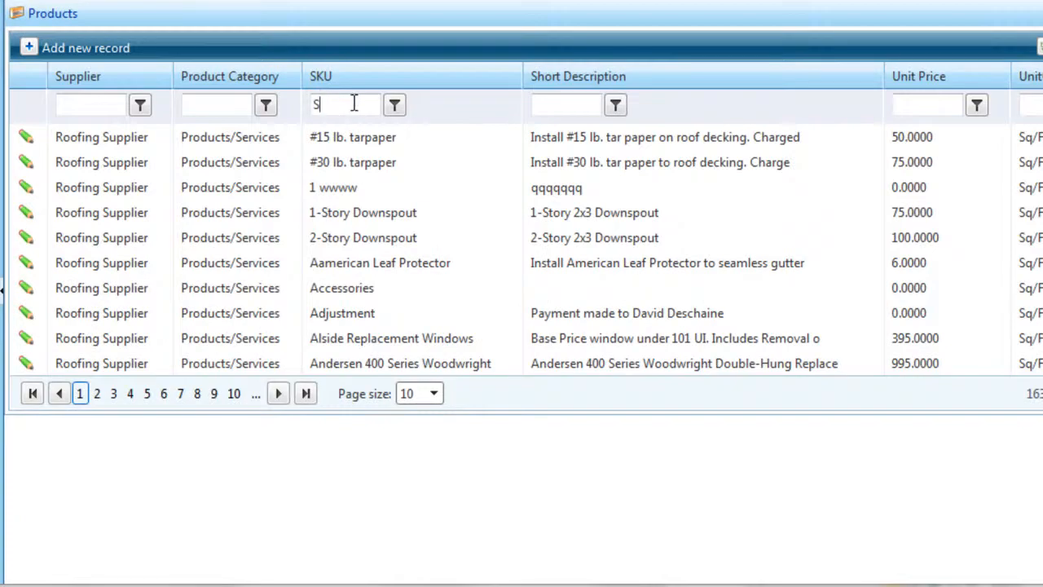
type("hingles")
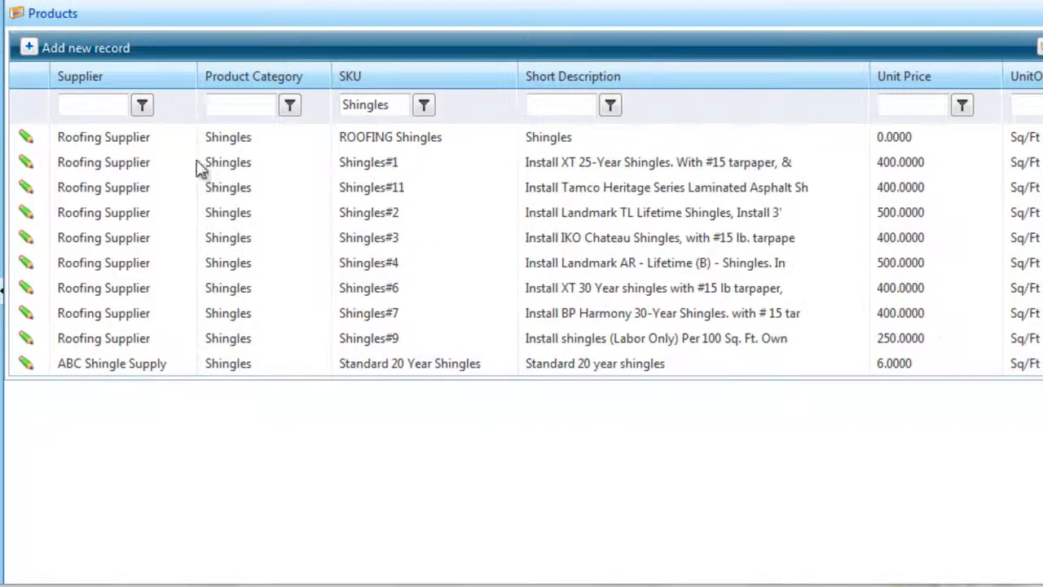
mouse_move(171, 194)
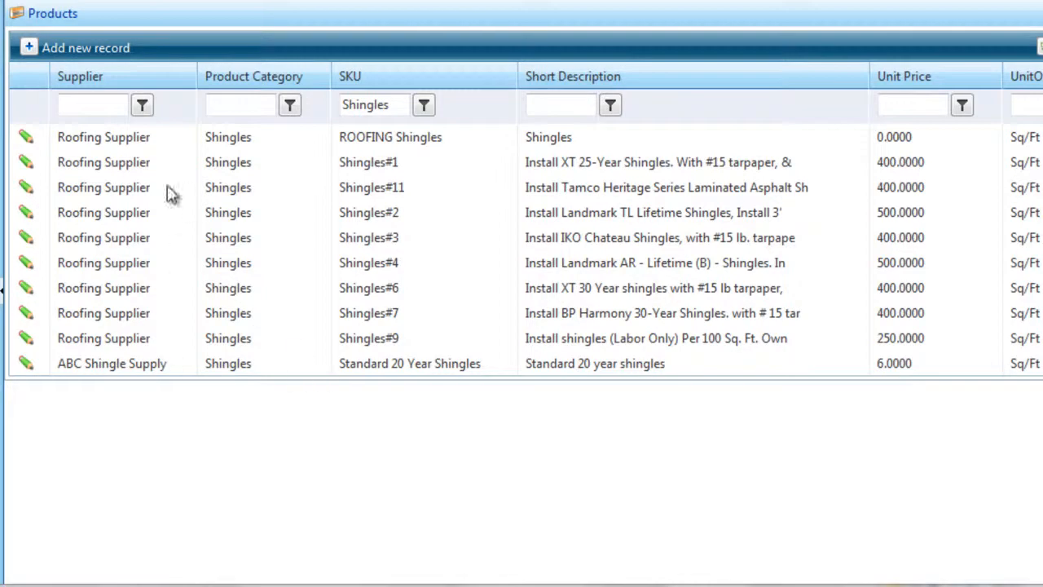
mouse_move(108, 375)
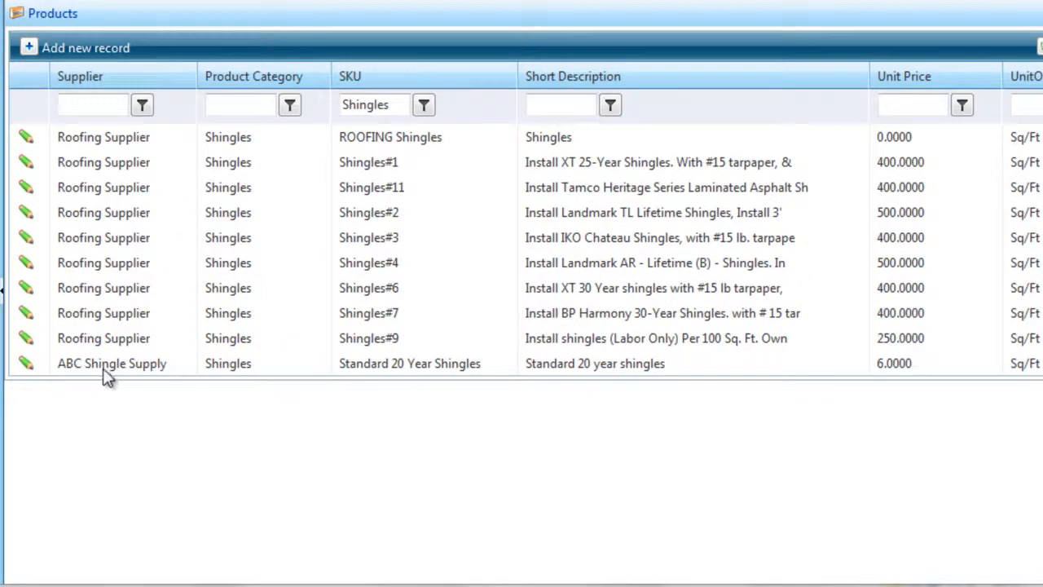
mouse_move(422, 368)
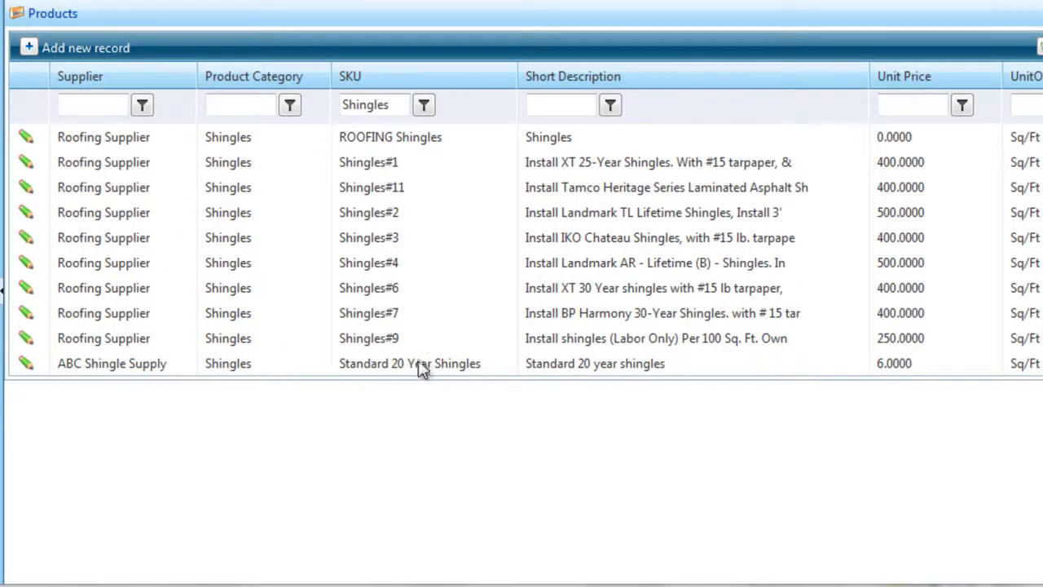
mouse_move(52, 13)
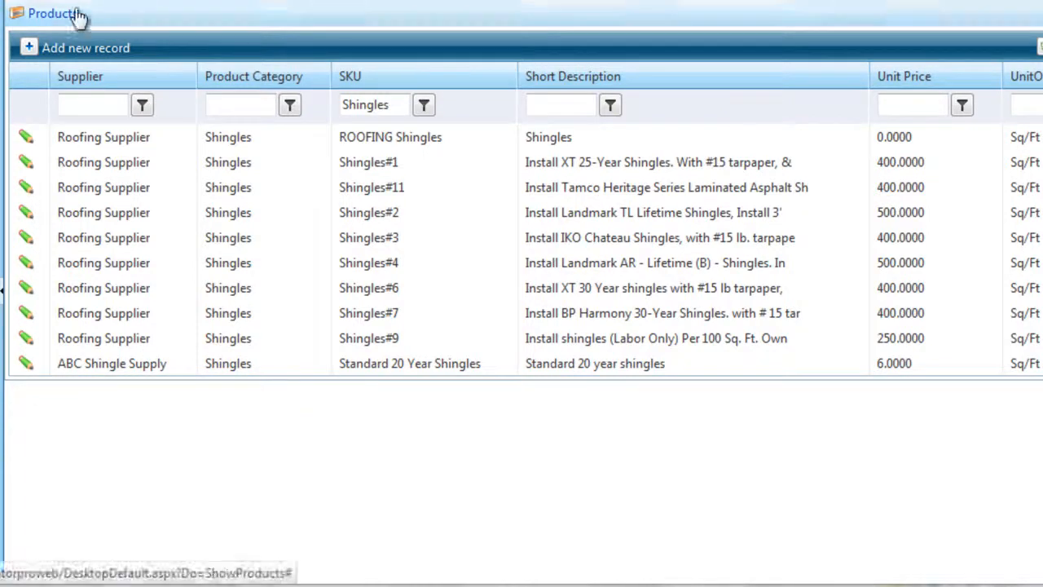
mouse_move(140, 52)
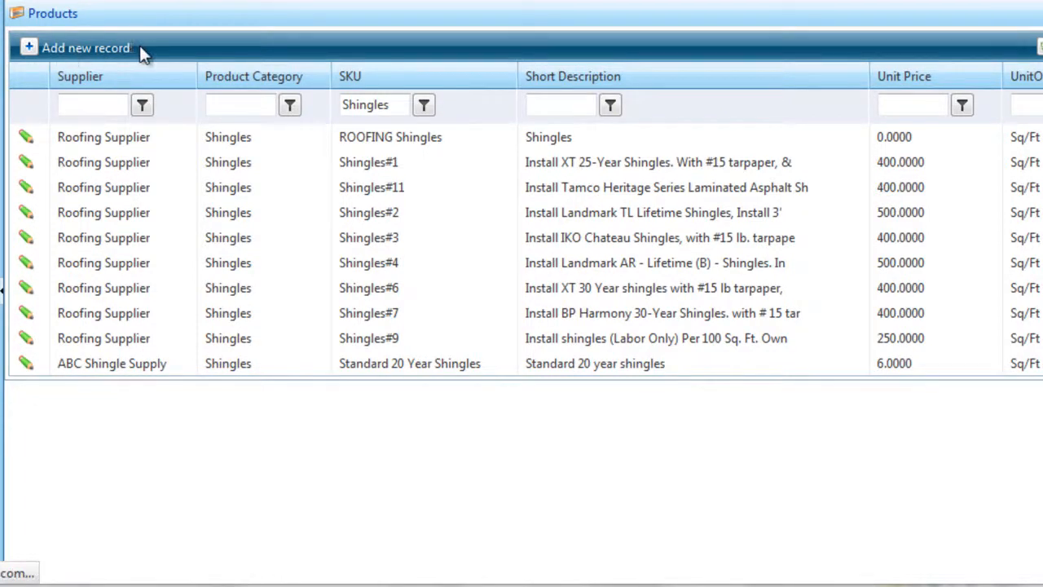
mouse_move(136, 55)
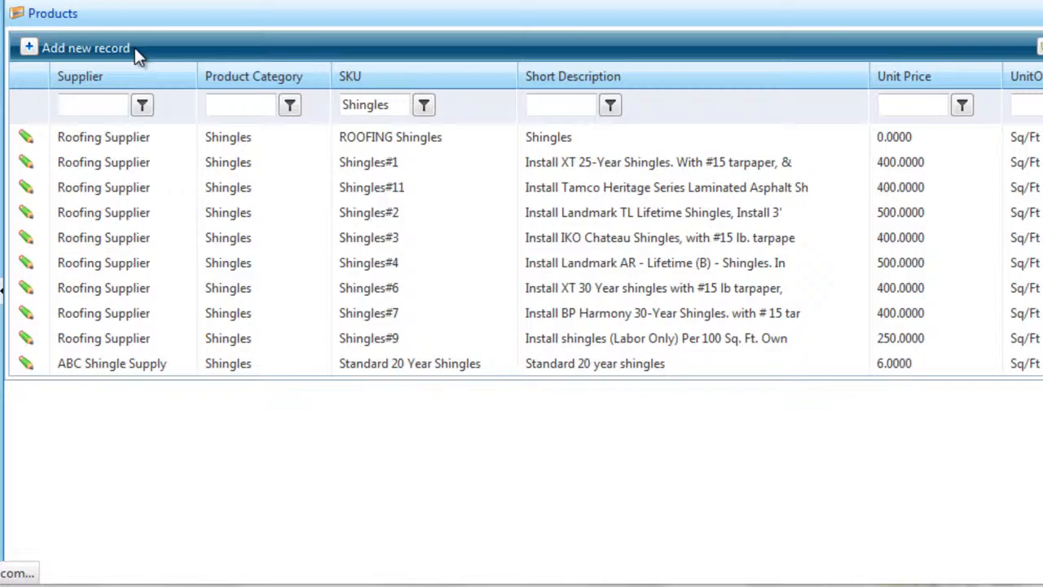
left_click(84, 47)
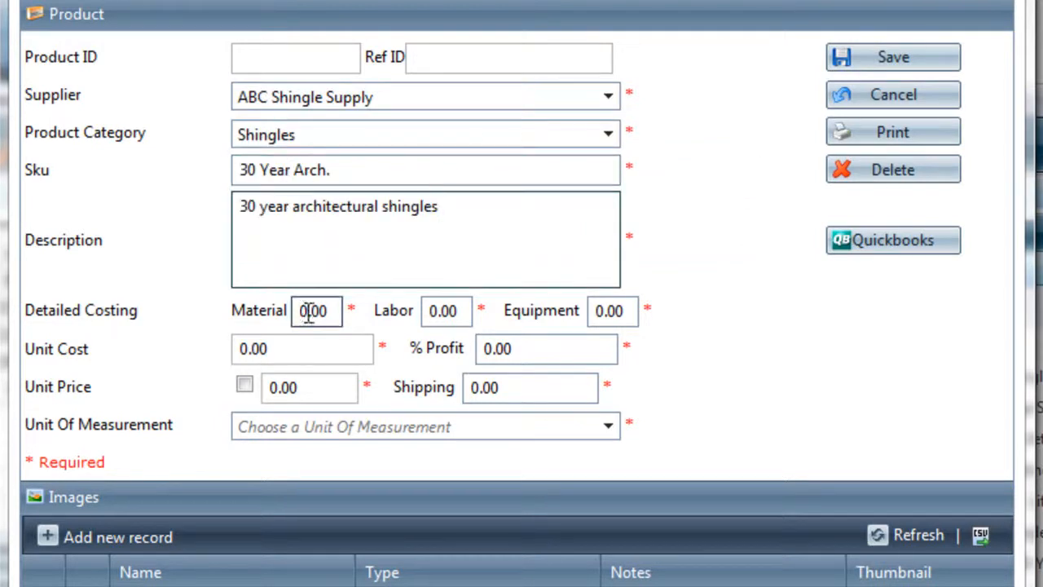
- Set the shingle product's material cost to 20 and save it
triple_click(316, 312)
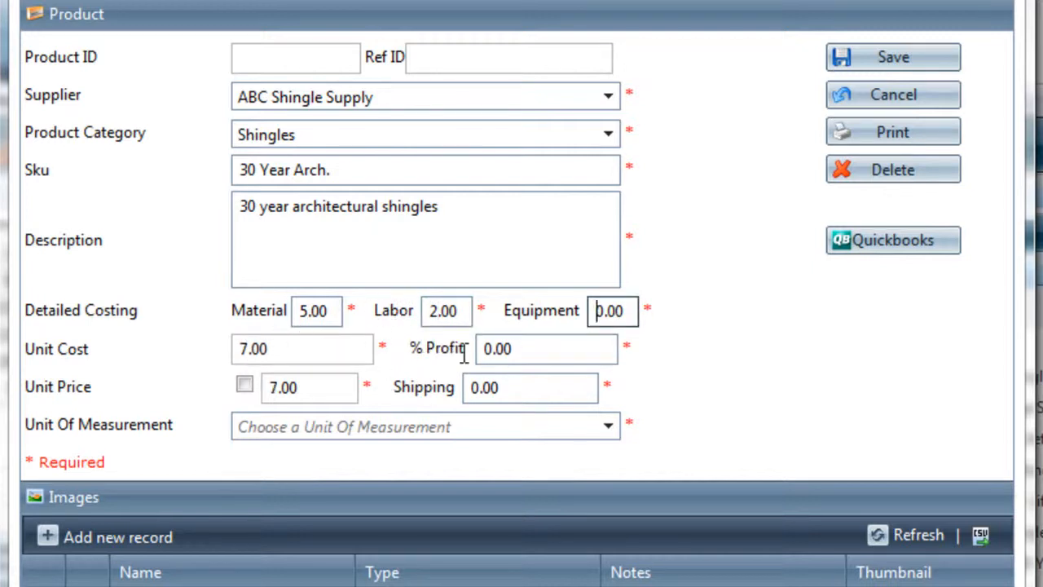
type("20")
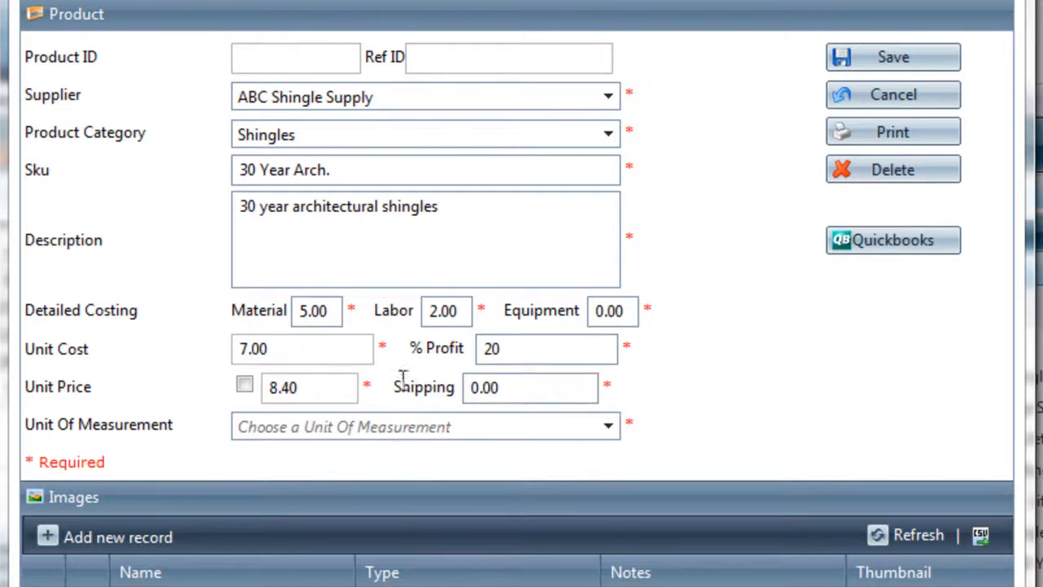
left_click(606, 427)
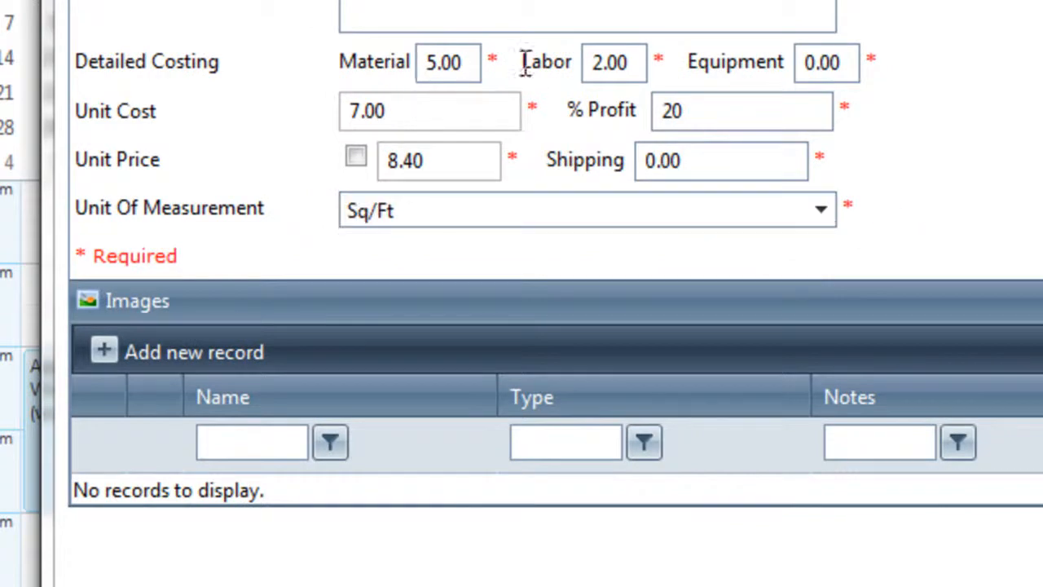
left_click(613, 62)
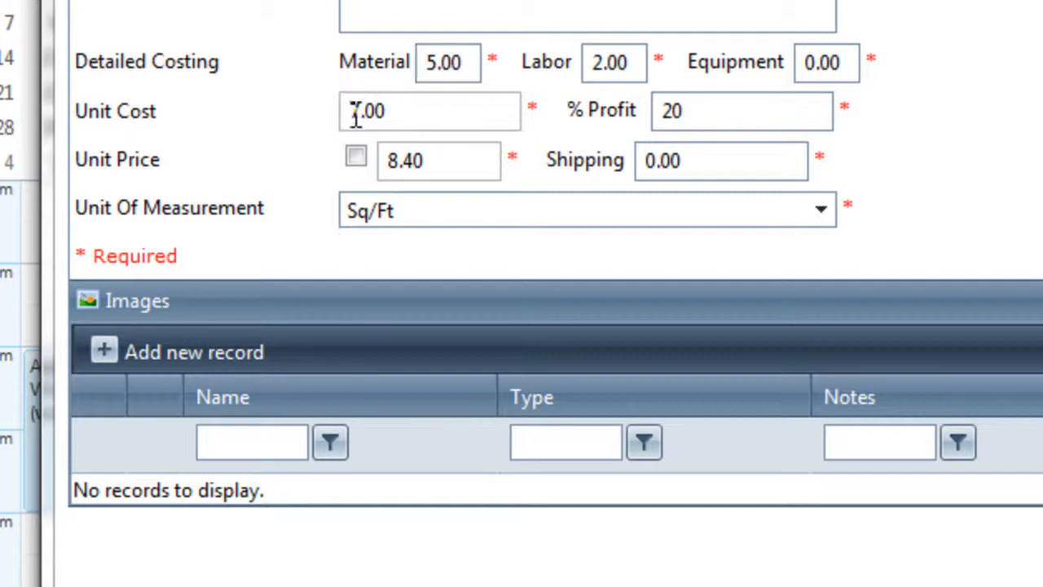
- Enter a 9.50 value, then revert to the calculated 8.40 unit price
left_click(741, 111)
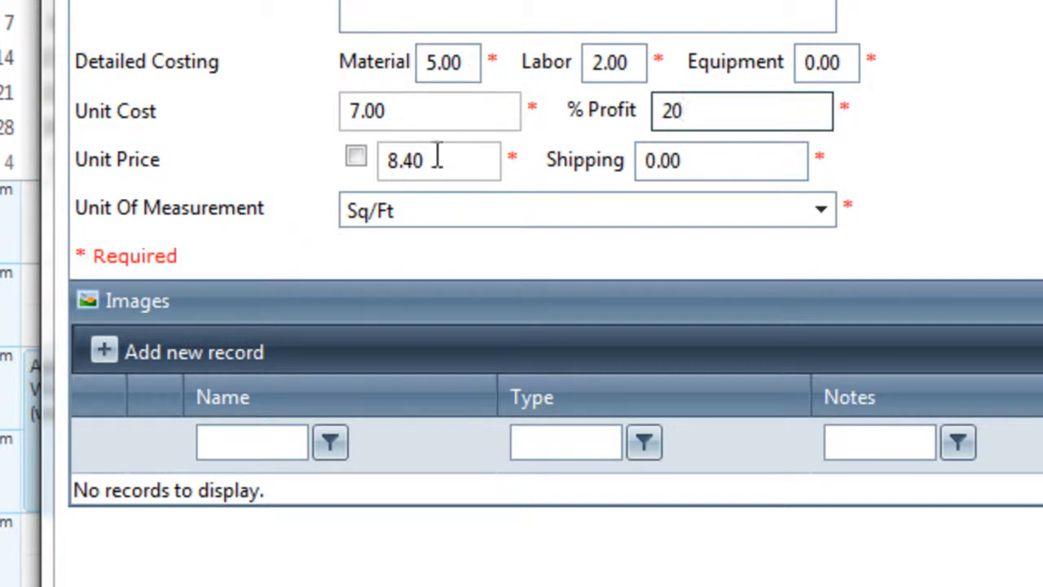
mouse_move(551, 89)
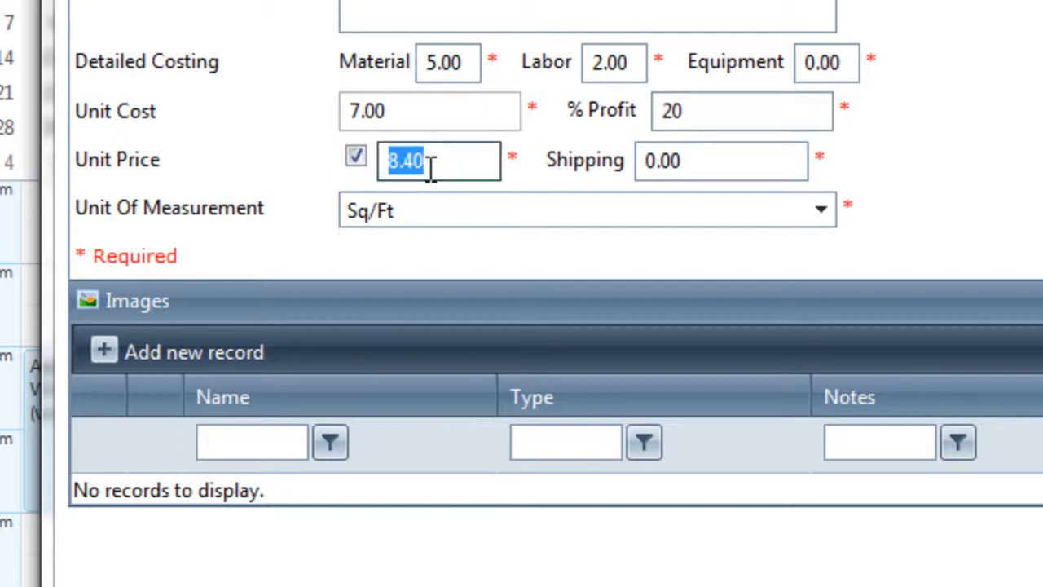
type("9.50")
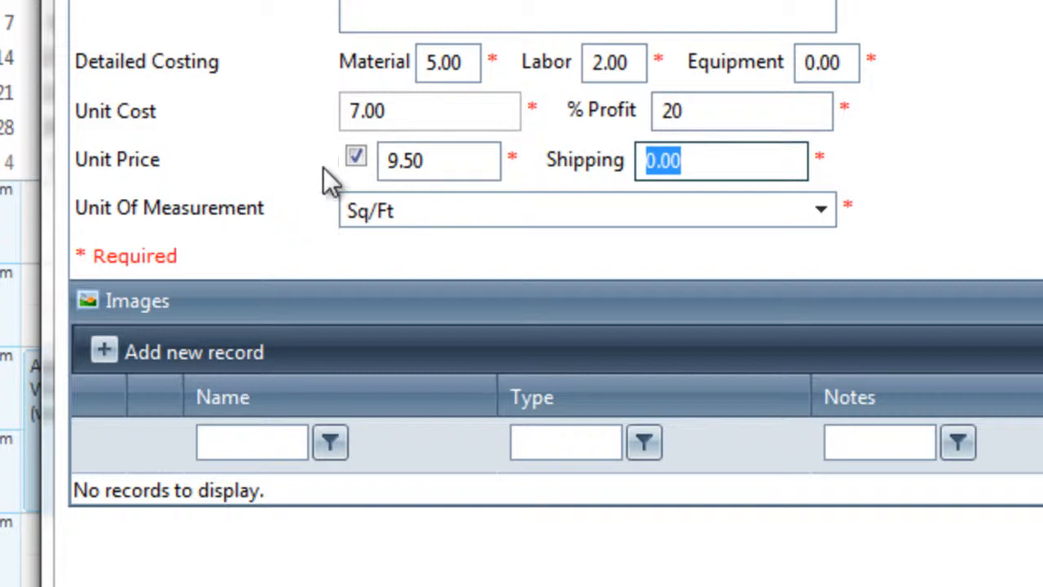
left_click(355, 156)
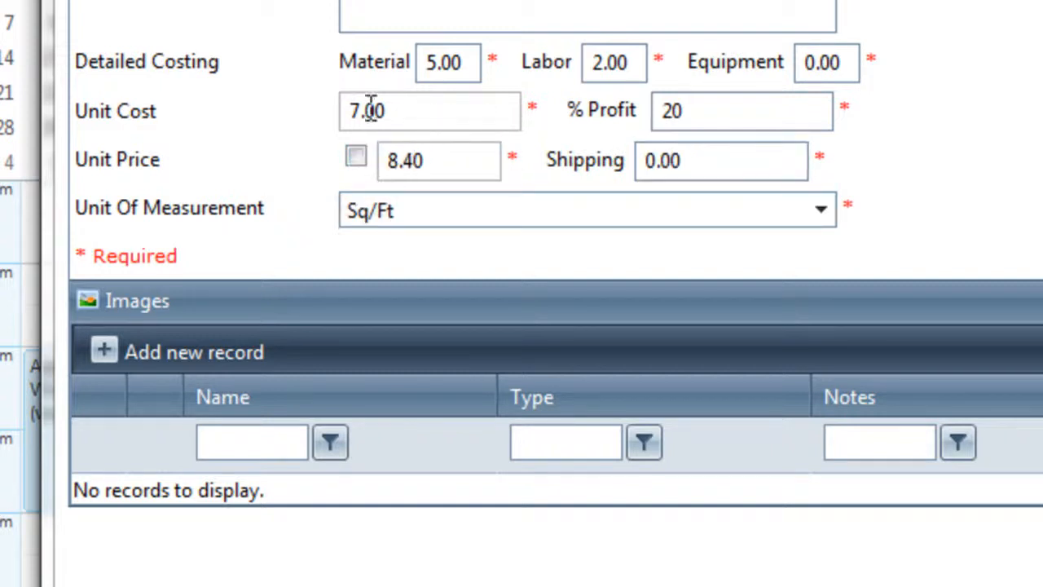
left_click(740, 111)
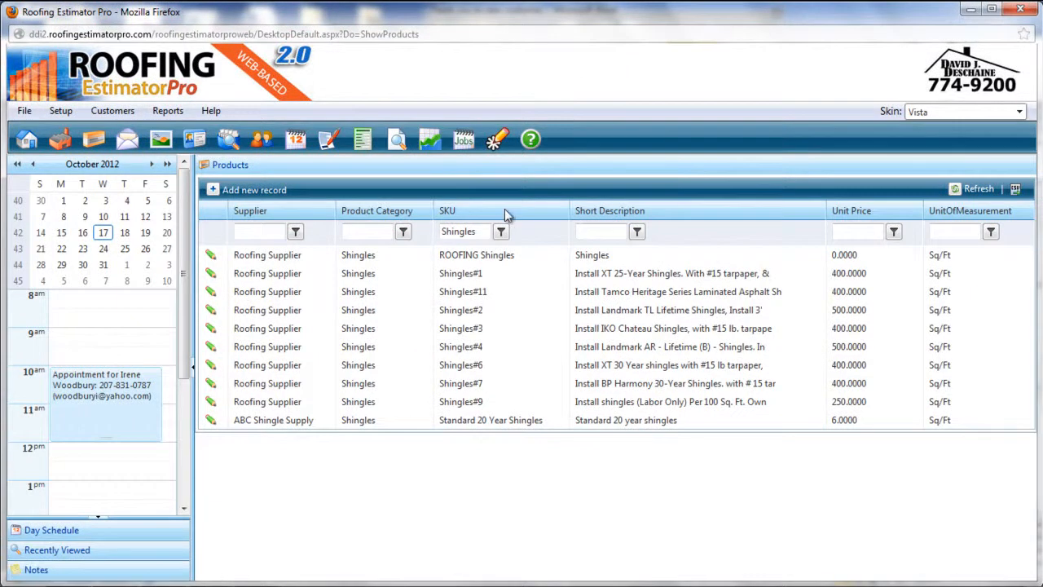
- Add a Gutters product from XYZ Gutter House sold by the Linear Foot, priced 9.60
left_click(254, 189)
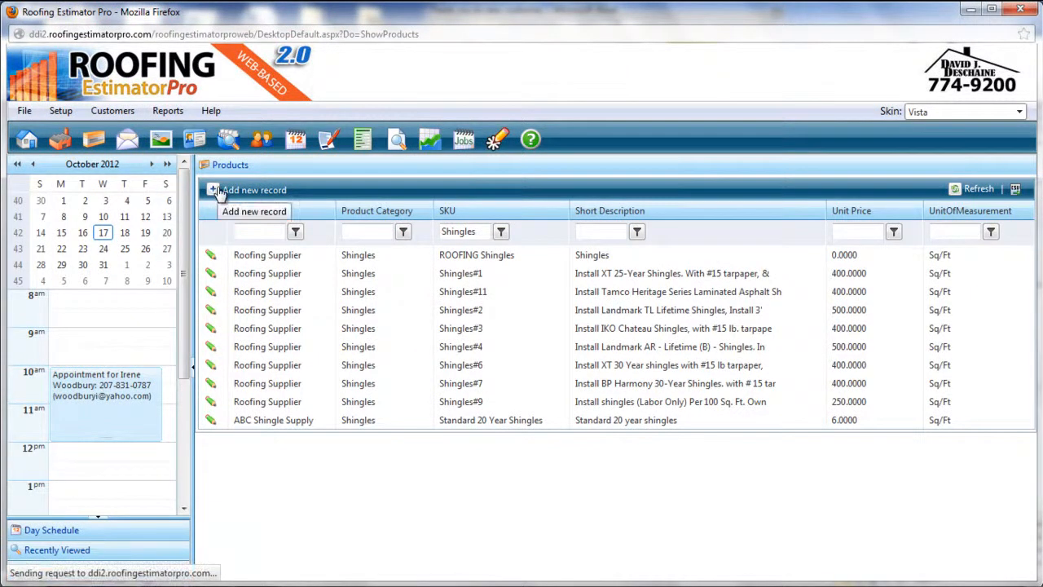
left_click(254, 189)
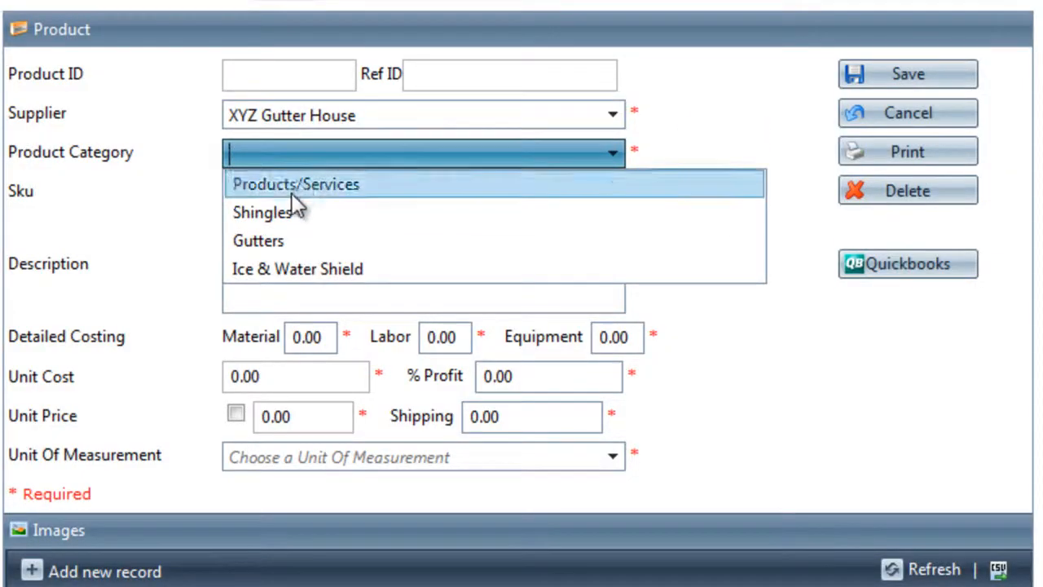
left_click(257, 241)
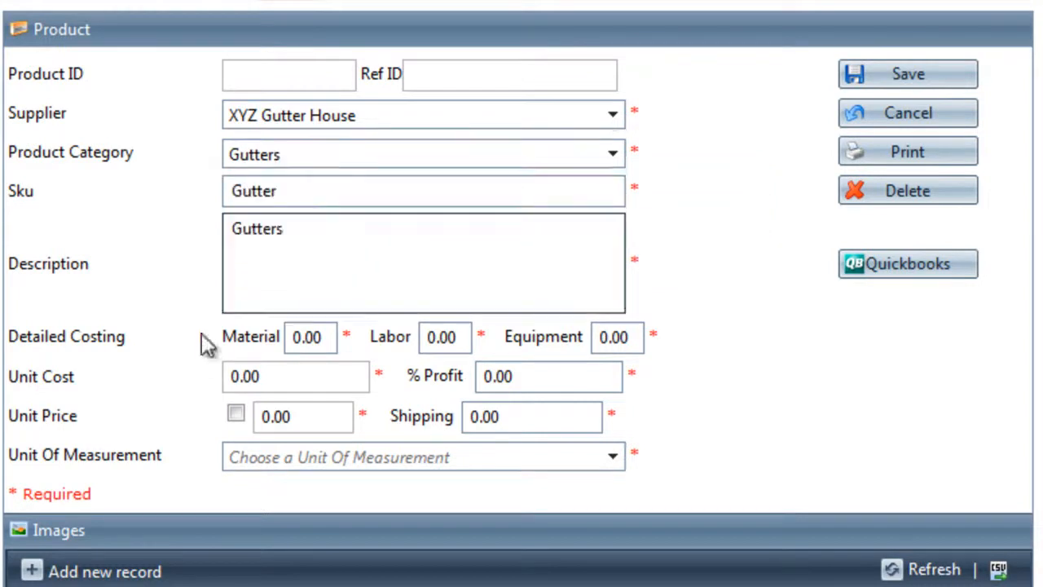
left_click(308, 335)
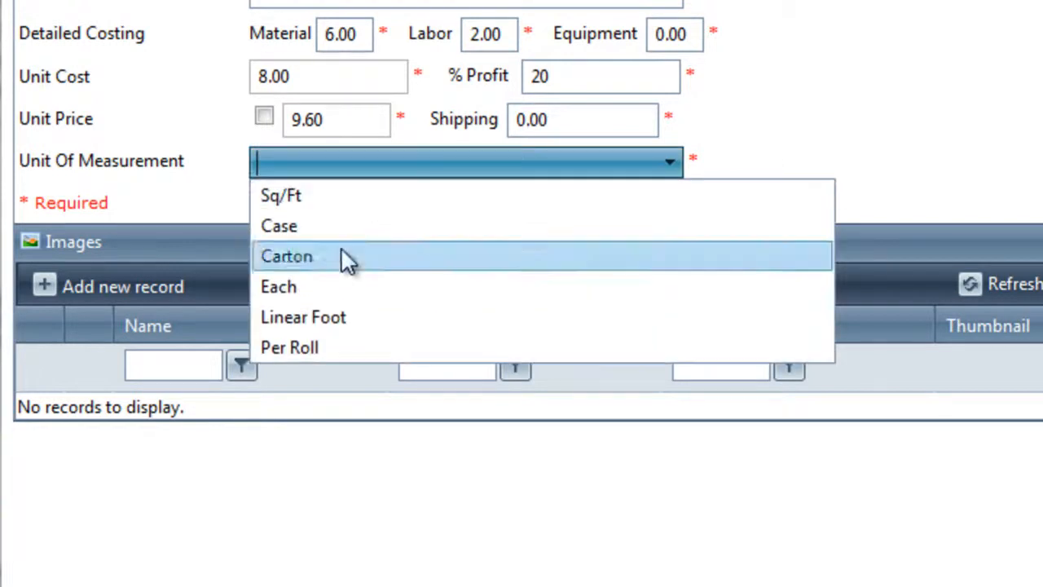
mouse_move(290, 317)
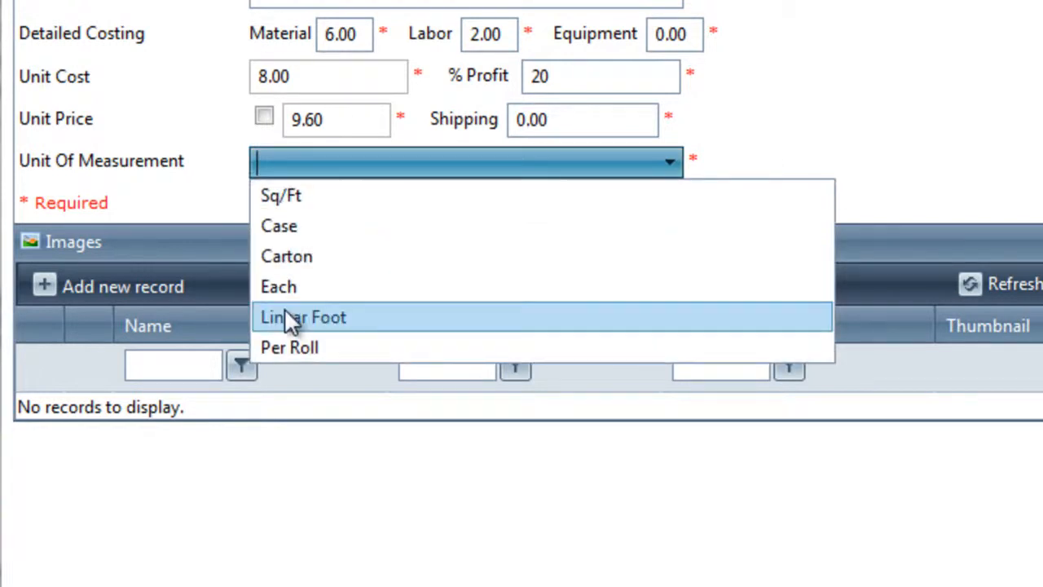
mouse_move(290, 325)
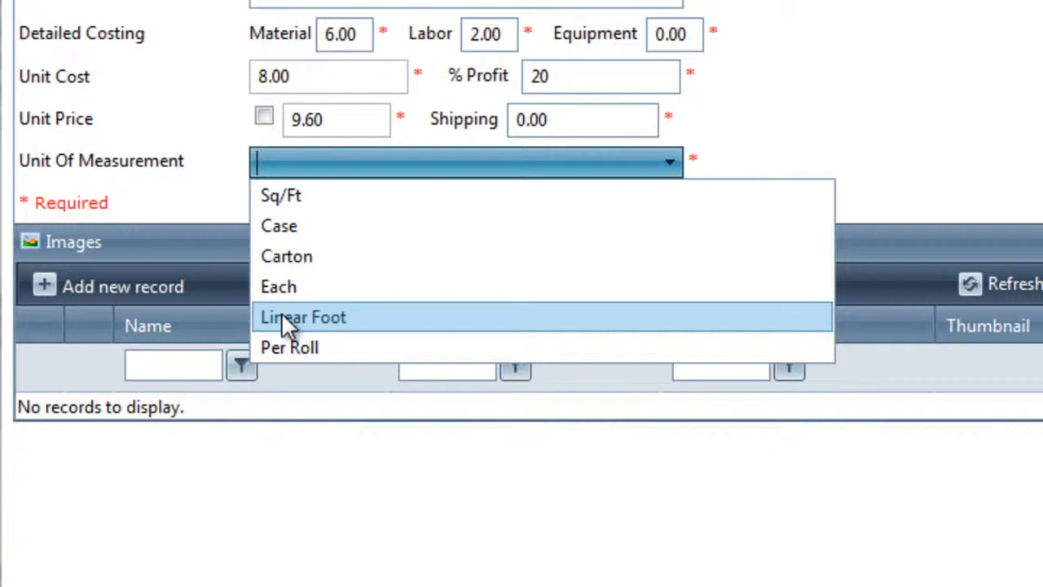
mouse_move(296, 329)
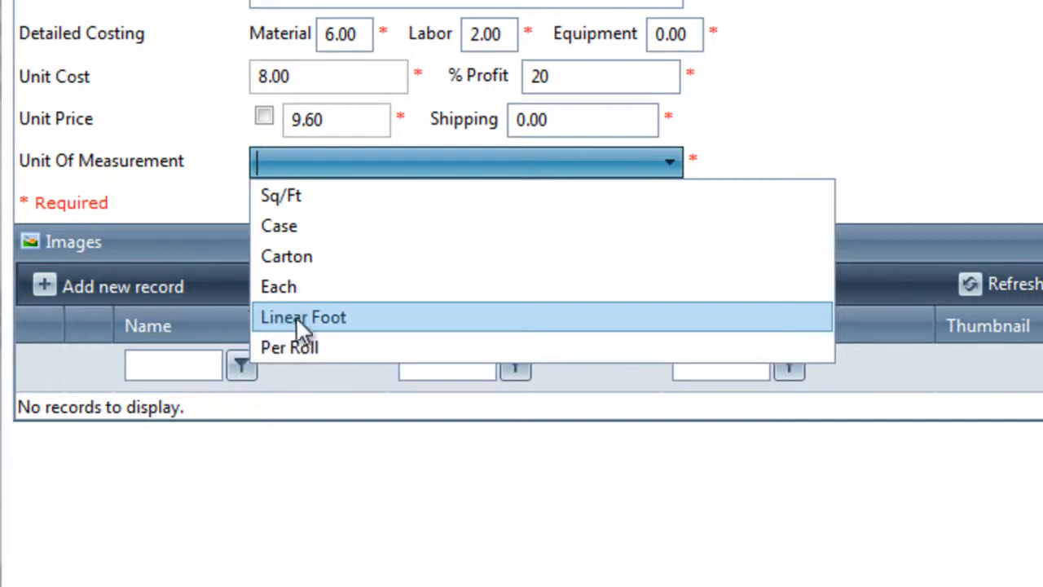
left_click(303, 316)
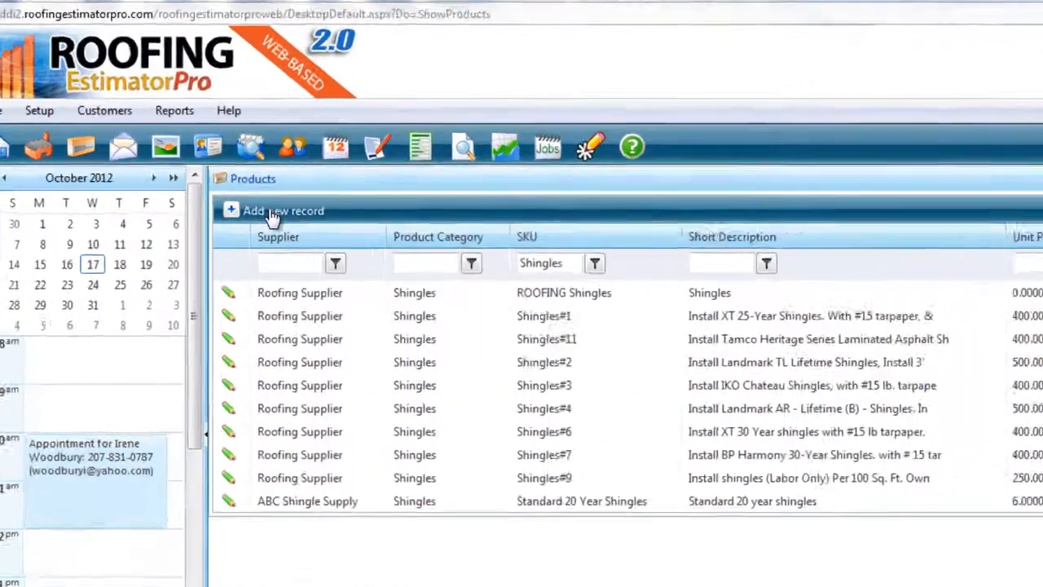
- Start a Home Depot Ice & Water Shield product: SKU Grac, description '200' roll of ice & water shield'
left_click(284, 210)
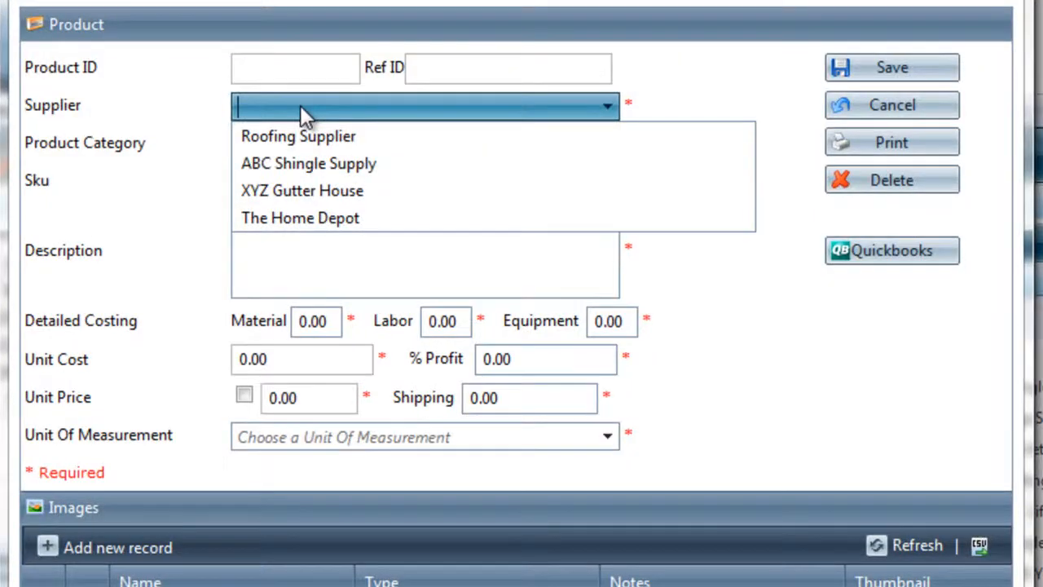
mouse_move(301, 189)
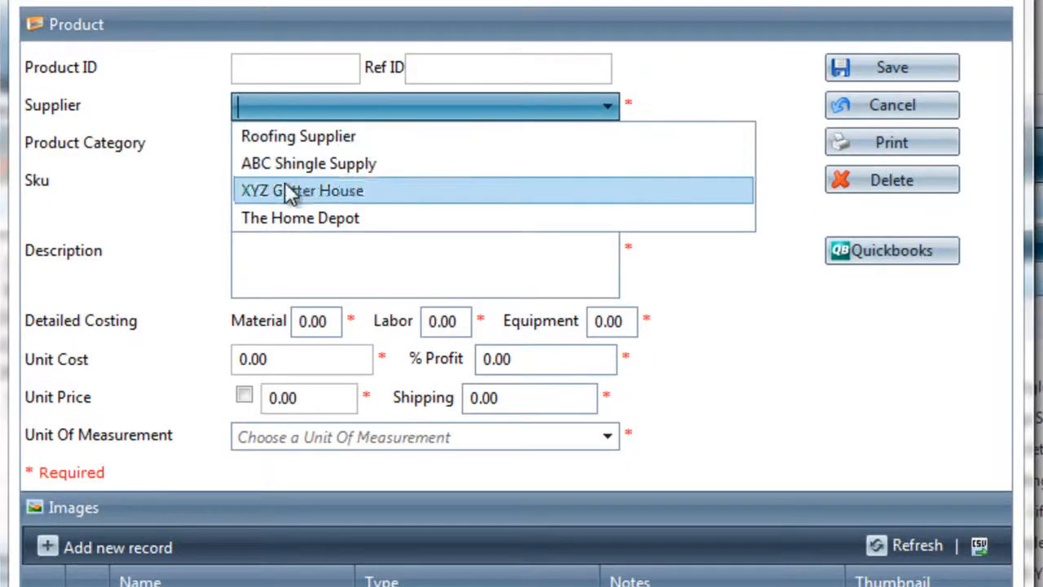
left_click(300, 218)
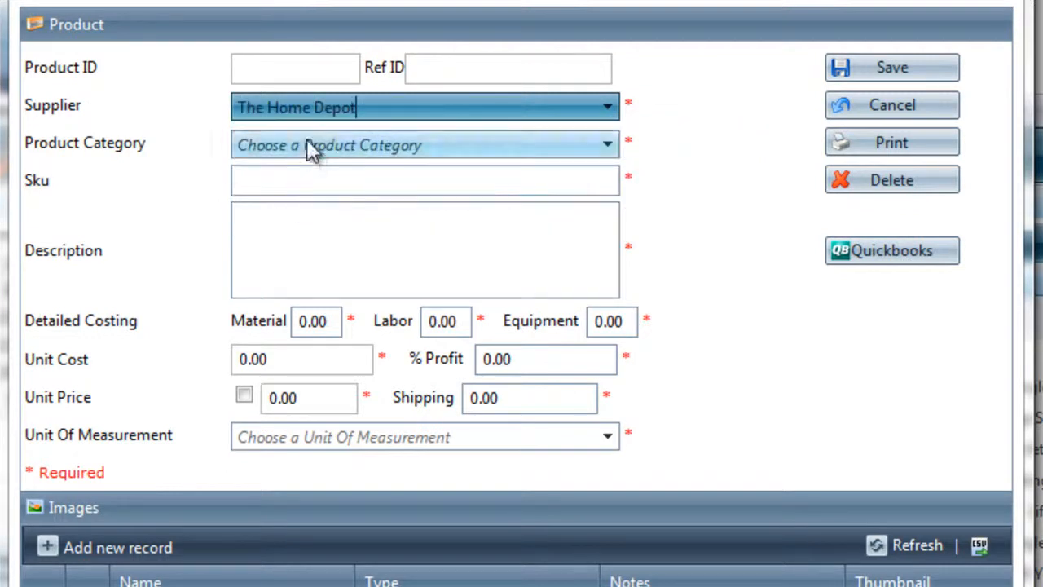
left_click(424, 143)
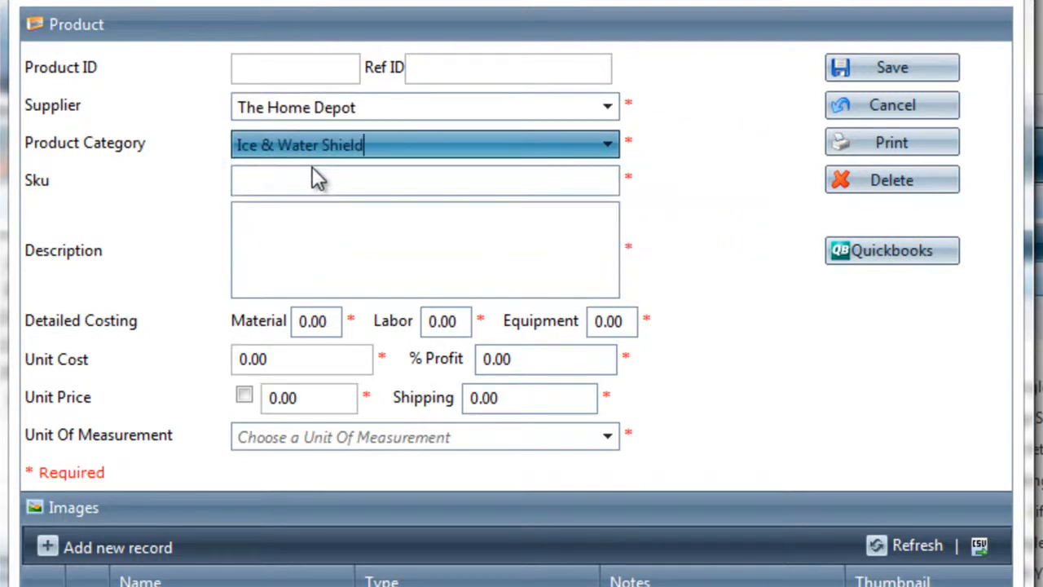
type("Grace Ice & Water")
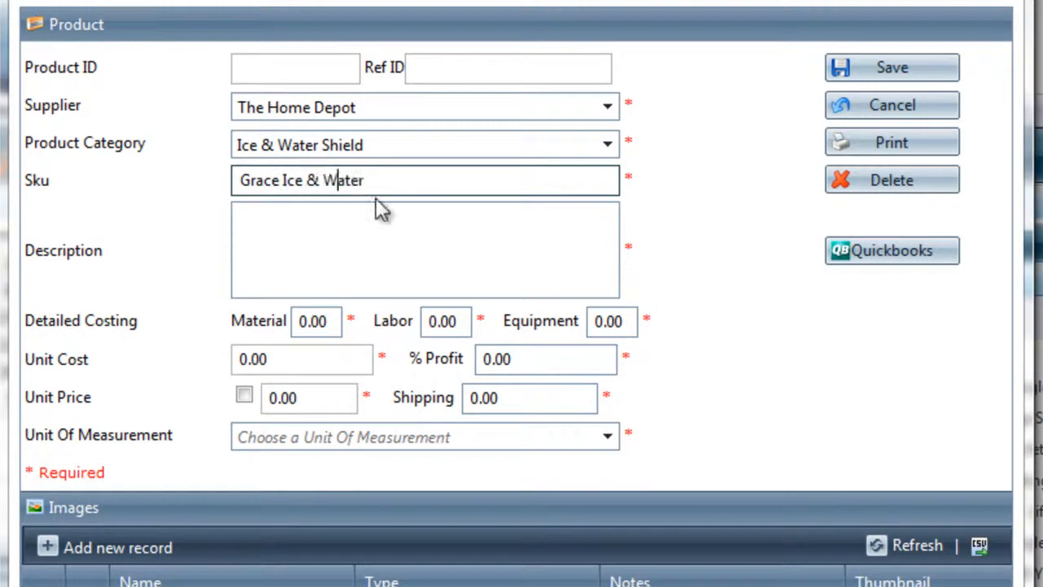
type("2")
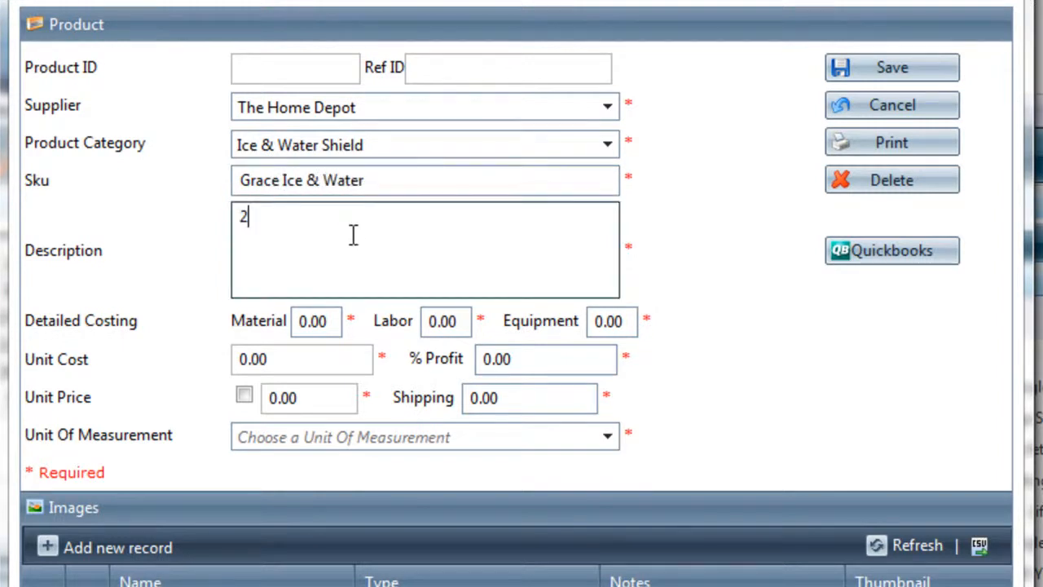
type("00' roll o")
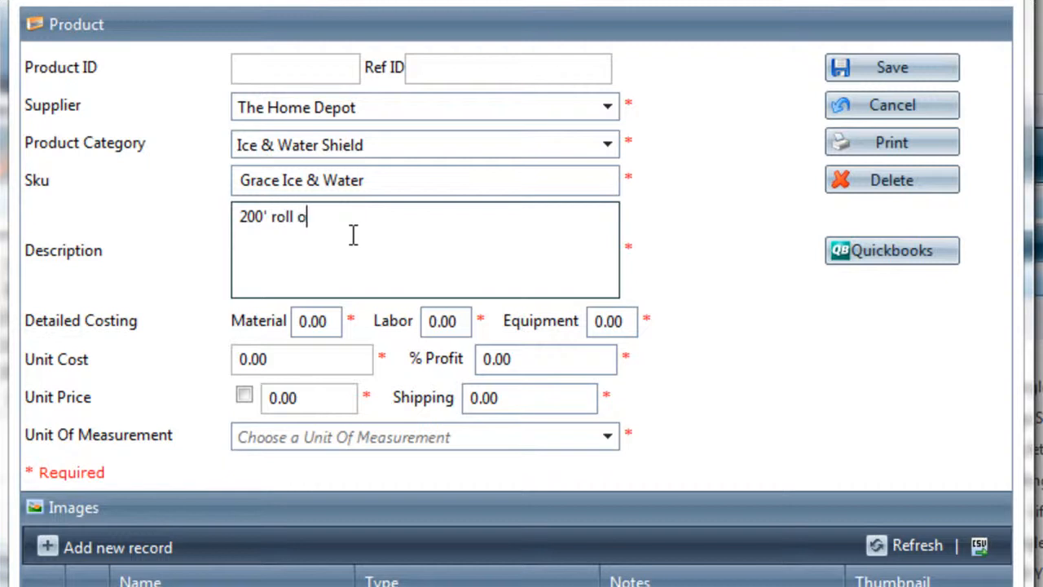
type("f ice & w")
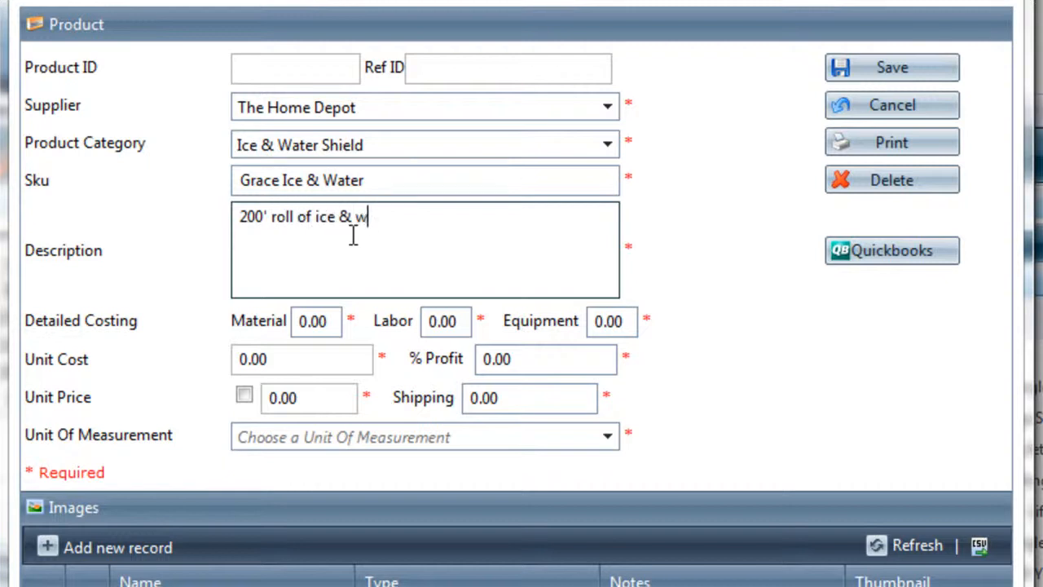
type("ater shield")
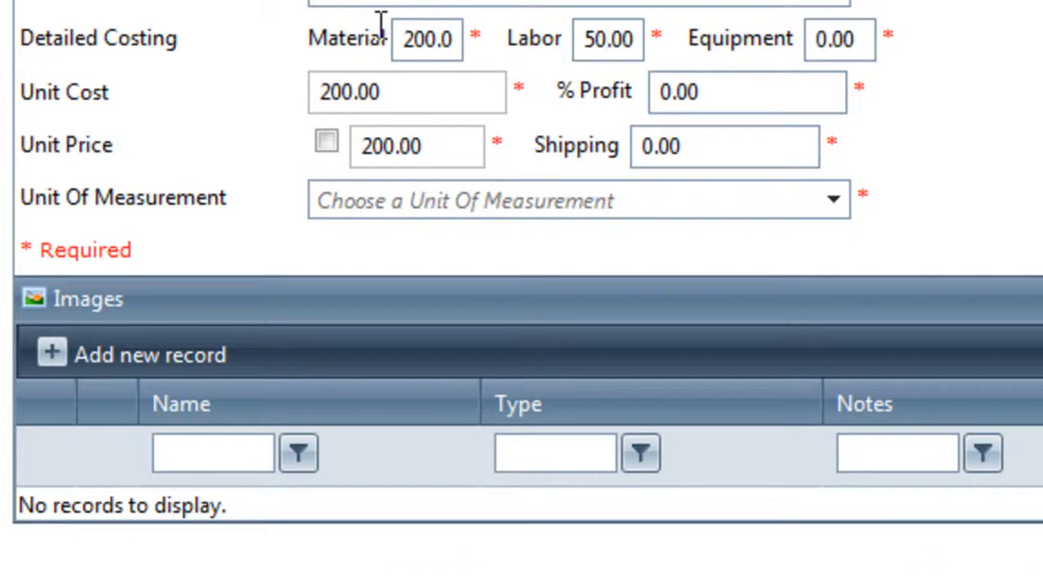
- Apply 20% profit to reach a 300.00 price and choose the unit of measurement
left_click(746, 92)
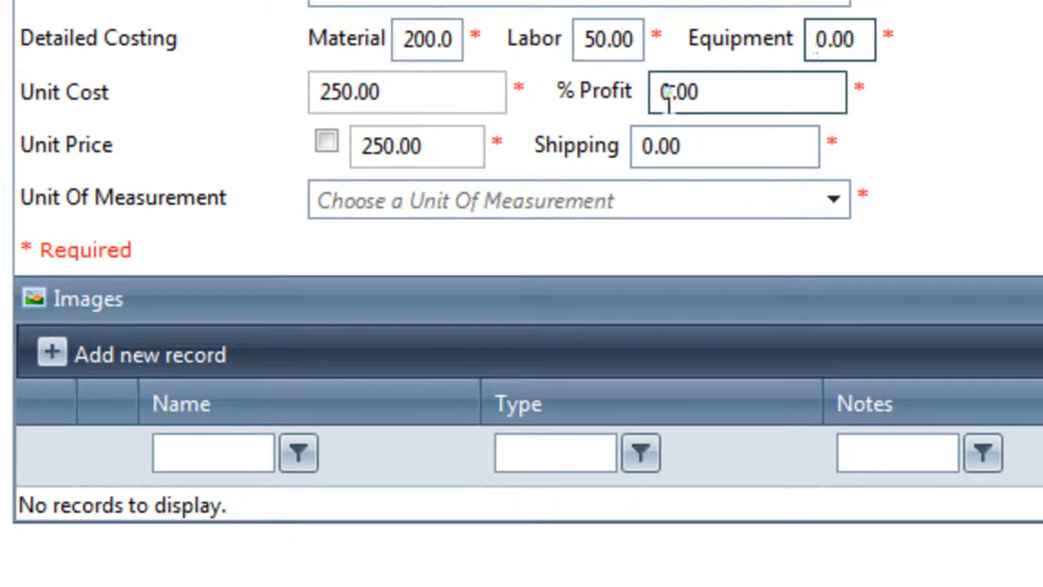
type("2")
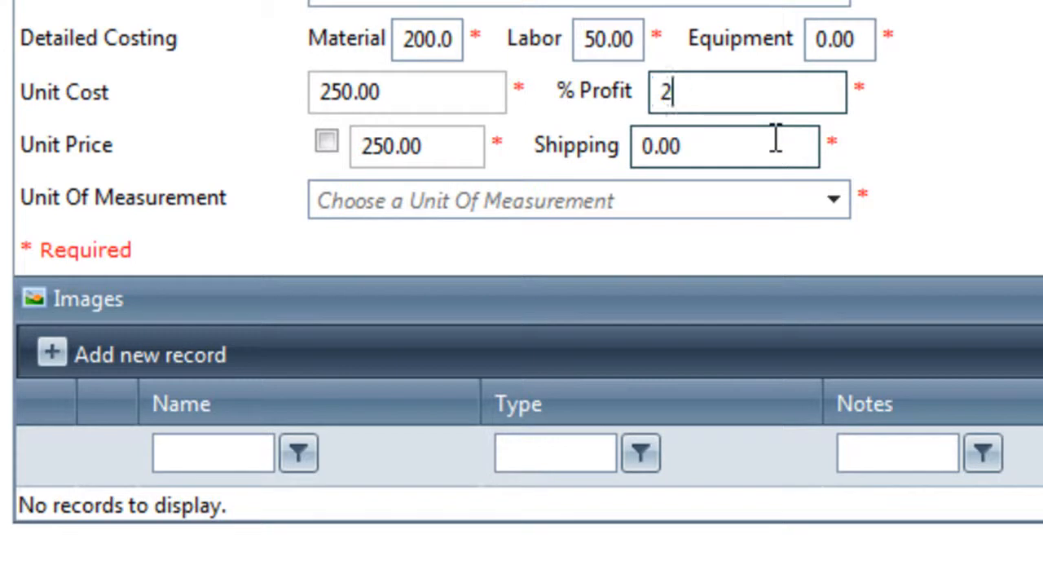
type("0")
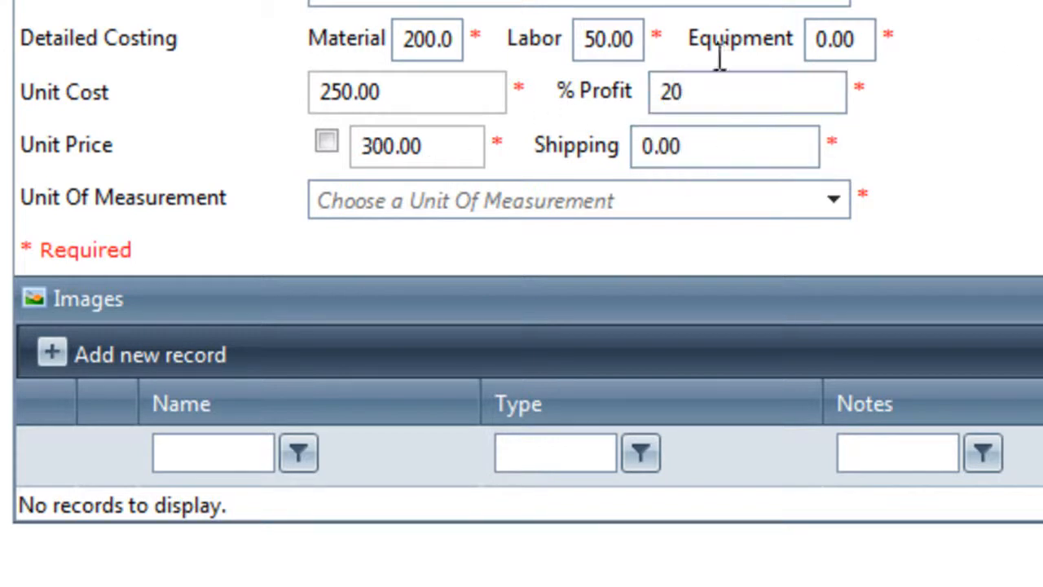
left_click(576, 201)
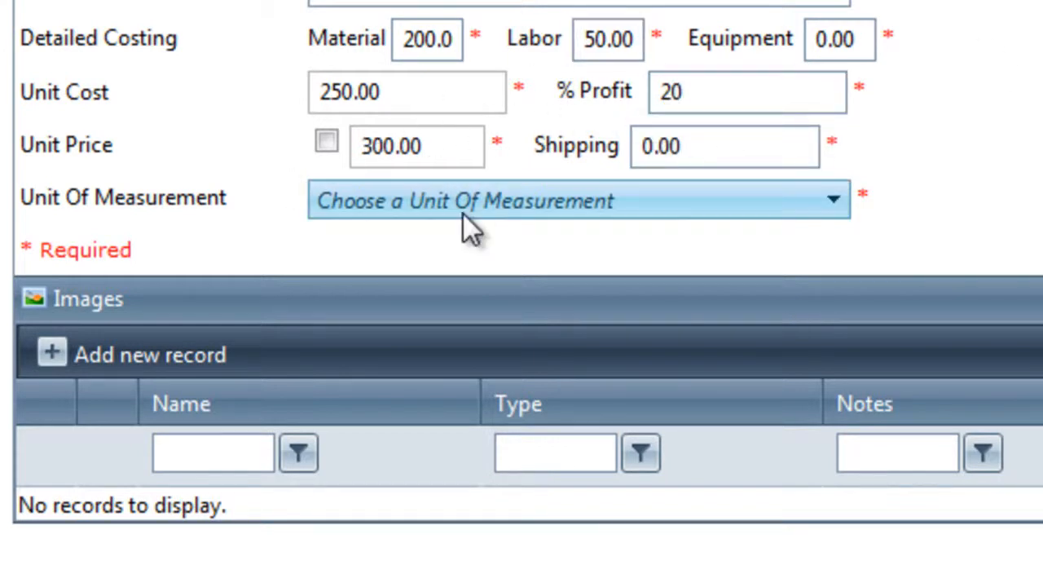
left_click(570, 201)
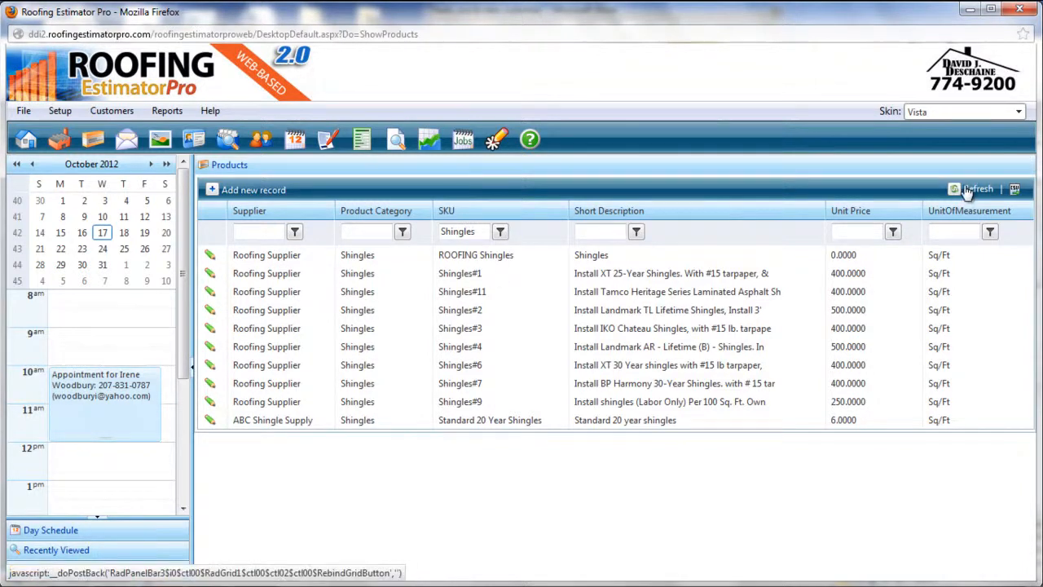
- Upload AspenGray.jpg to Standard 20 Year Shingles with notes 'Aspen Gray Shingle' and save
left_click(977, 189)
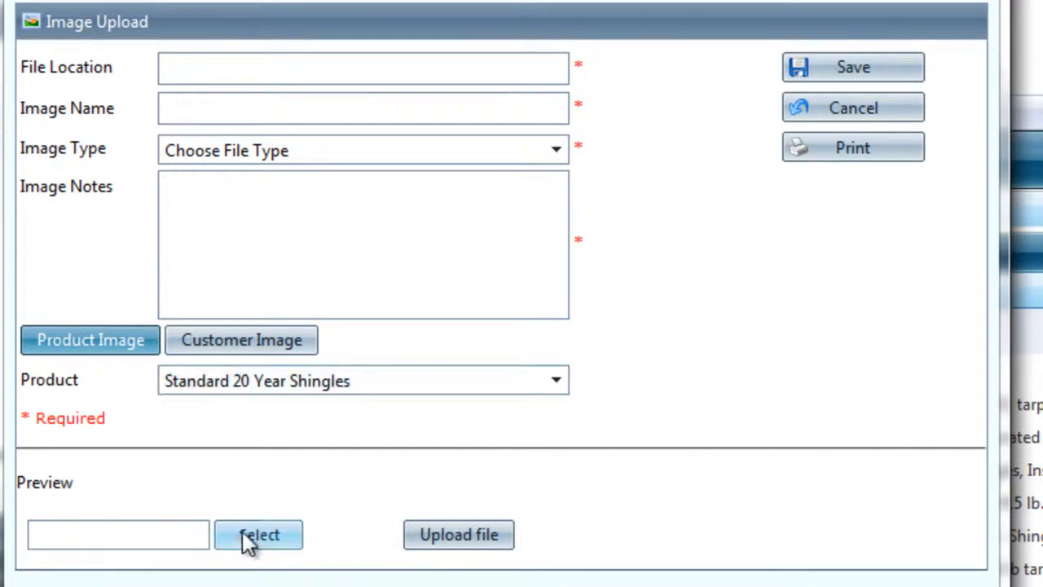
left_click(258, 535)
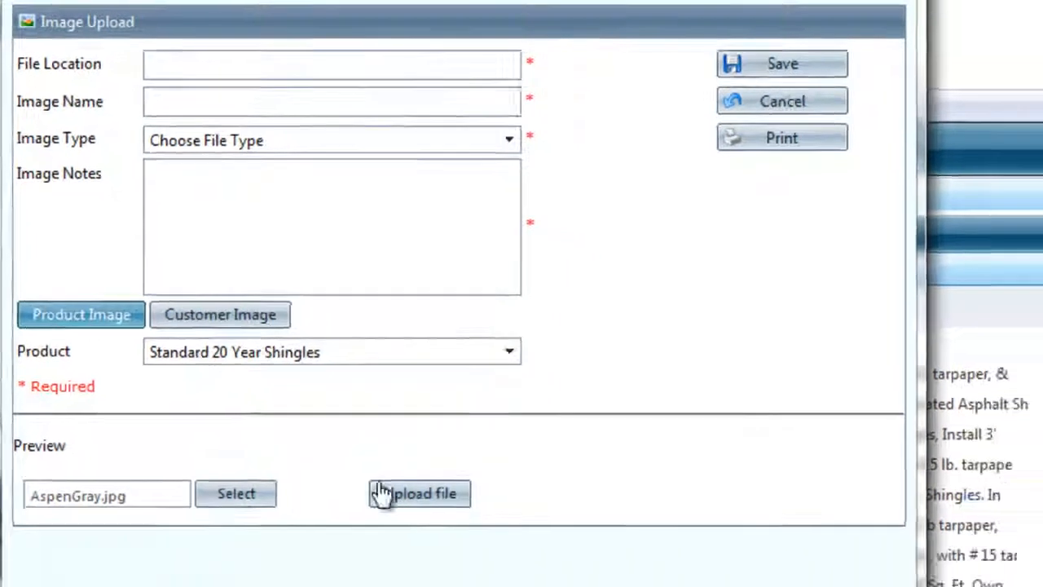
left_click(417, 492)
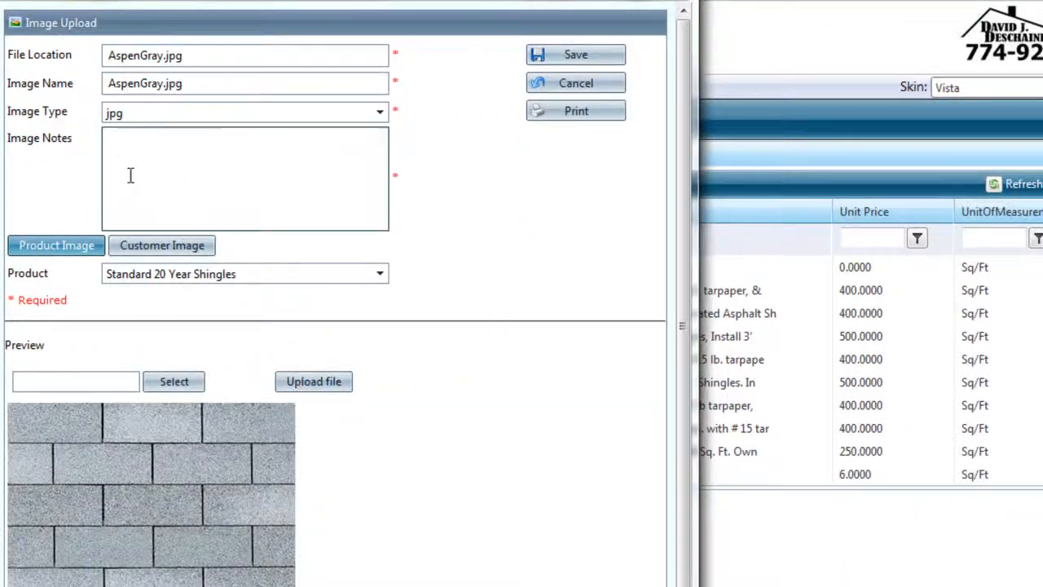
type("Aspen")
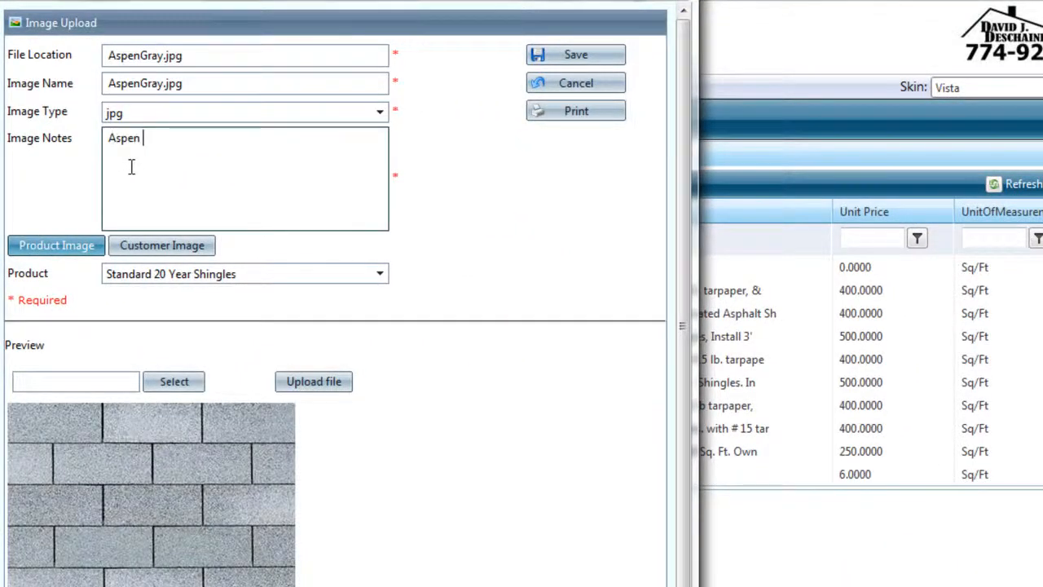
type("Gray Shingle")
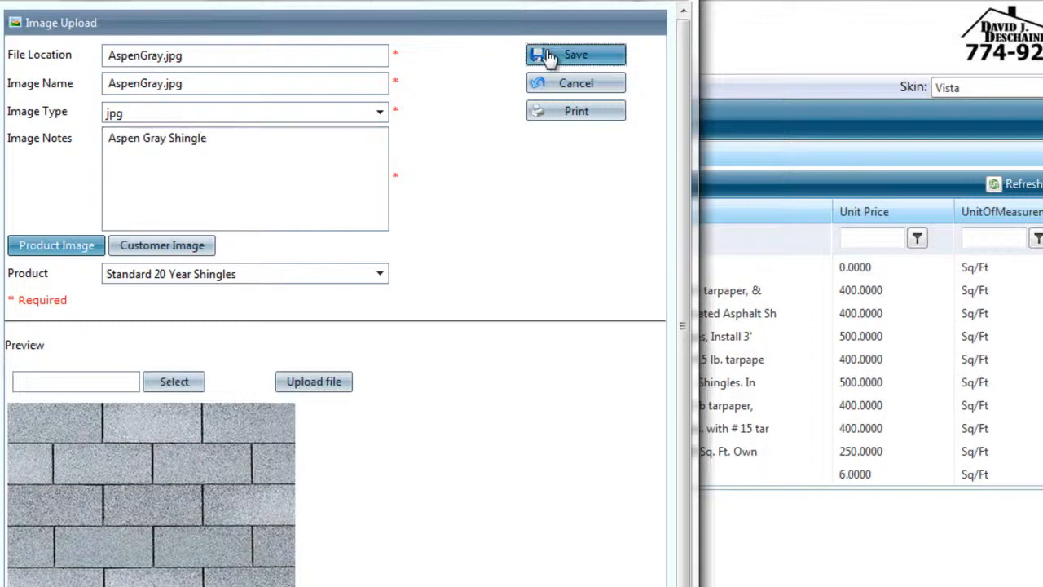
left_click(575, 54)
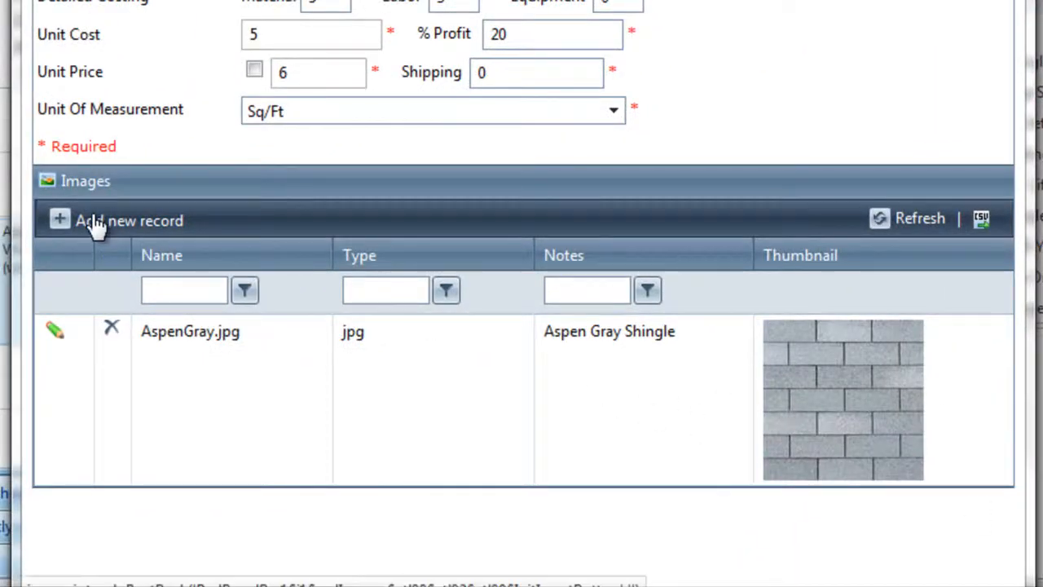
- Add the AutumnBrow picture as a jpg image noted 'Autumn Brown Shingle'
left_click(127, 220)
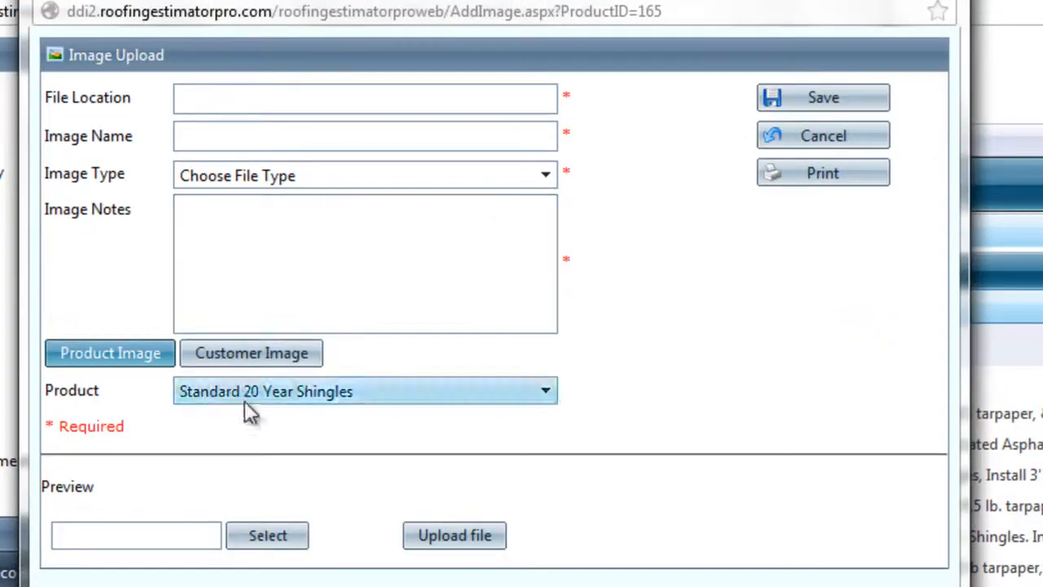
left_click(268, 534)
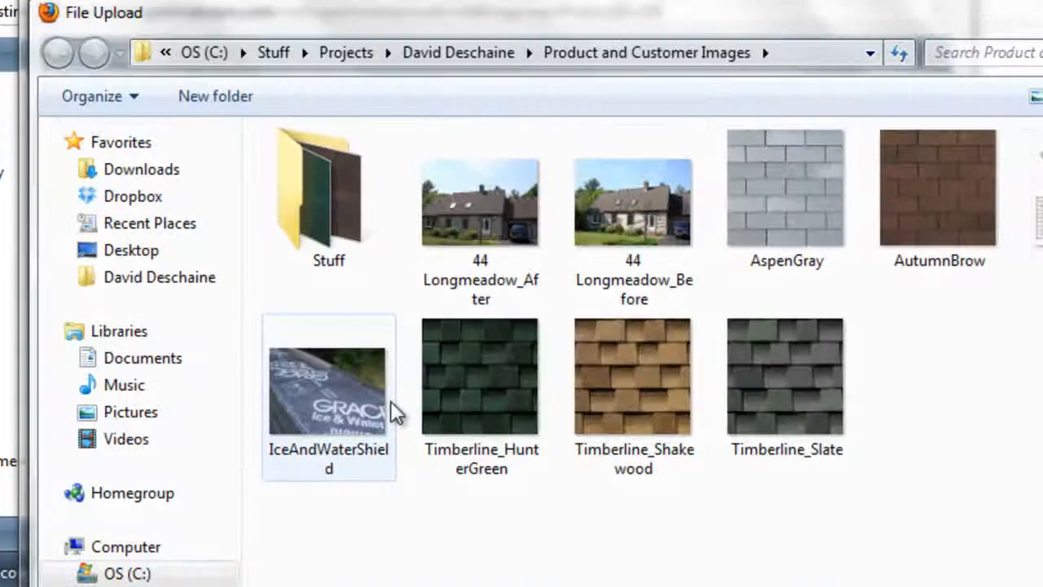
double_click(938, 188)
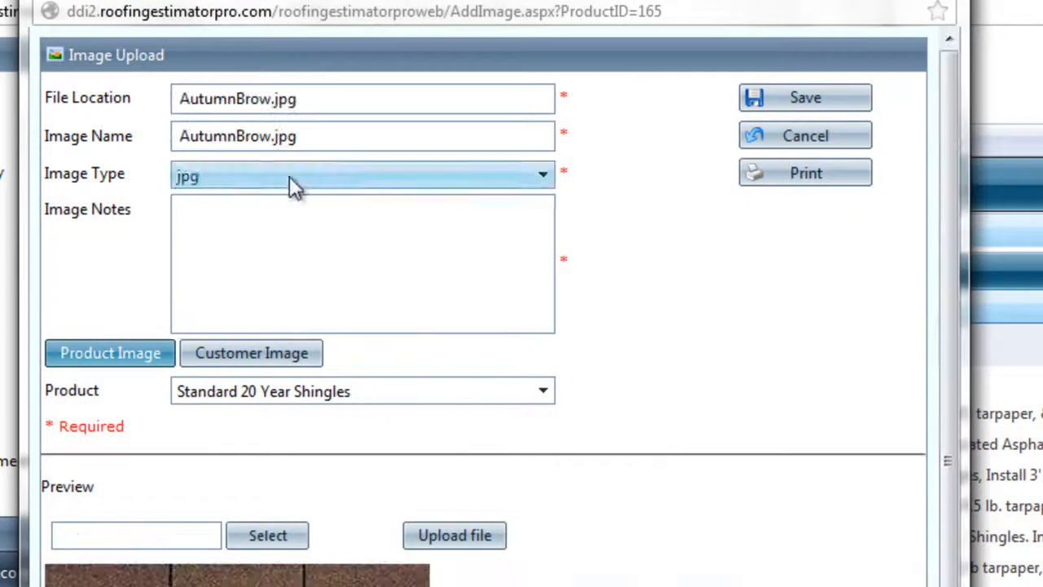
type("Autumn Brown")
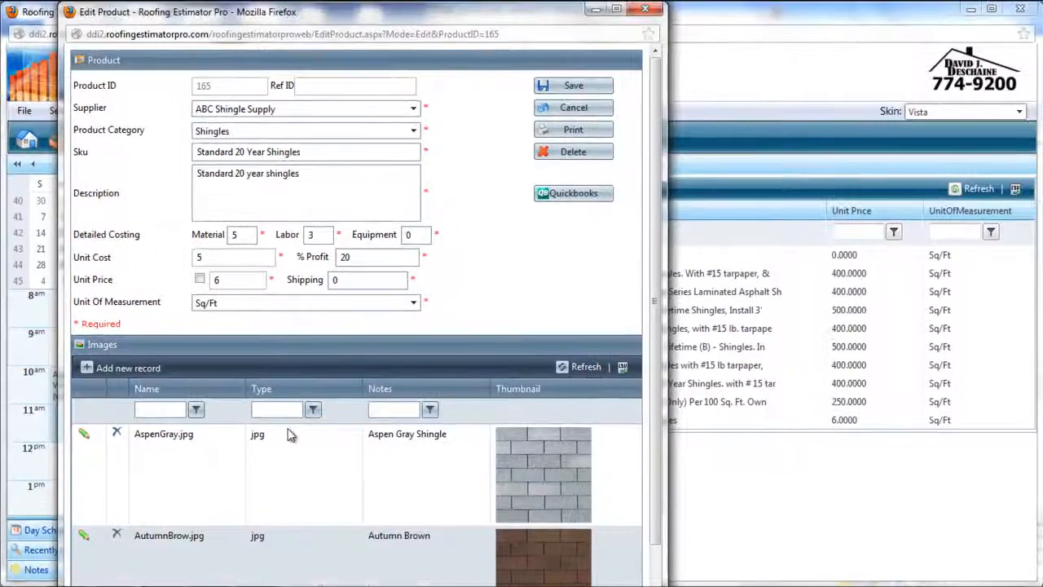
scroll("down", 3)
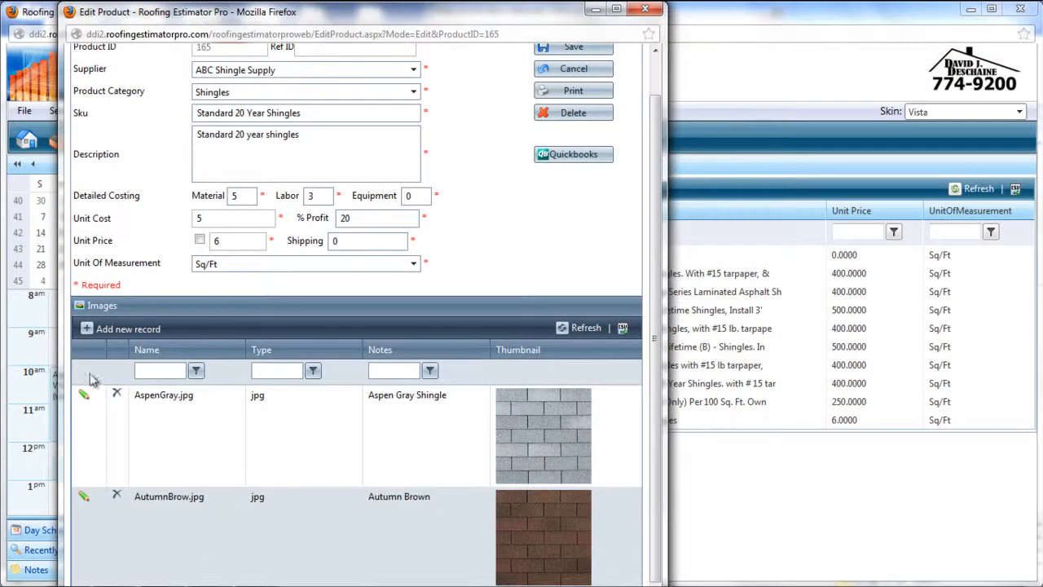
mouse_move(431, 502)
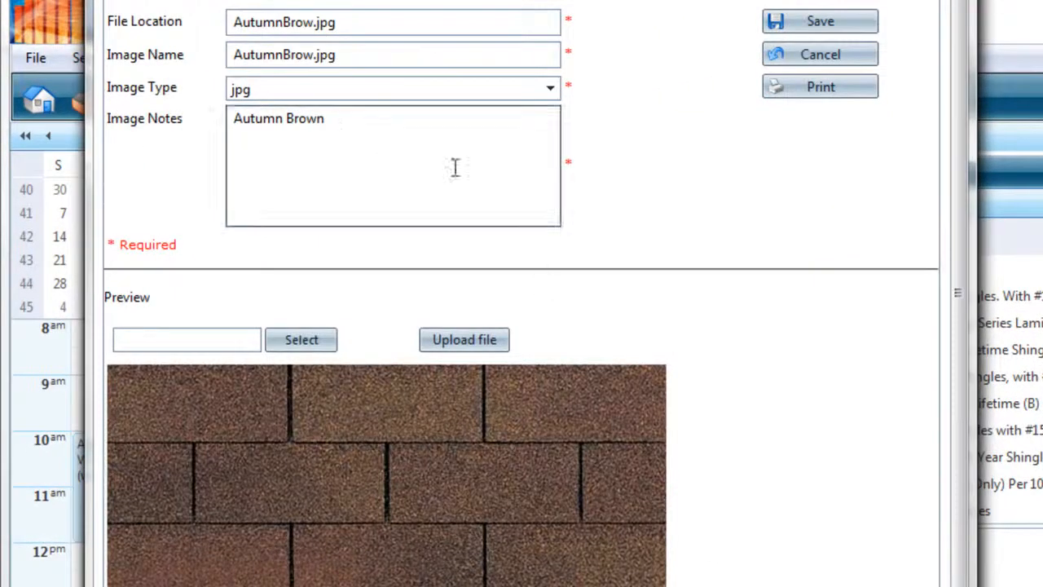
type("Shi")
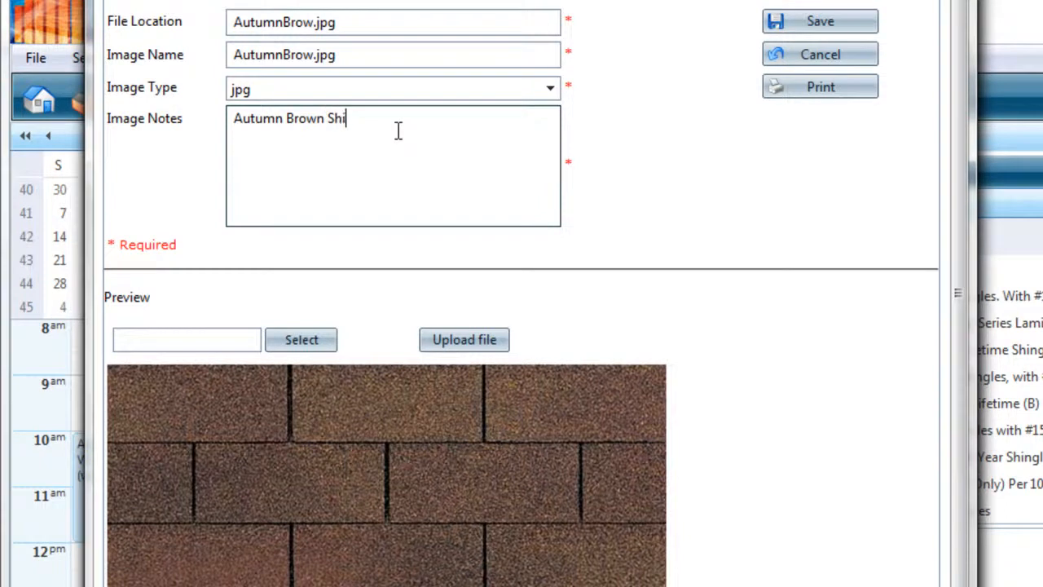
type("ngle")
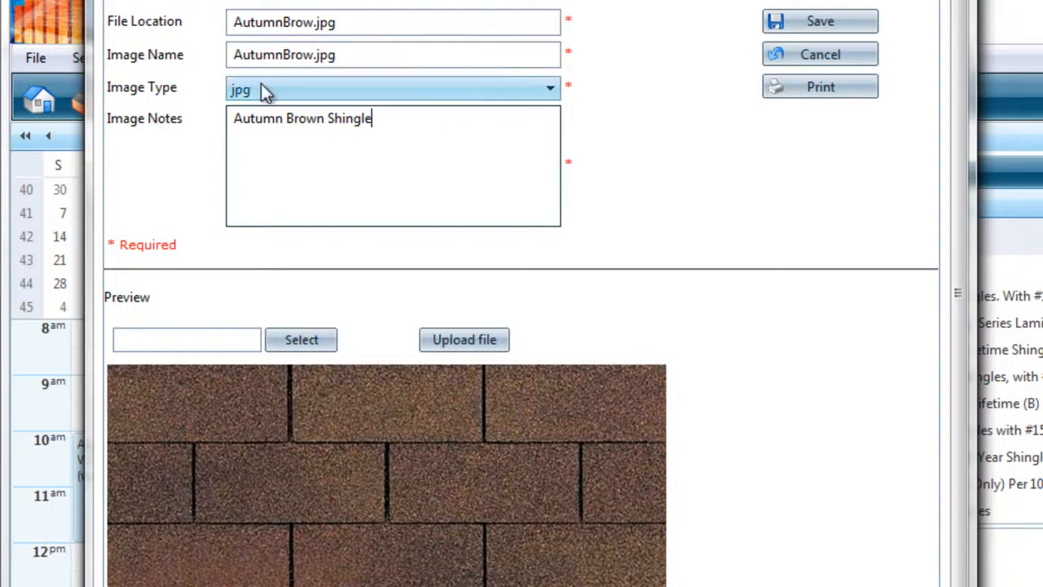
left_click(551, 88)
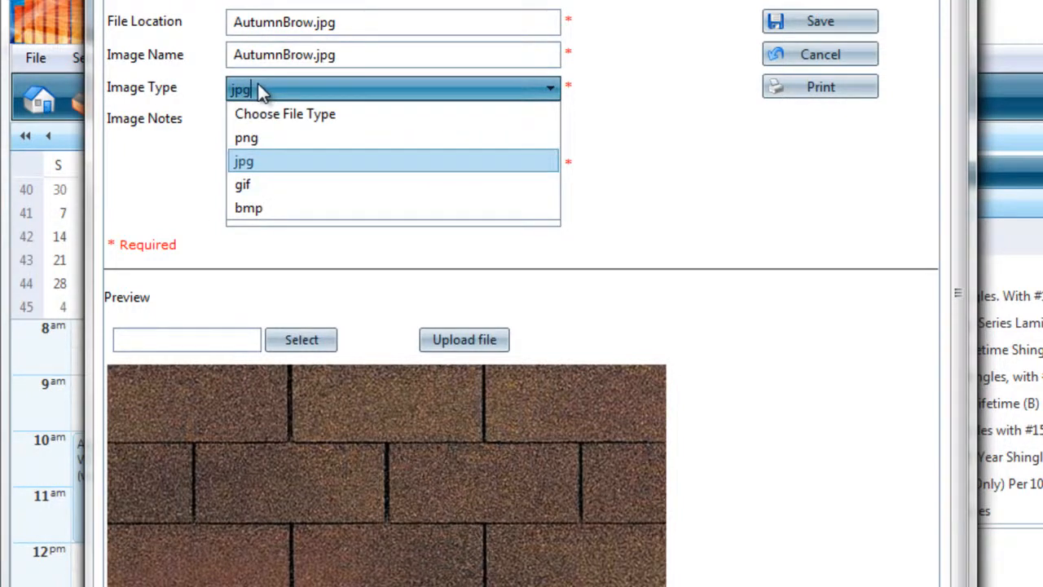
left_click(243, 161)
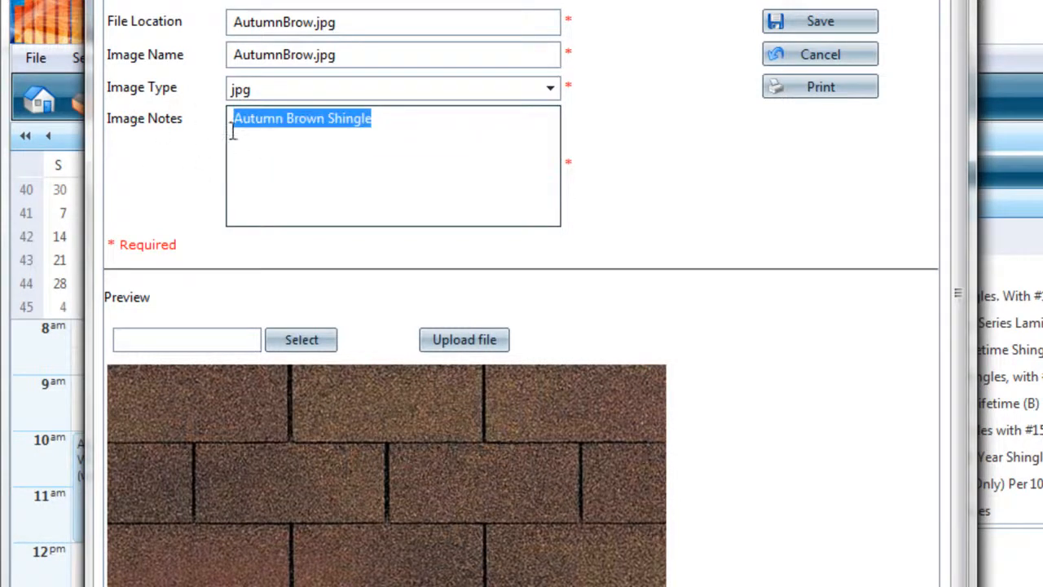
mouse_move(269, 293)
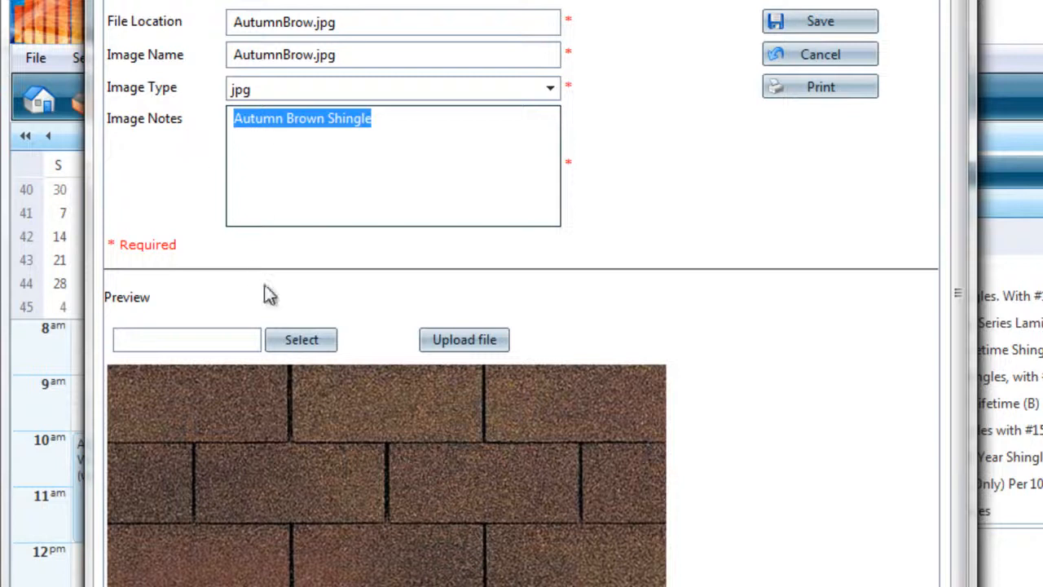
mouse_move(293, 328)
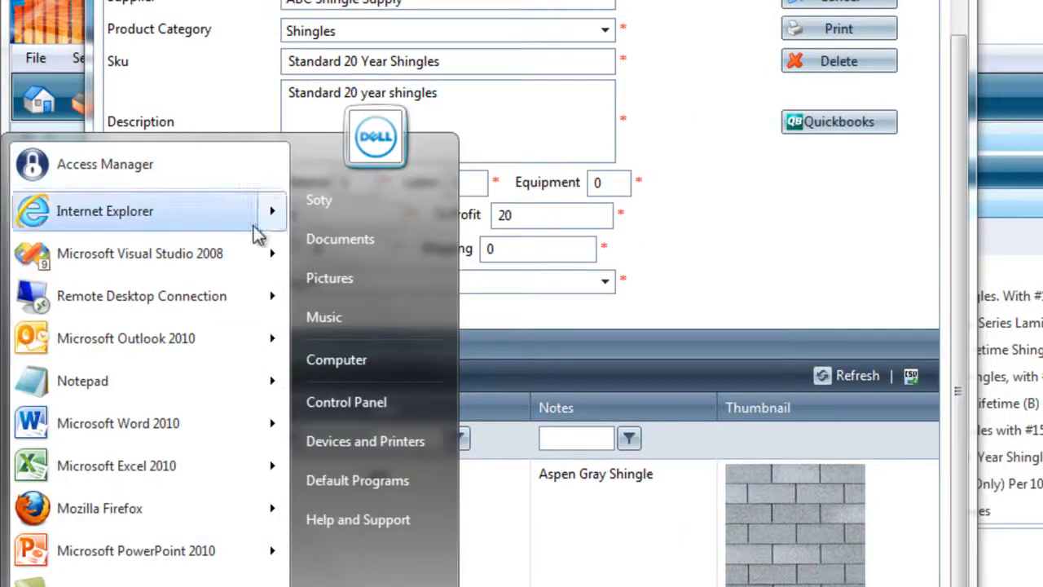
- Open GatesProposal.pdf in Adobe Reader and move to the Product Specific Photos page
left_click(336, 360)
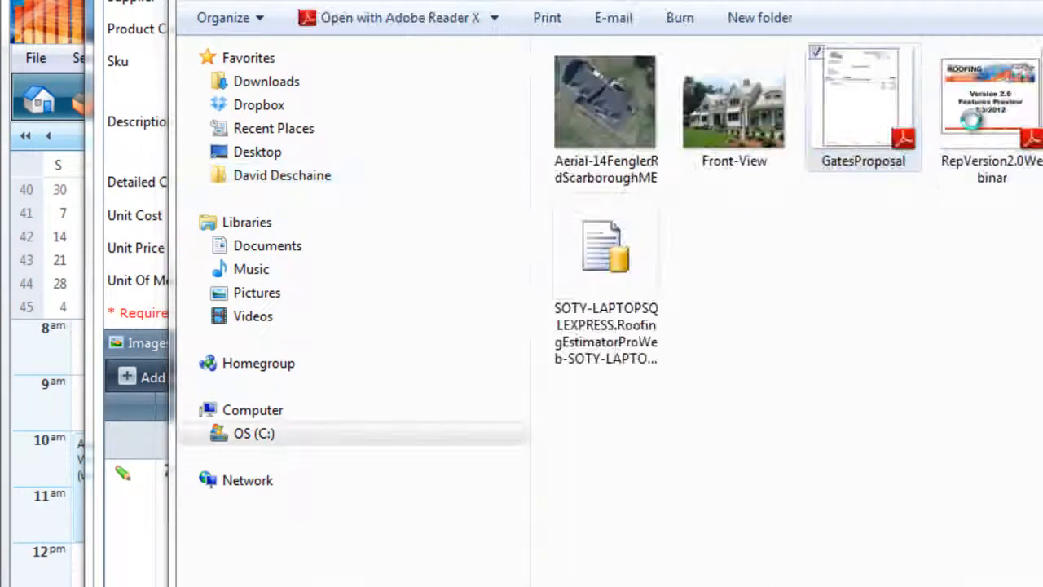
double_click(864, 106)
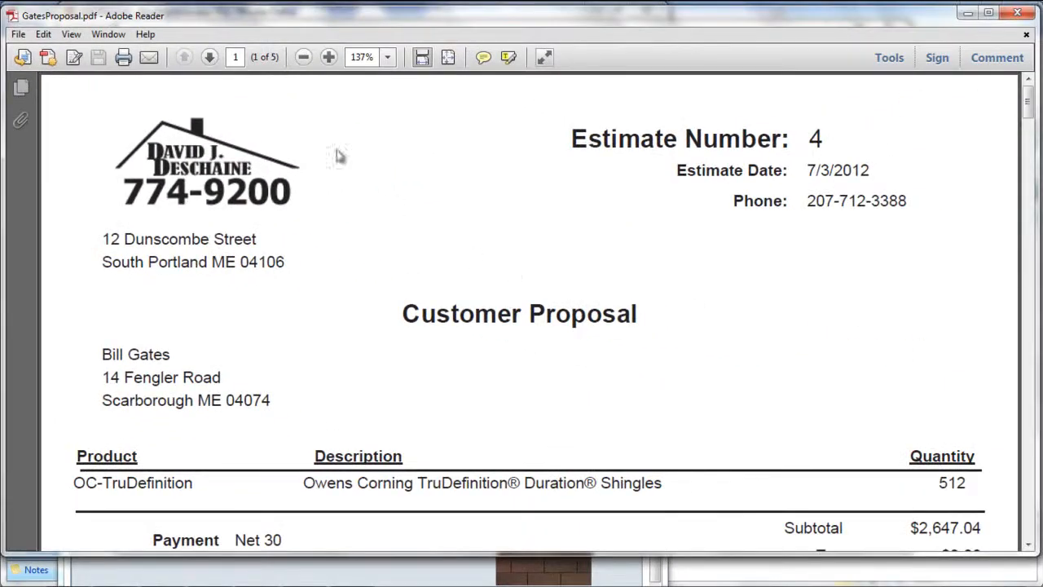
scroll("down", 3)
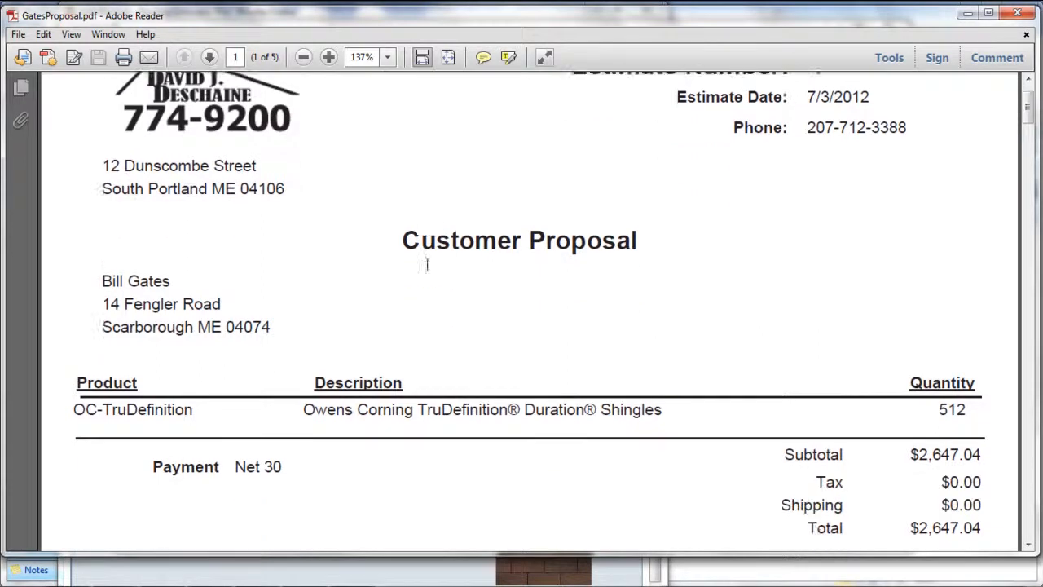
scroll("down", 3)
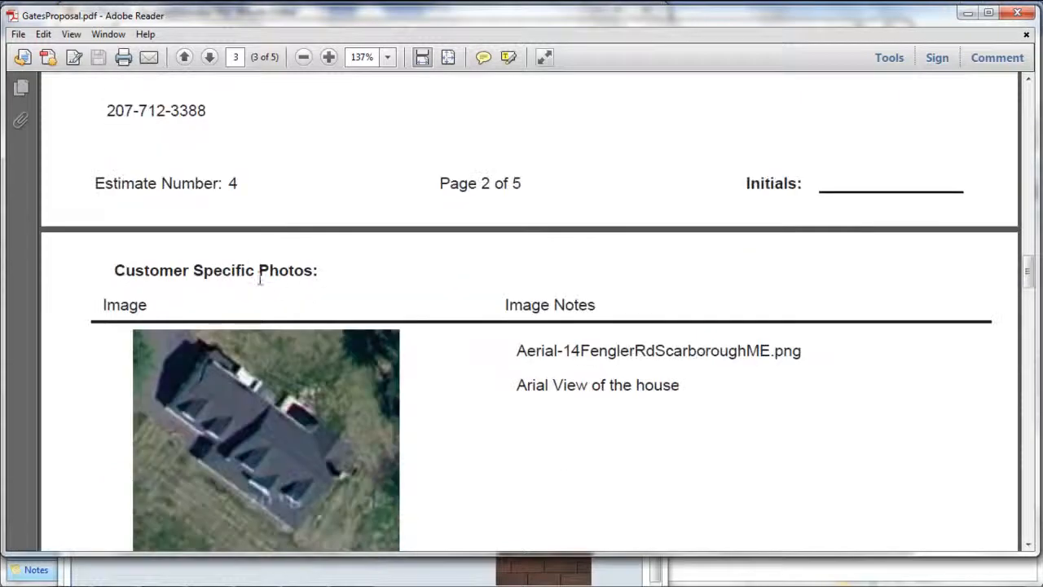
scroll("down", 3)
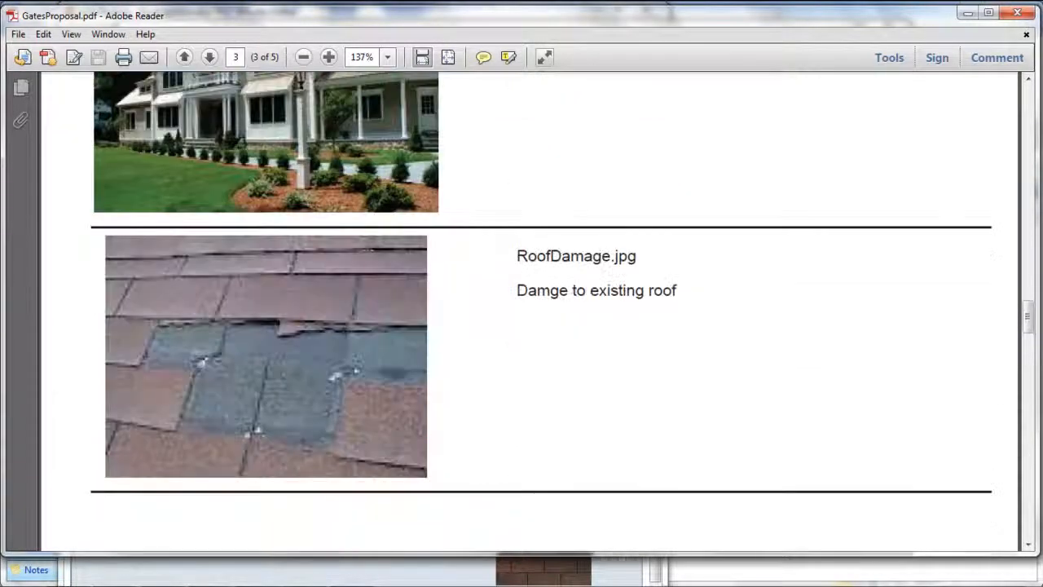
left_click(209, 57)
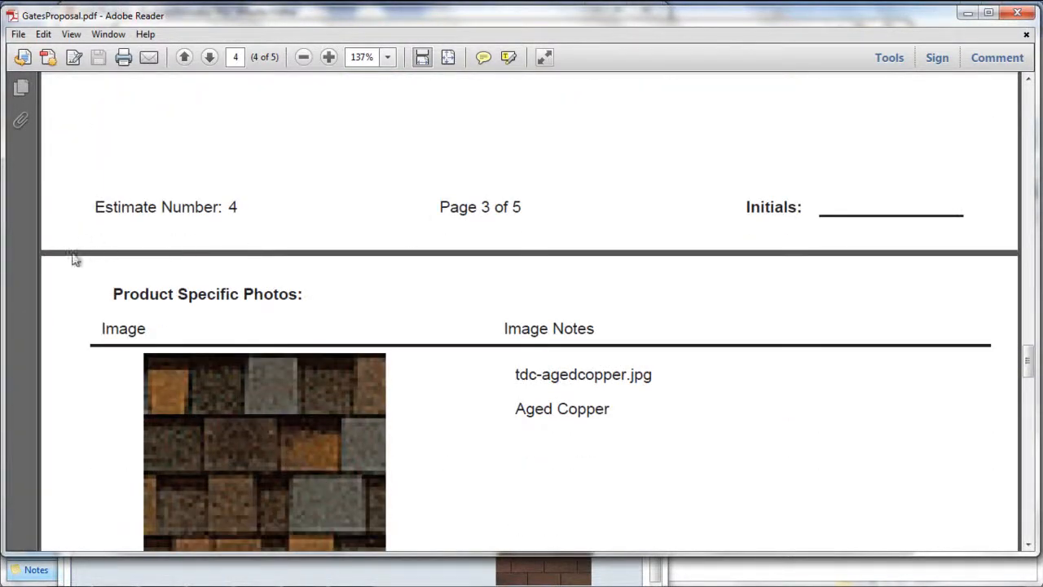
scroll("down", 3)
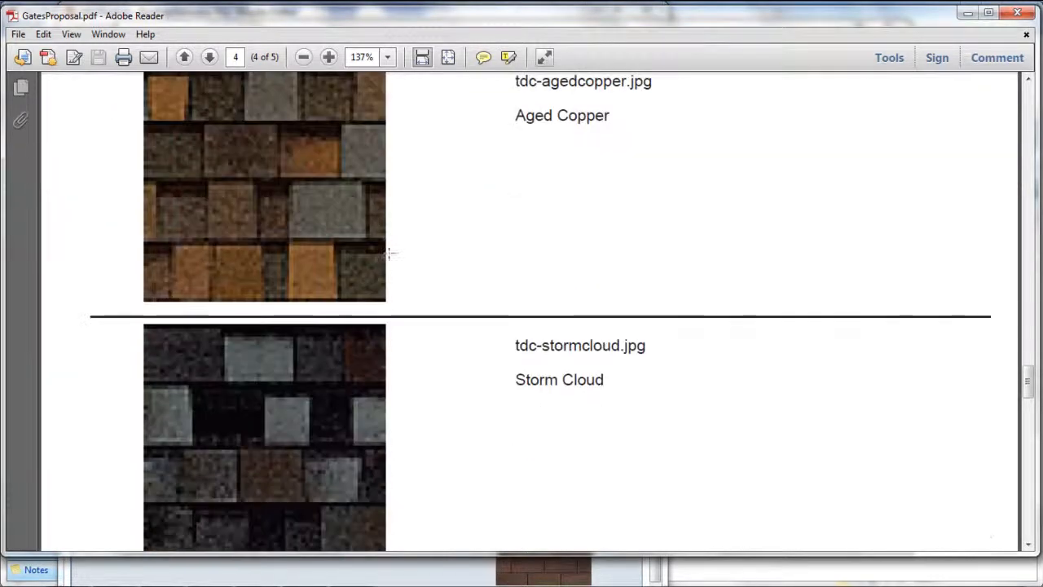
scroll("down", 3)
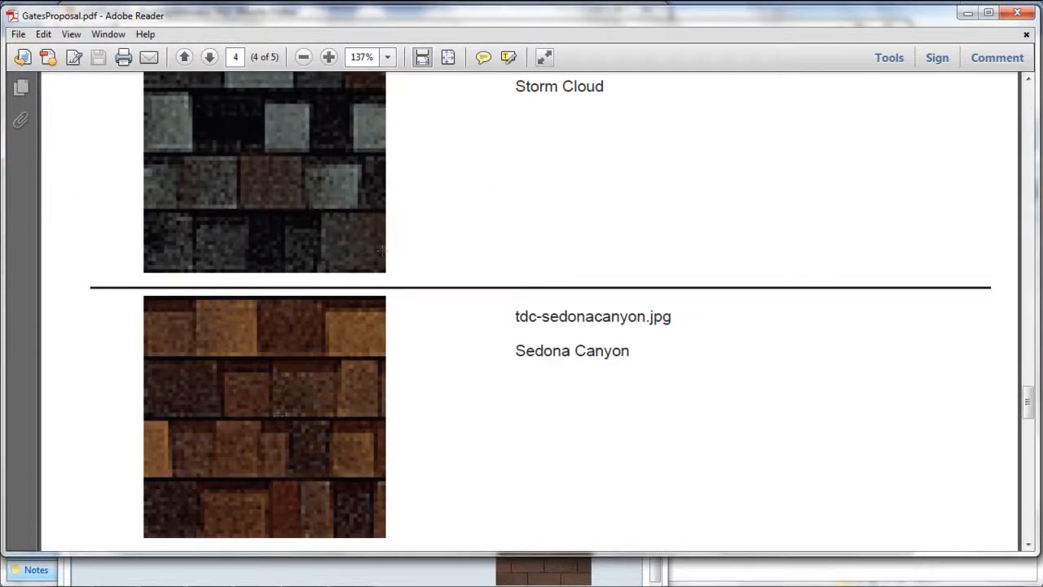
scroll("down", 3)
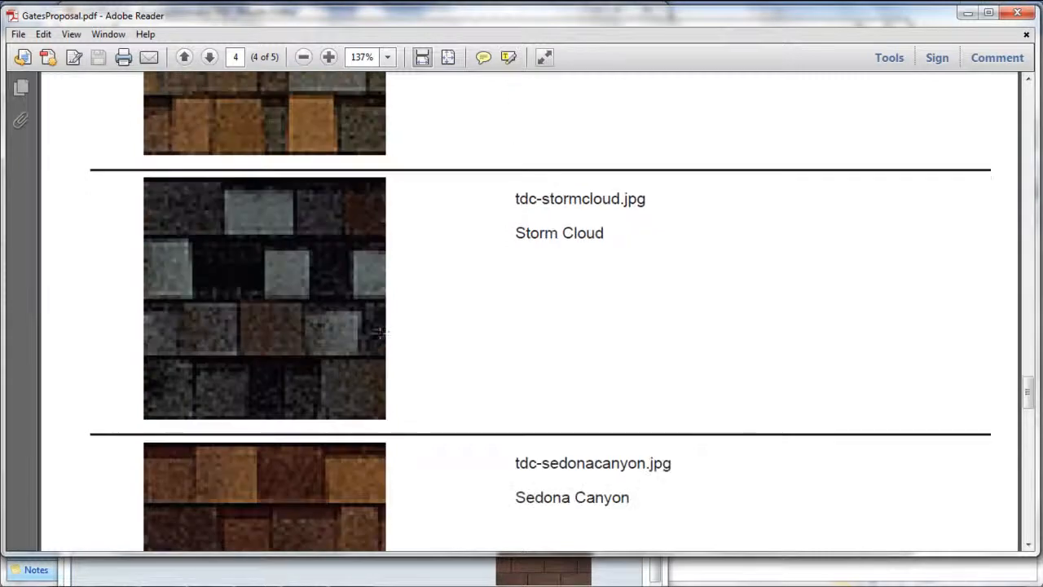
- Zoom out to 66.7% and review the Aged Copper, Storm Cloud and Sedona Canyon shingle photos
left_click(303, 57)
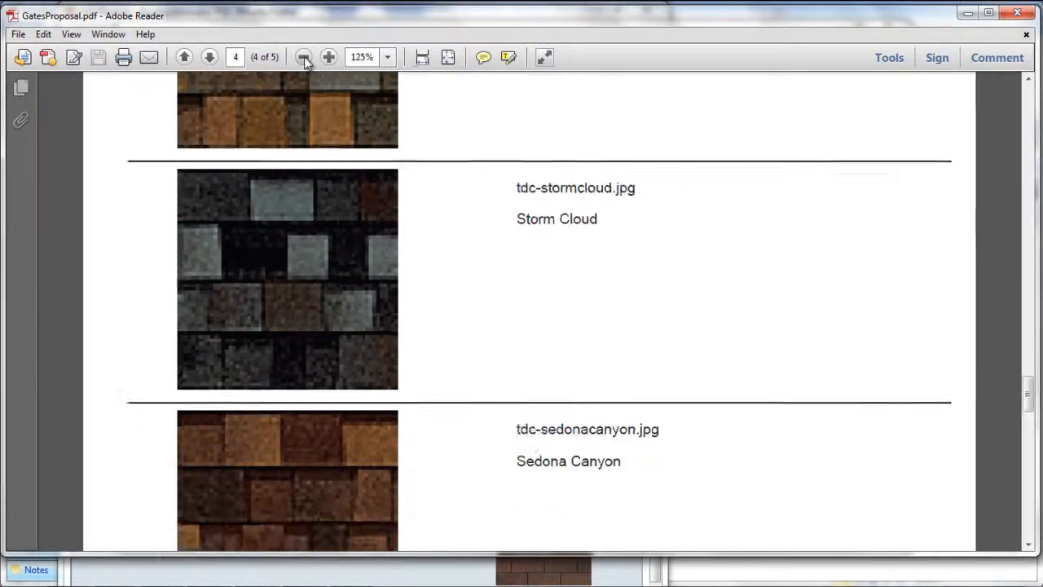
left_click(303, 57)
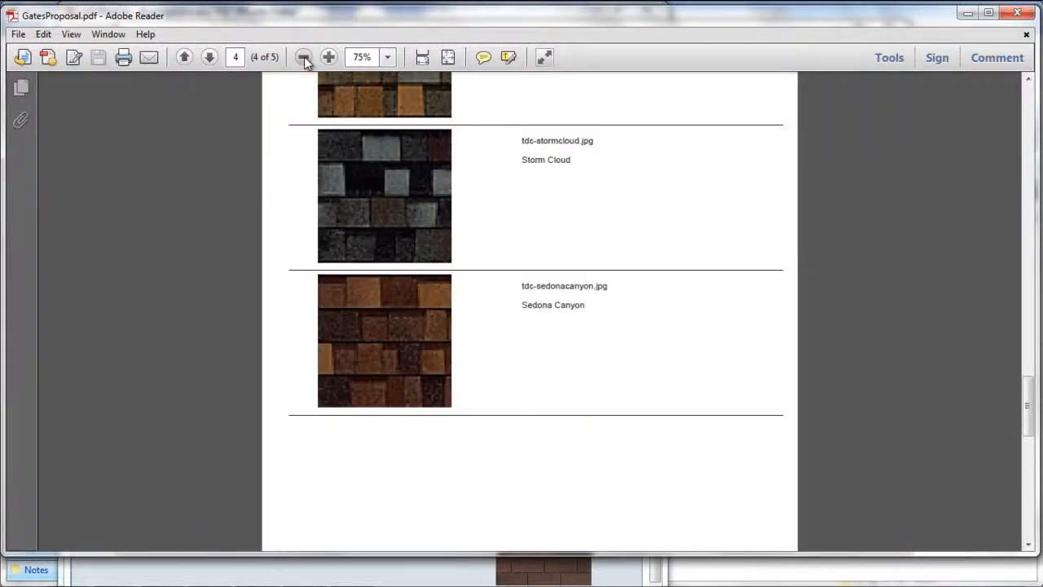
left_click(303, 57)
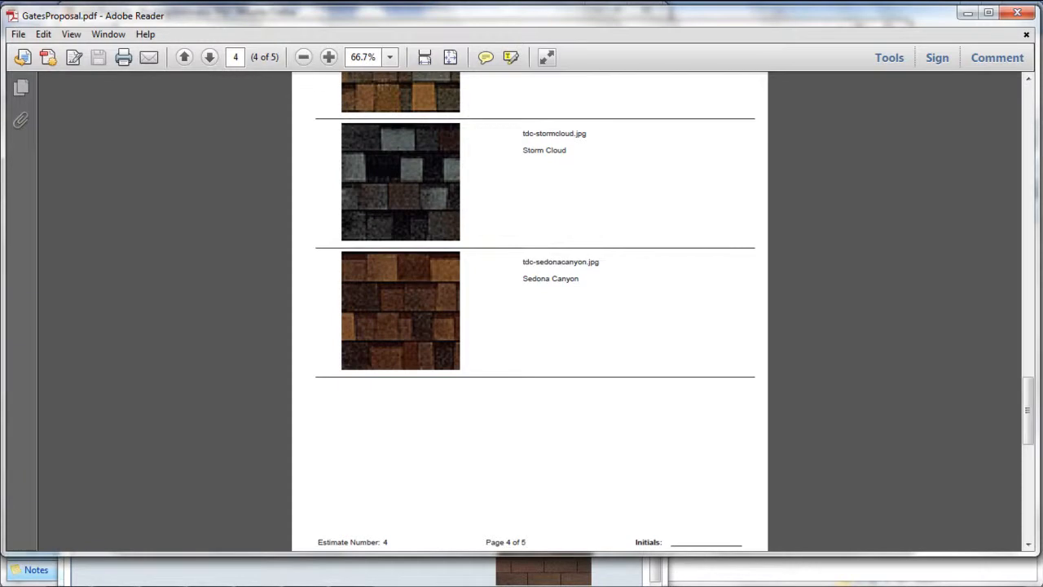
scroll("up", 3)
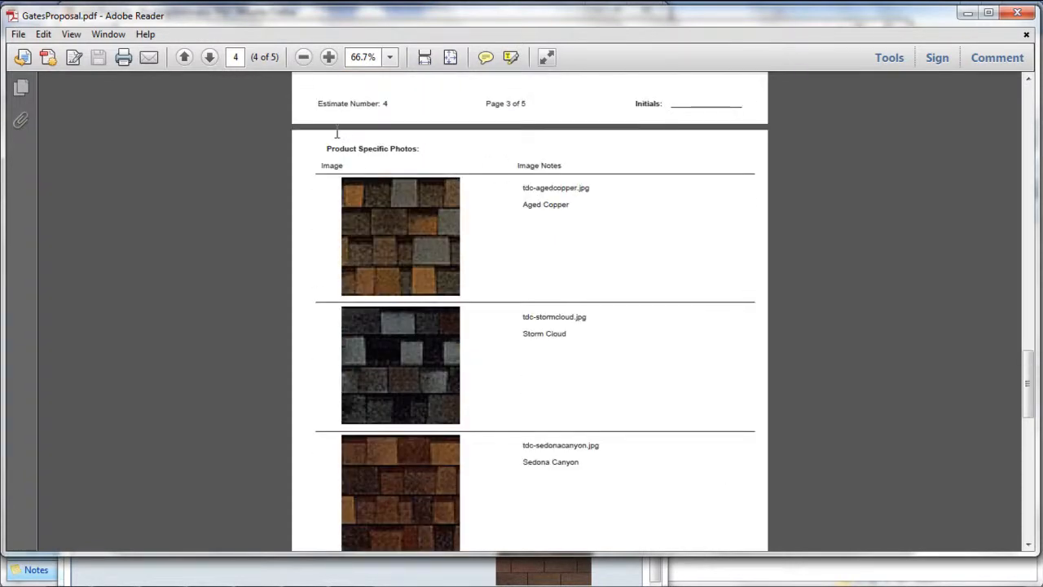
scroll("down", 3)
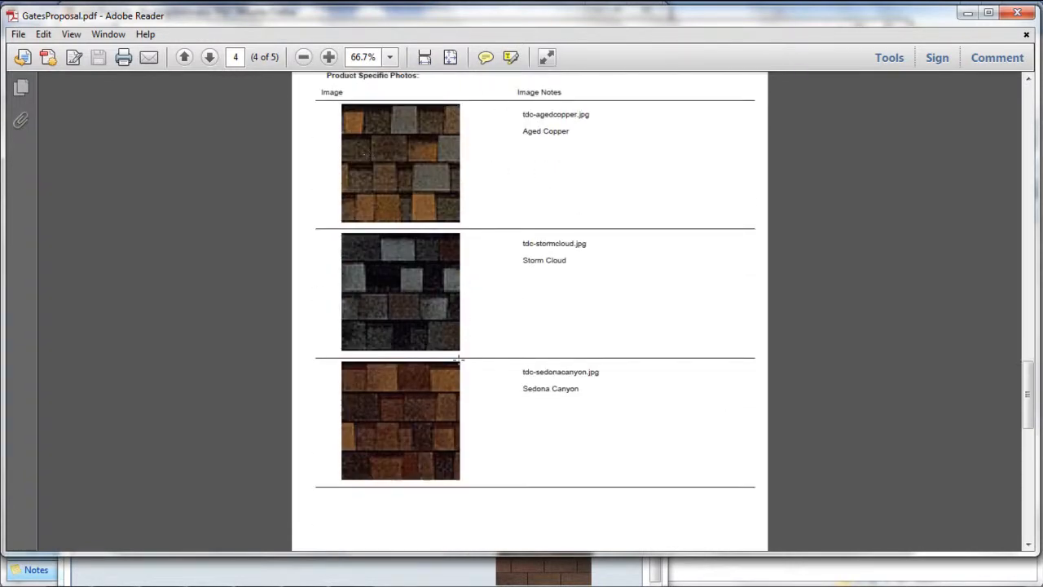
scroll("up", 3)
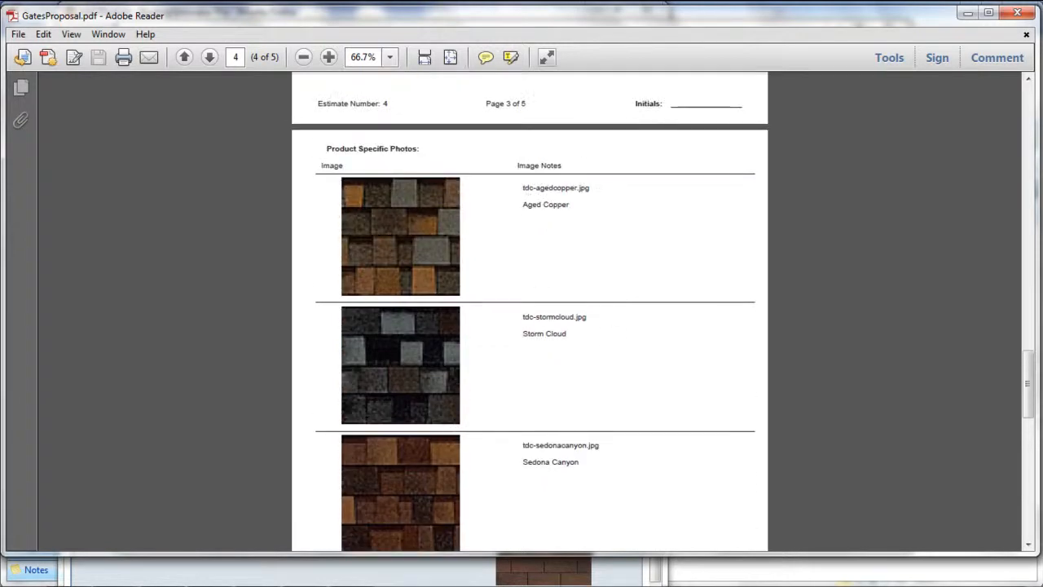
scroll("up", 3)
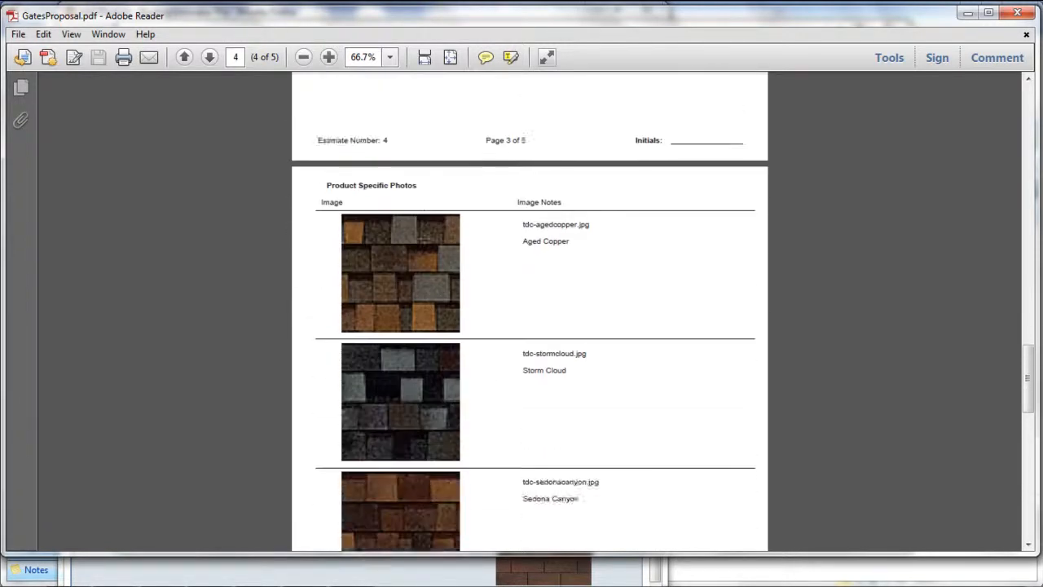
scroll("down", 3)
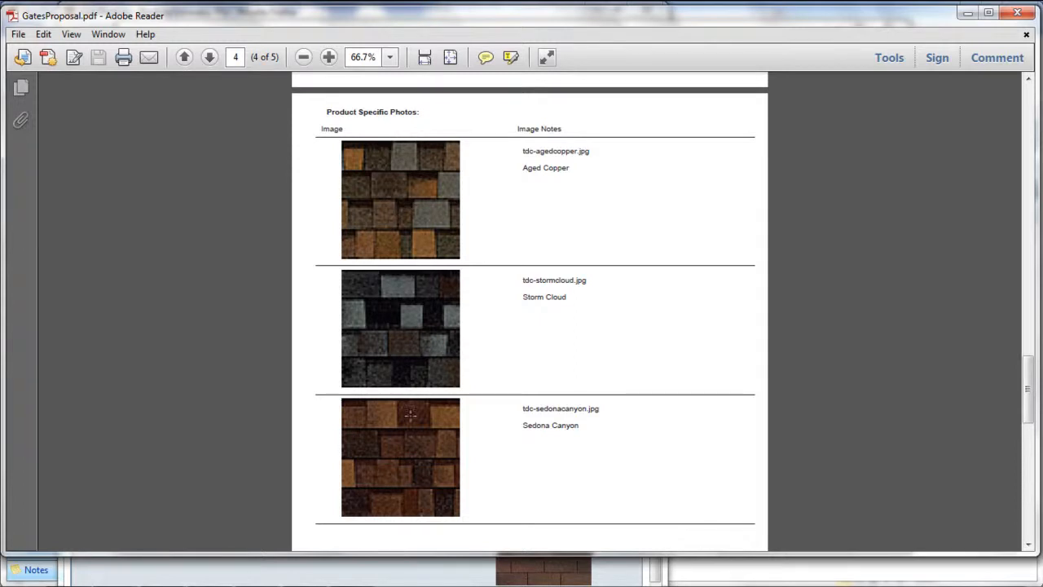
mouse_move(625, 199)
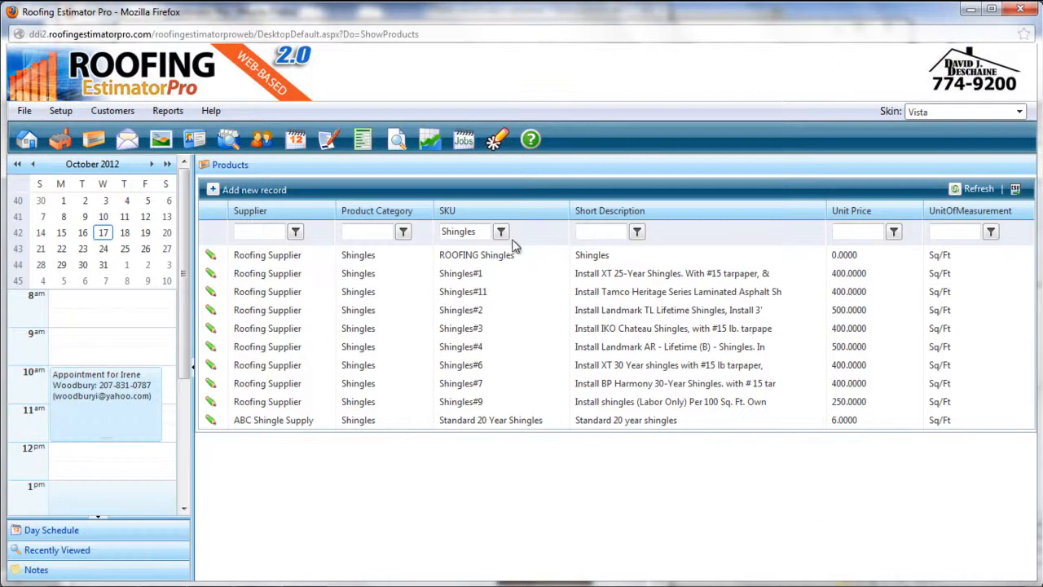
- Filter to the 30 Year Arch. product, upload the Timberline_HunterGreen image and save the product
type("arch")
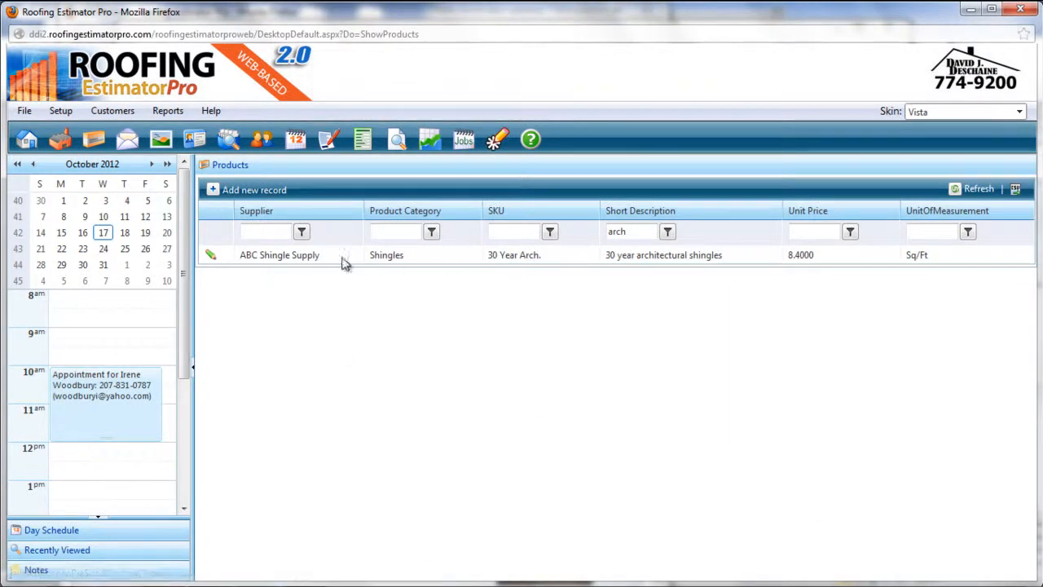
mouse_move(280, 267)
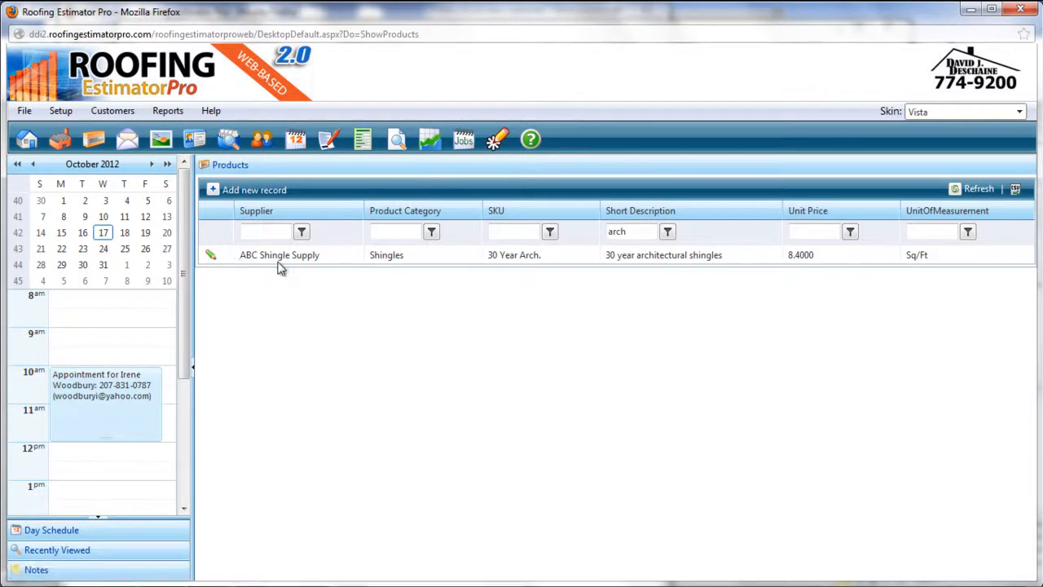
mouse_move(285, 254)
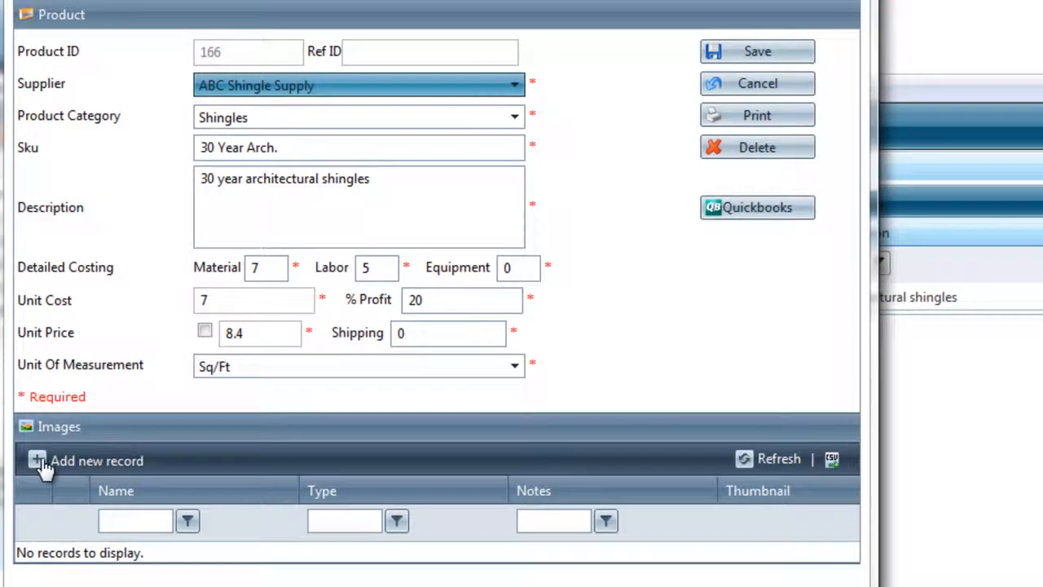
left_click(96, 459)
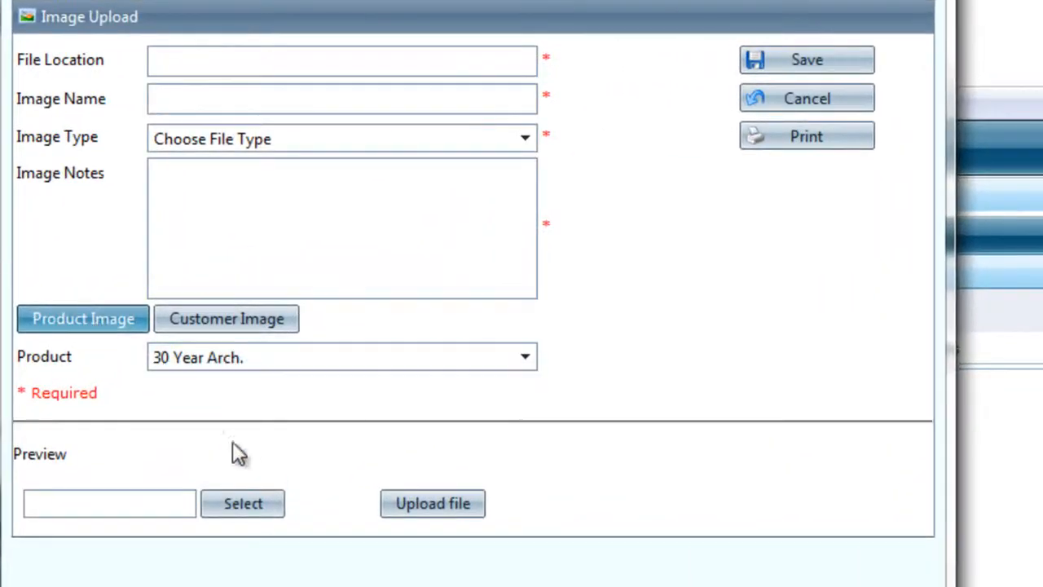
left_click(241, 502)
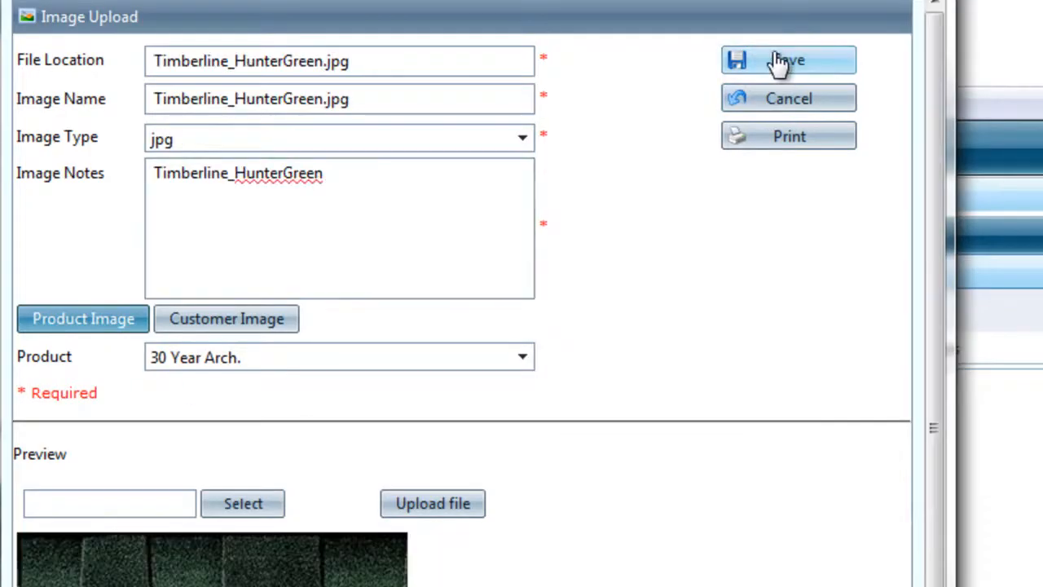
left_click(788, 59)
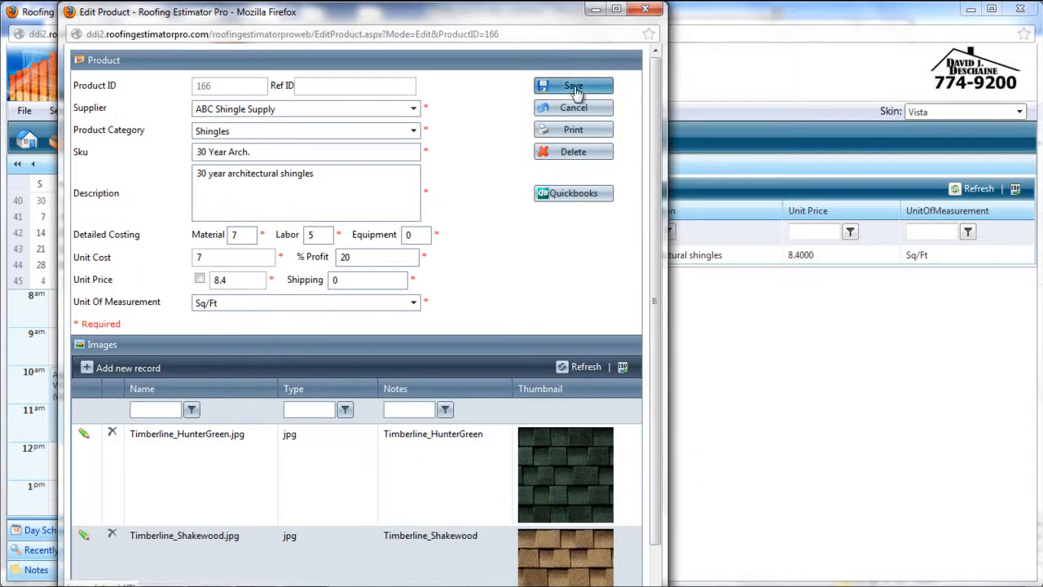
left_click(573, 87)
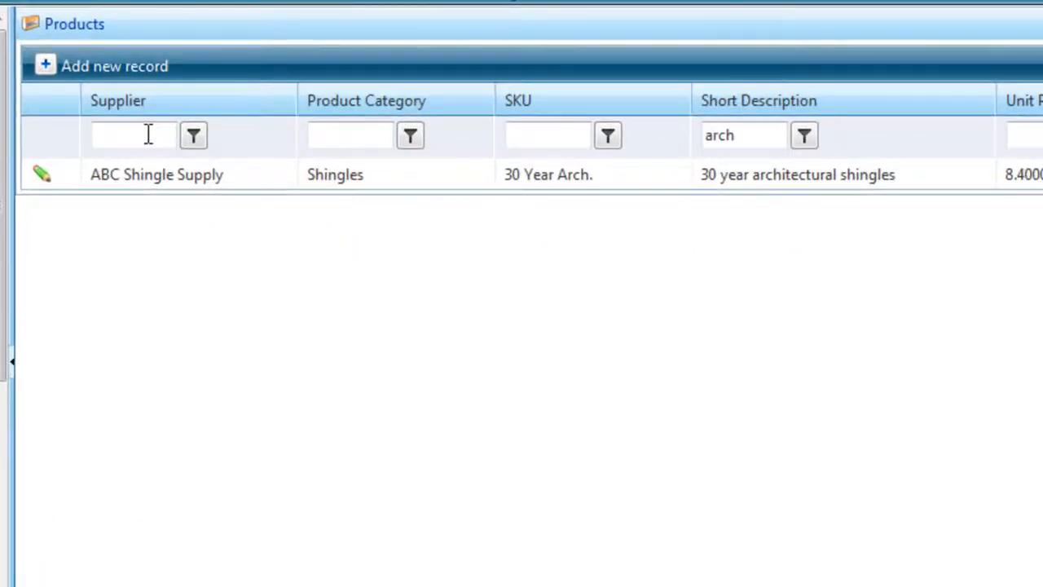
- Filter to XYZ Gutter House's Gutter product and begin picking an image file for it
left_click(804, 135)
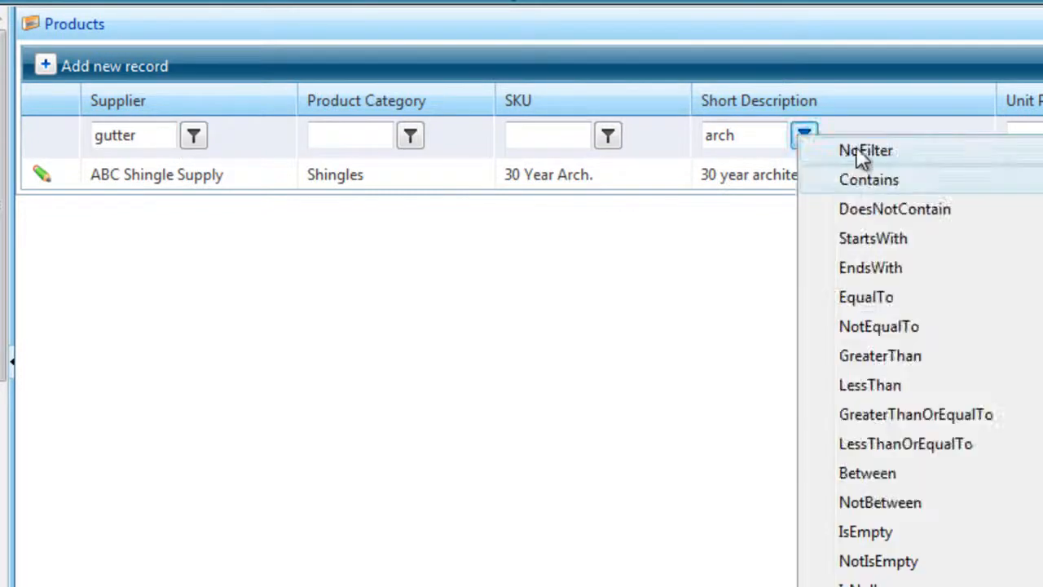
left_click(863, 150)
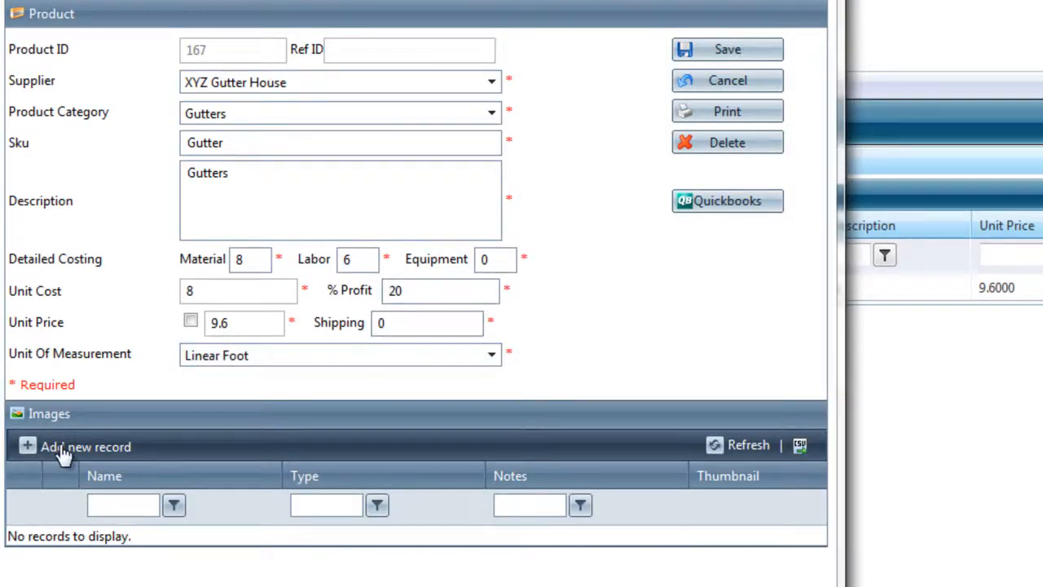
left_click(84, 446)
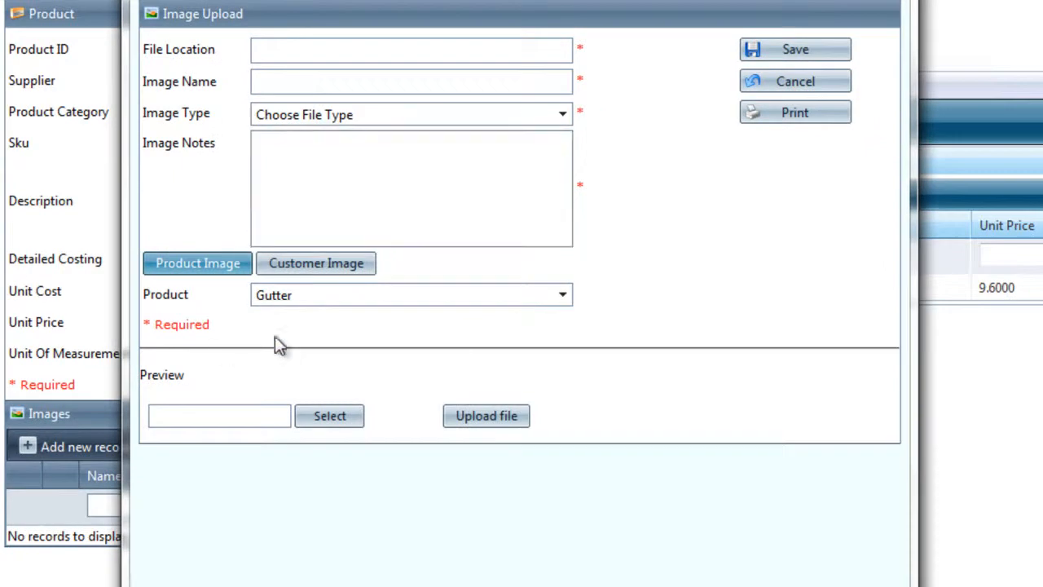
left_click(329, 416)
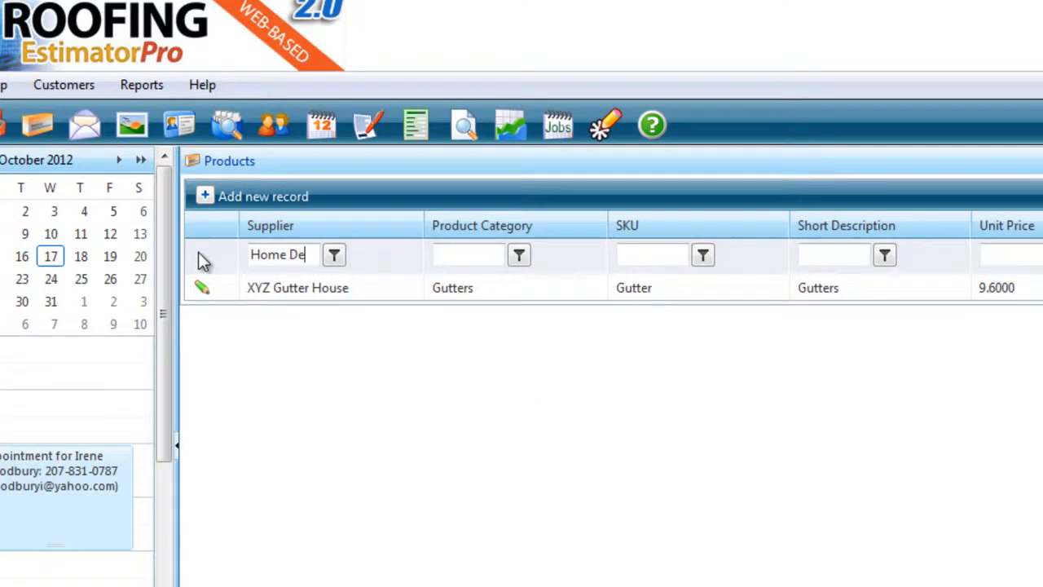
mouse_move(633, 290)
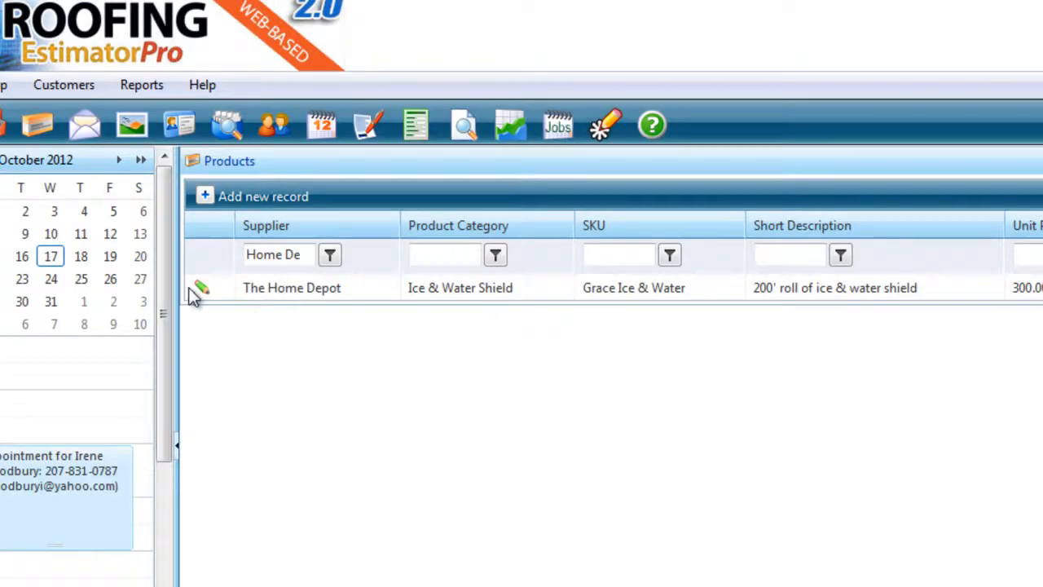
- Edit The Home Depot's Grace Ice & Water product, open Image Upload and save the record
double_click(290, 287)
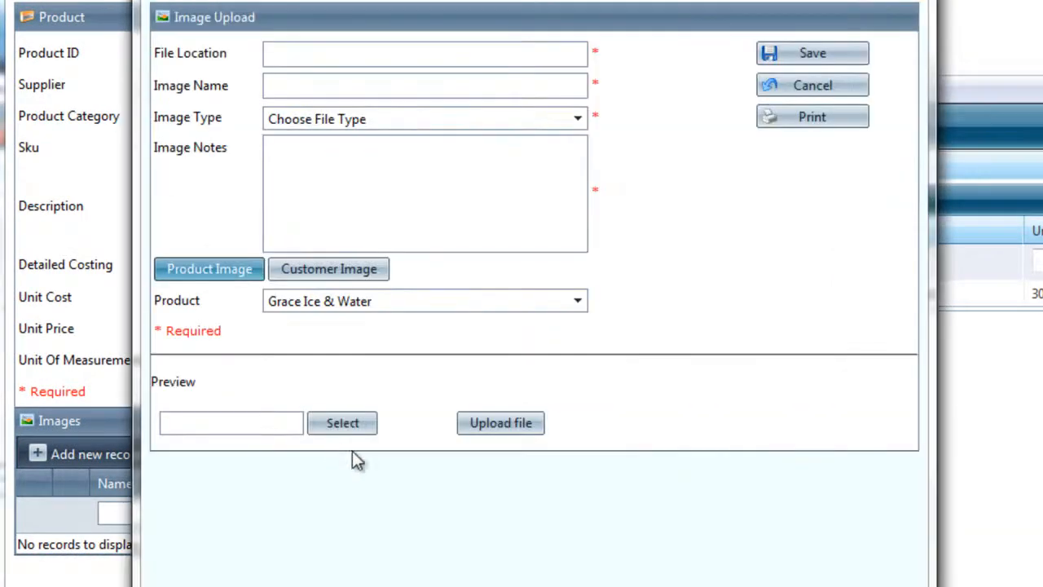
left_click(342, 422)
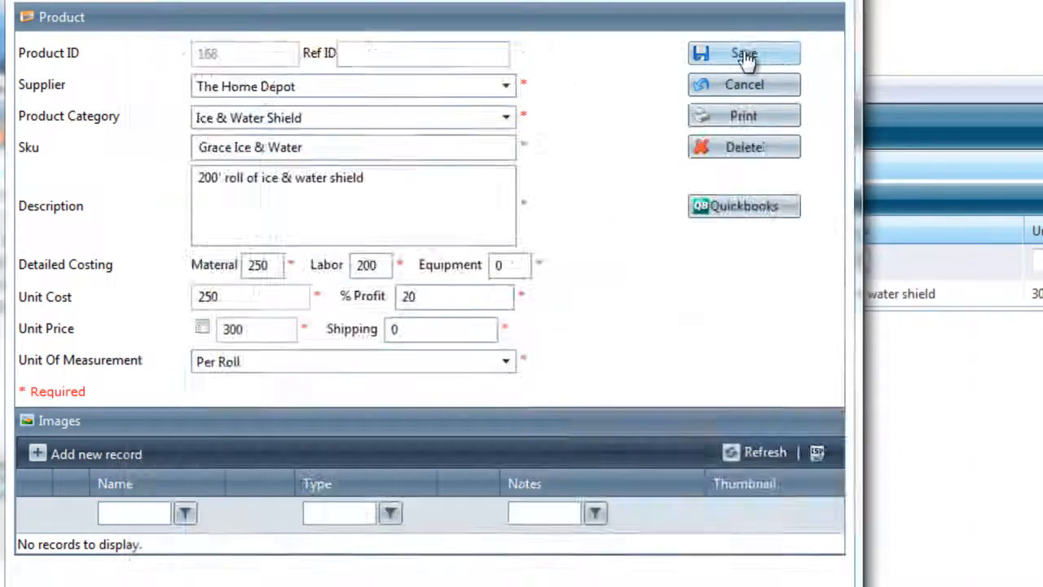
left_click(743, 52)
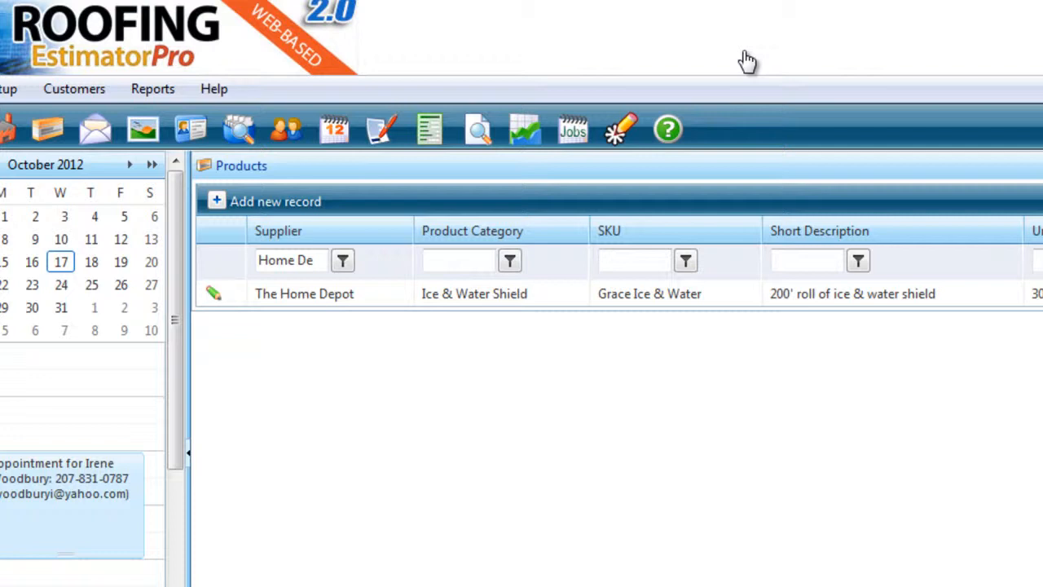
mouse_move(756, 63)
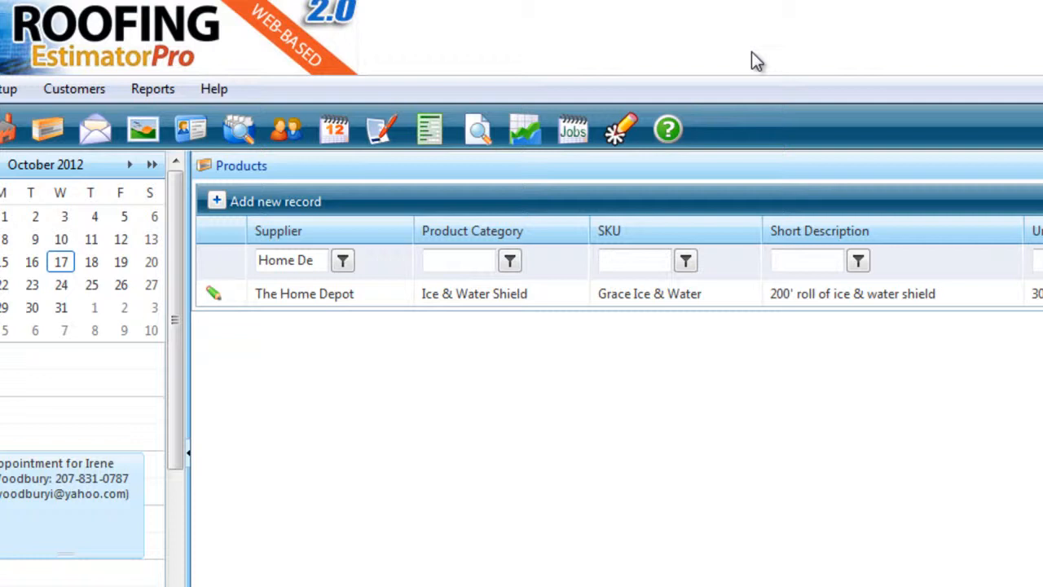
mouse_move(721, 226)
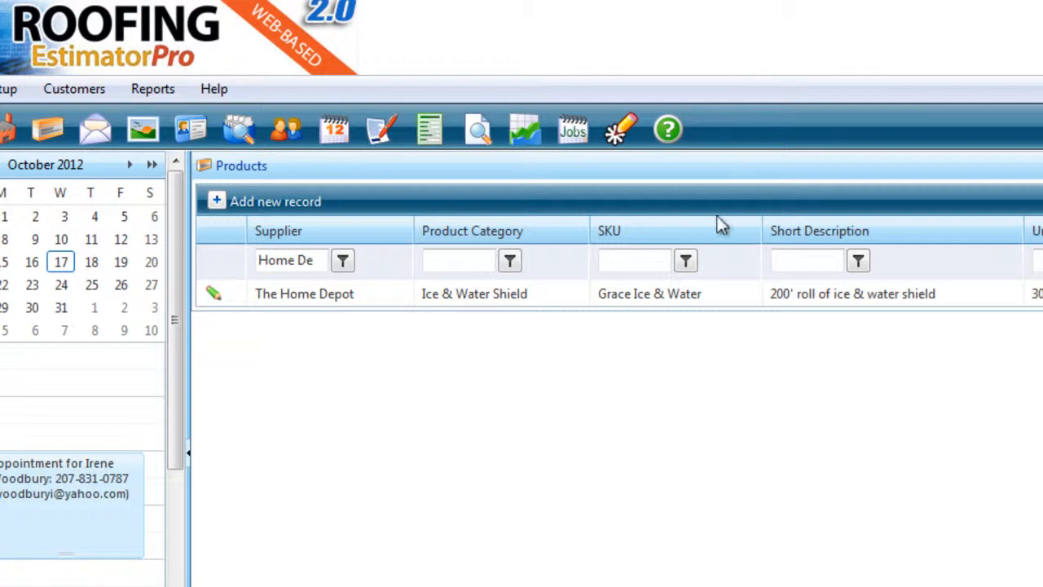
mouse_move(512, 396)
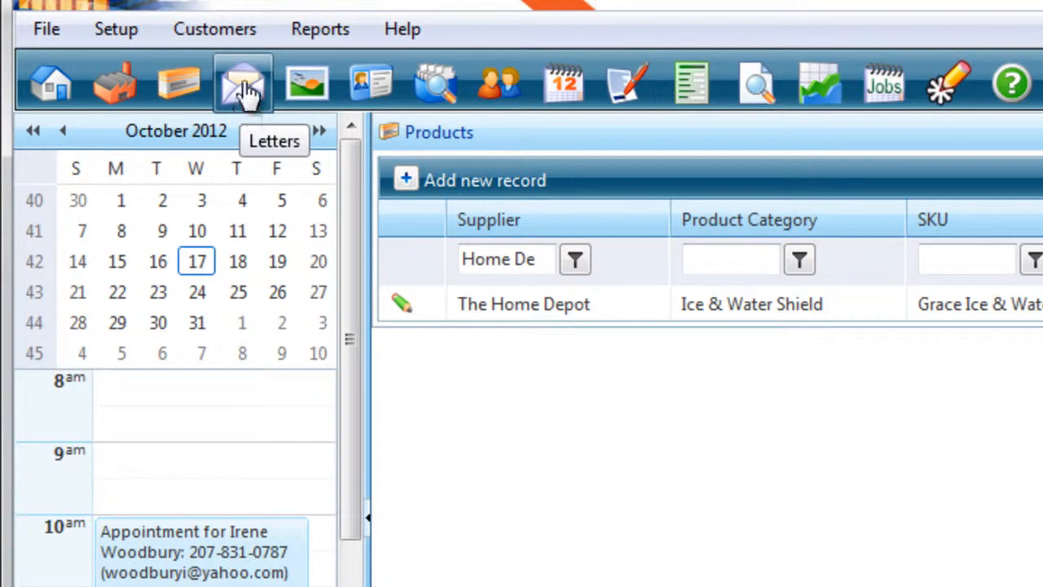
mouse_move(243, 85)
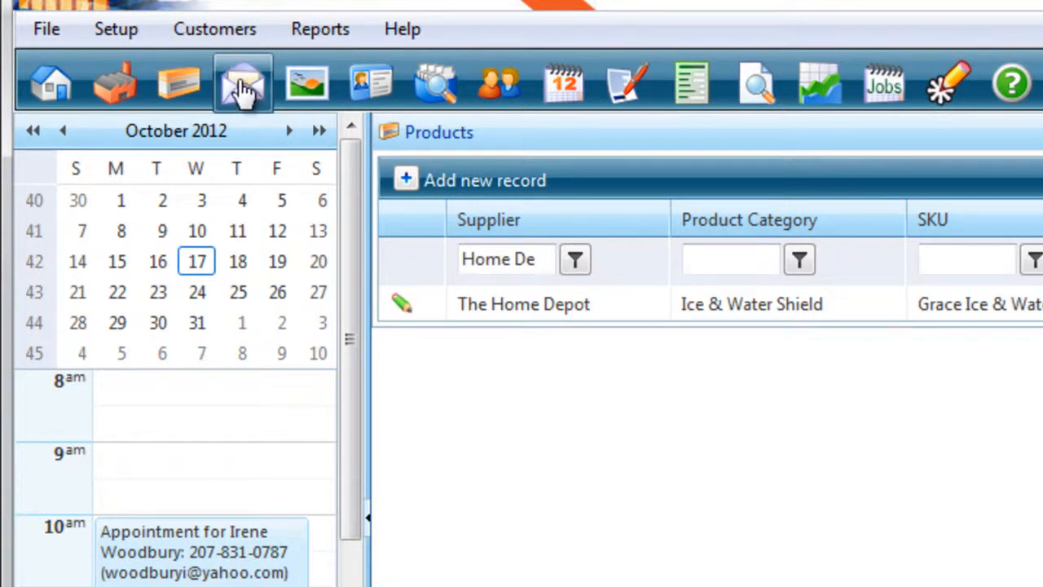
- Open the Letter Templates window from the Setup menu
left_click(215, 29)
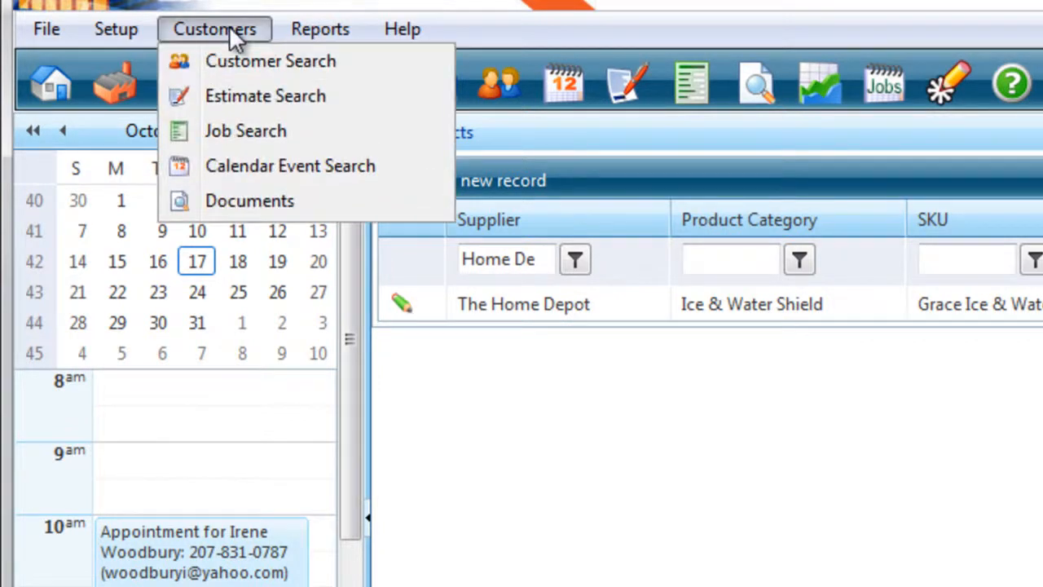
left_click(116, 29)
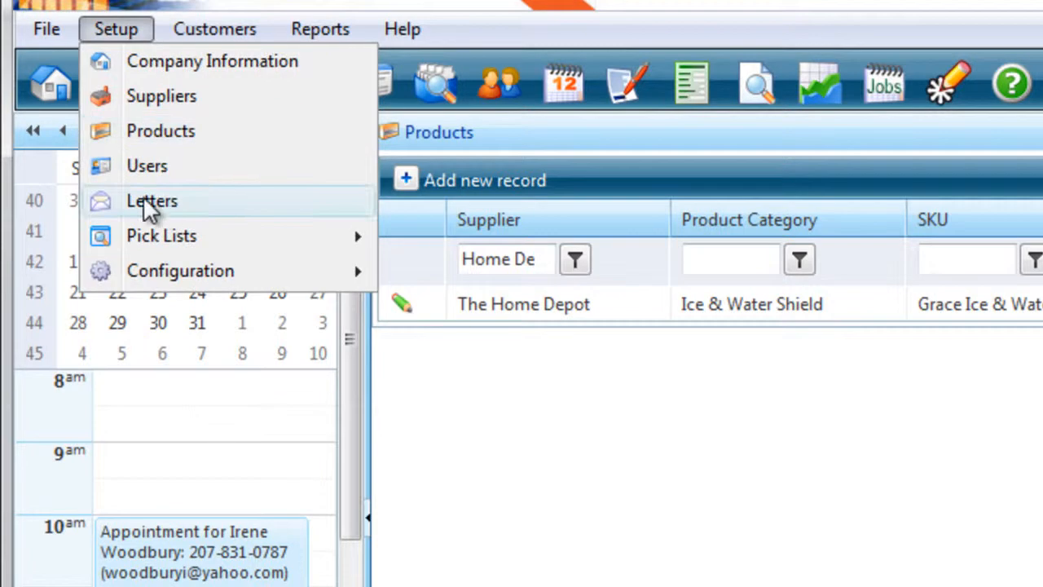
left_click(152, 200)
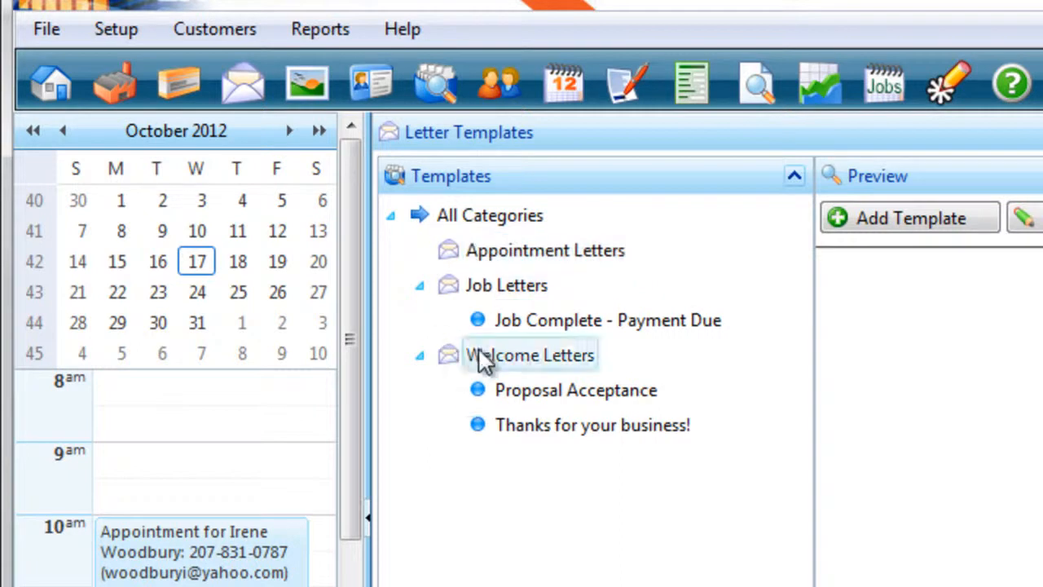
- Browse the template categories, select Appointment Letters and start a new template
left_click(607, 320)
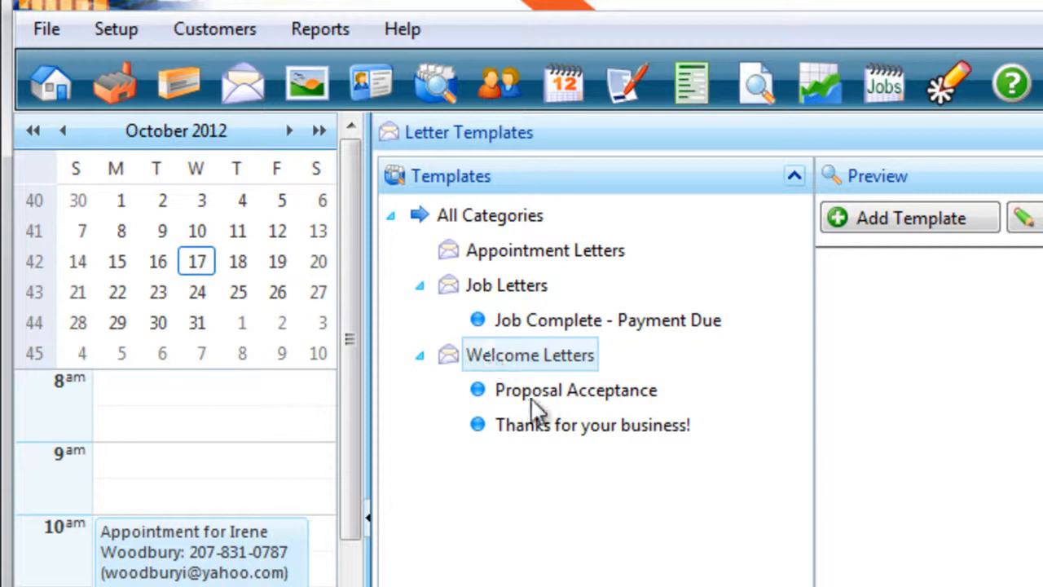
left_click(544, 251)
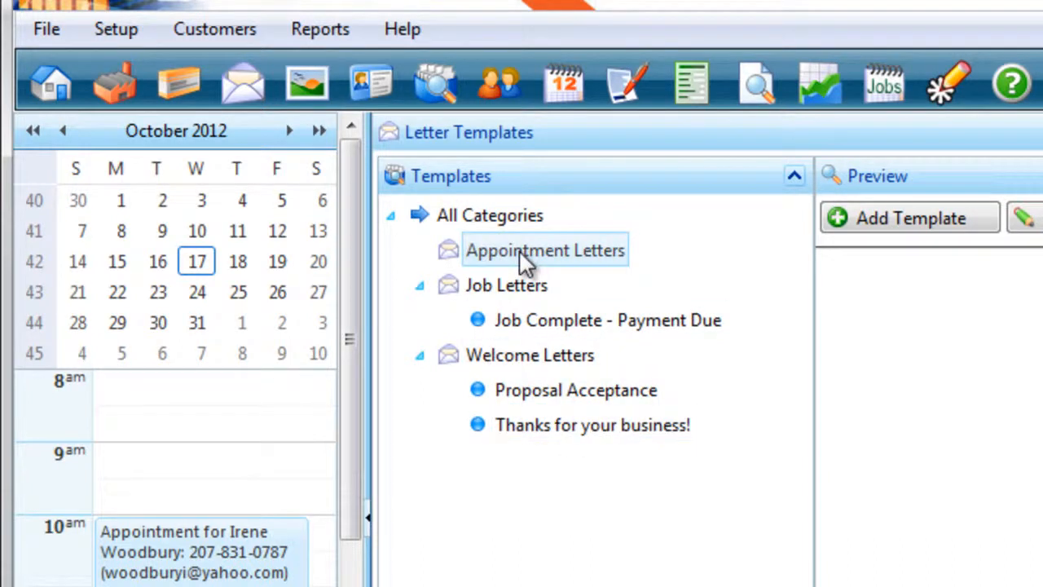
mouse_move(668, 225)
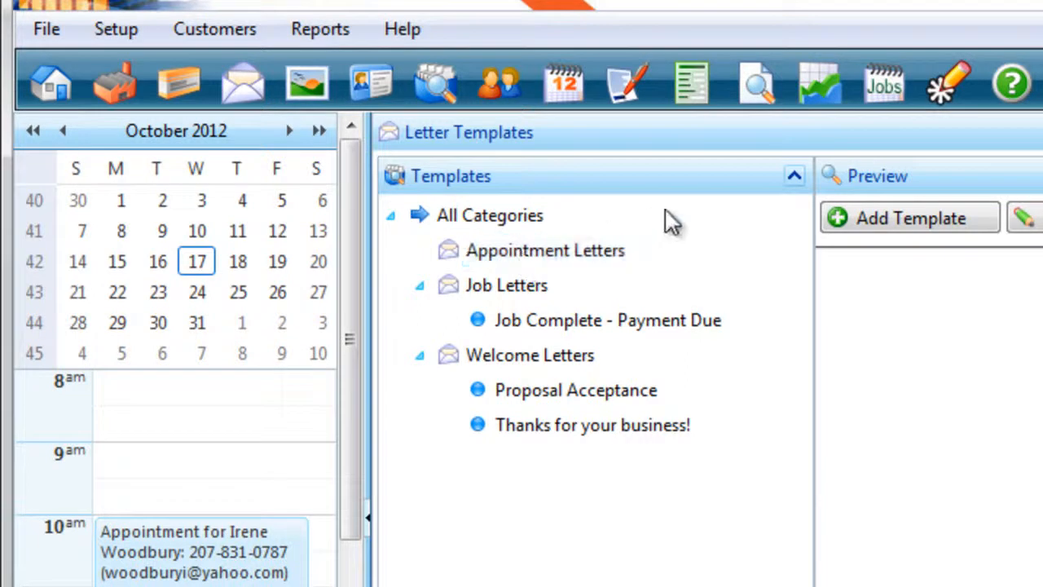
left_click(545, 251)
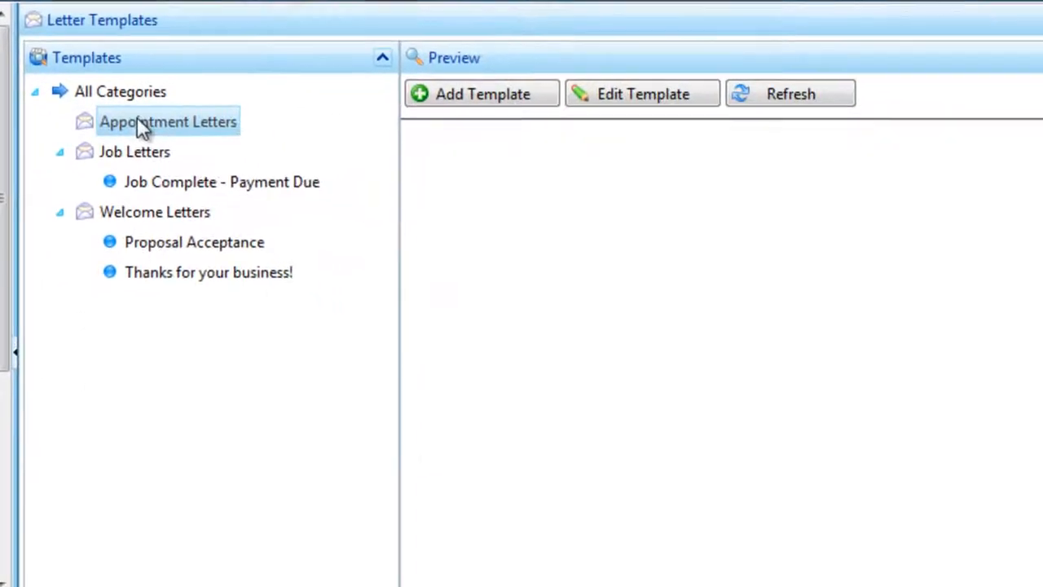
mouse_move(502, 117)
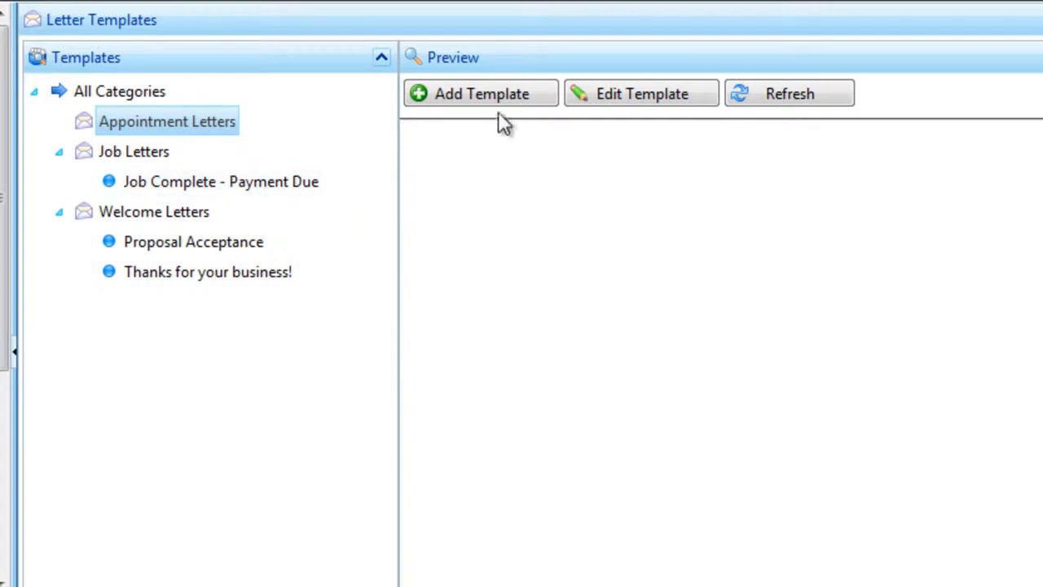
left_click(479, 93)
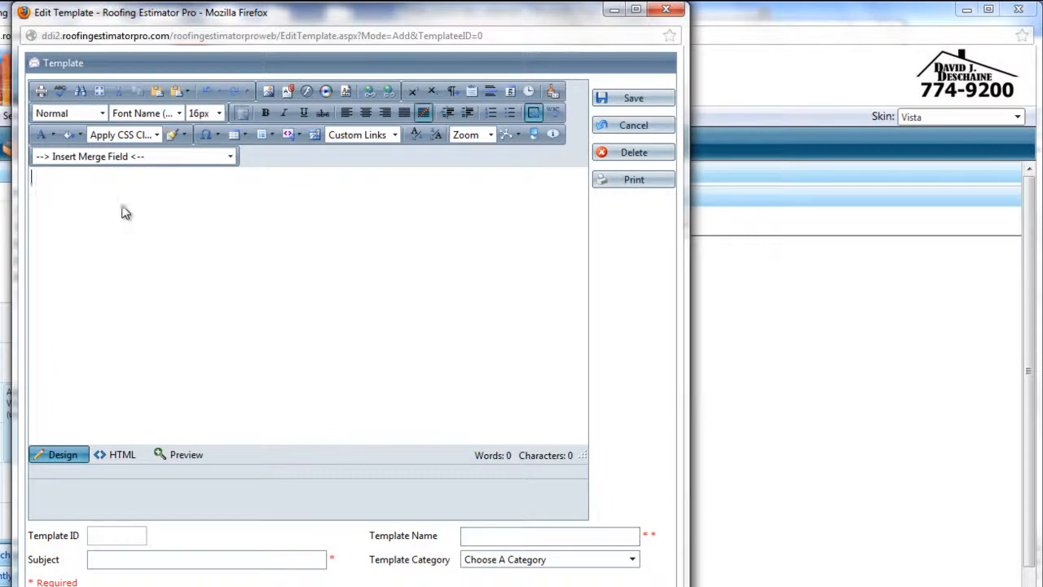
mouse_move(277, 329)
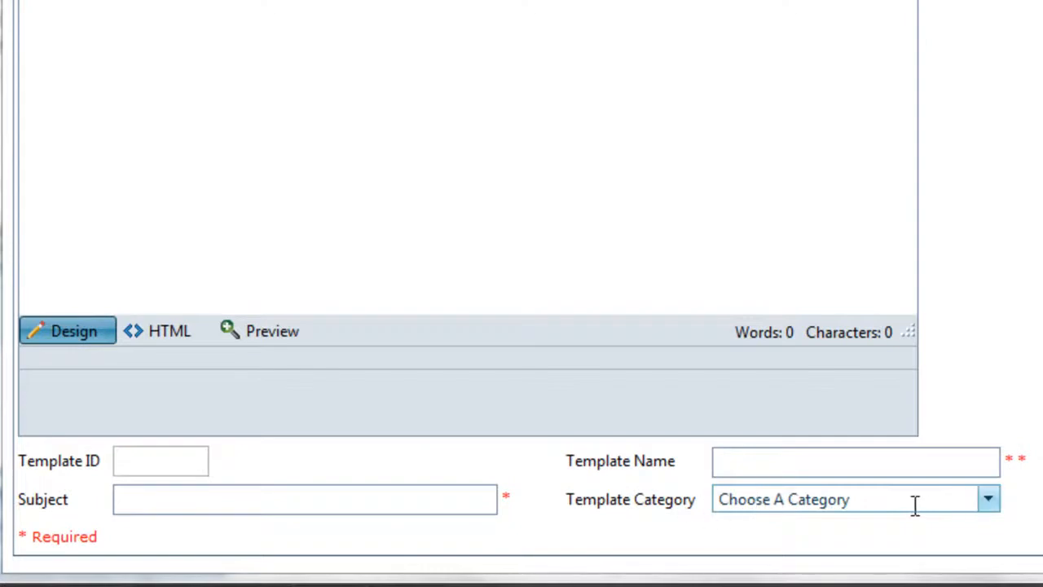
- File the template under Appointment Letters, named 'Confirmation Letter' with subject 'Appointment Confirm'
left_click(987, 498)
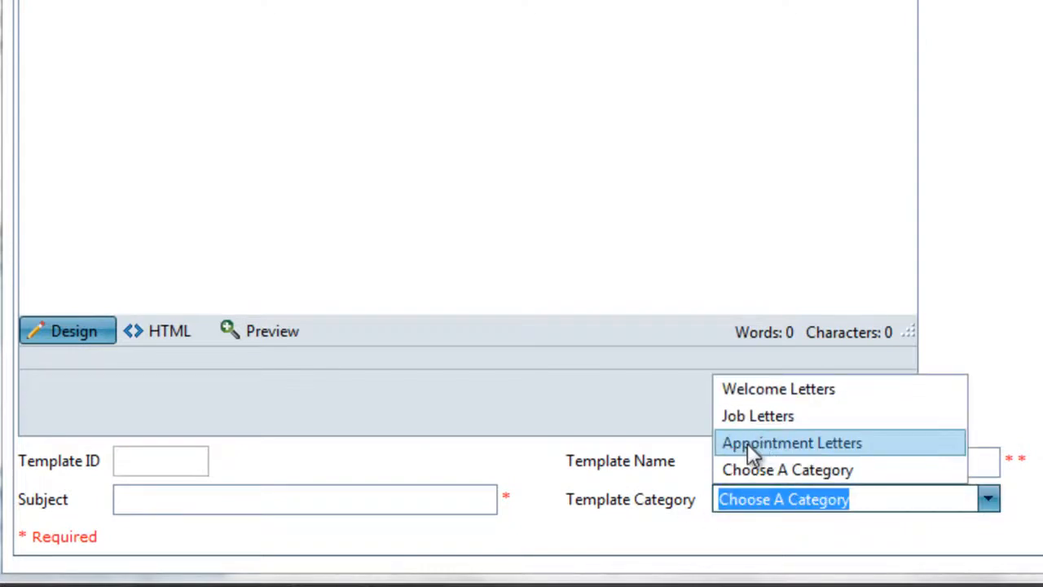
left_click(791, 443)
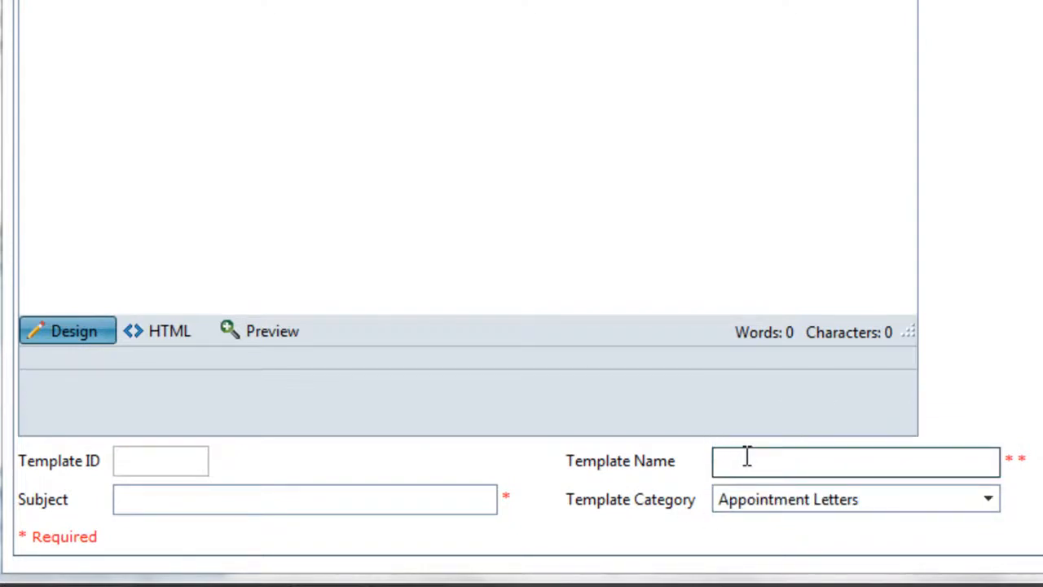
type("Confirmati")
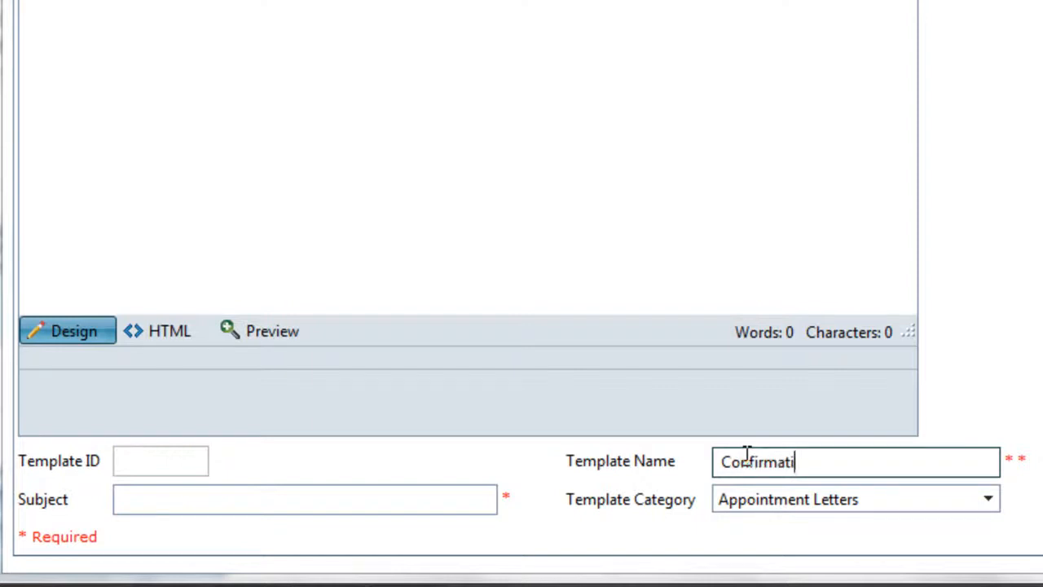
type("on Letter")
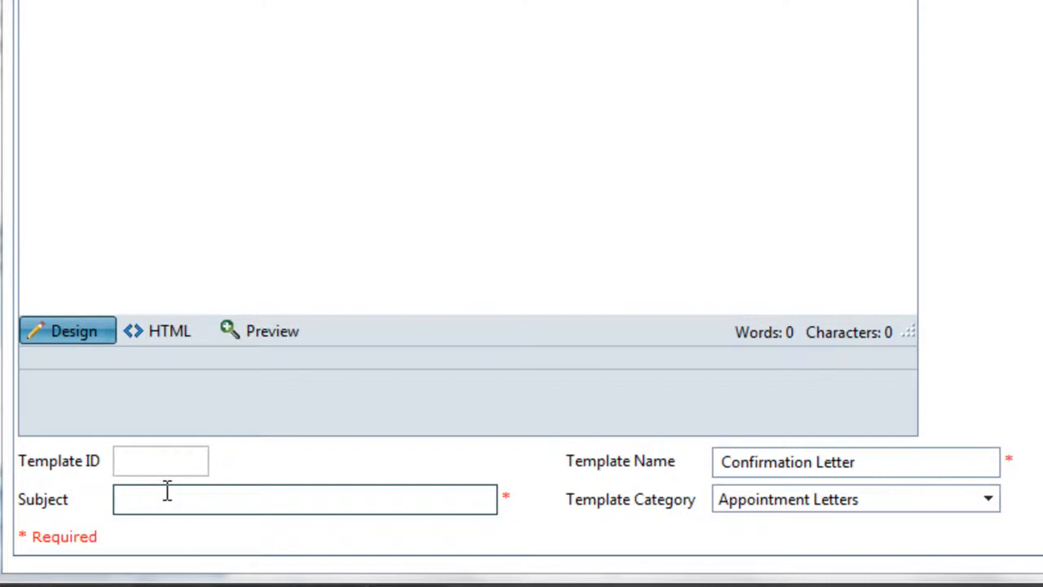
type("Appoi")
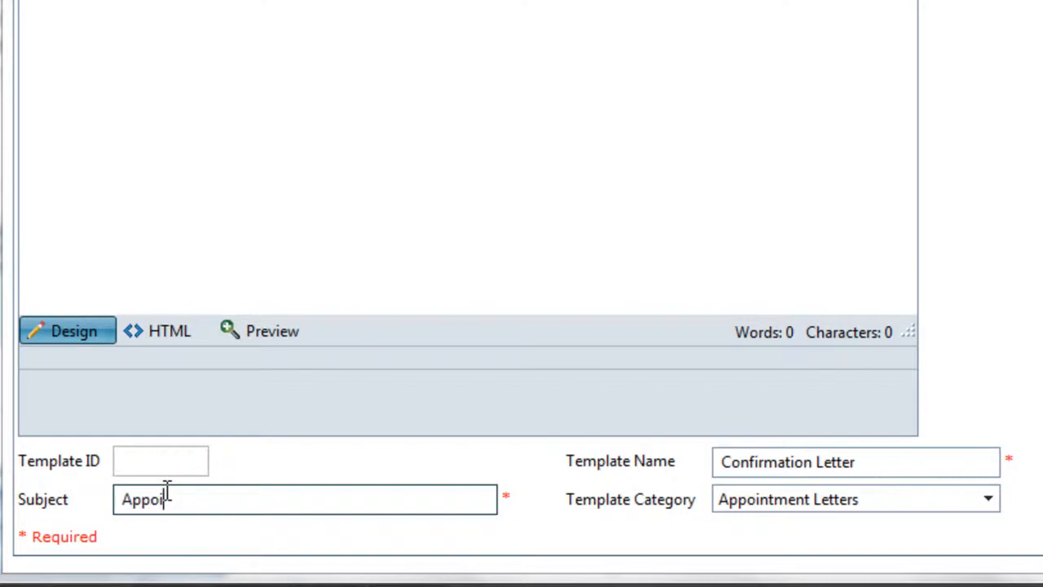
type("ntment Confirm")
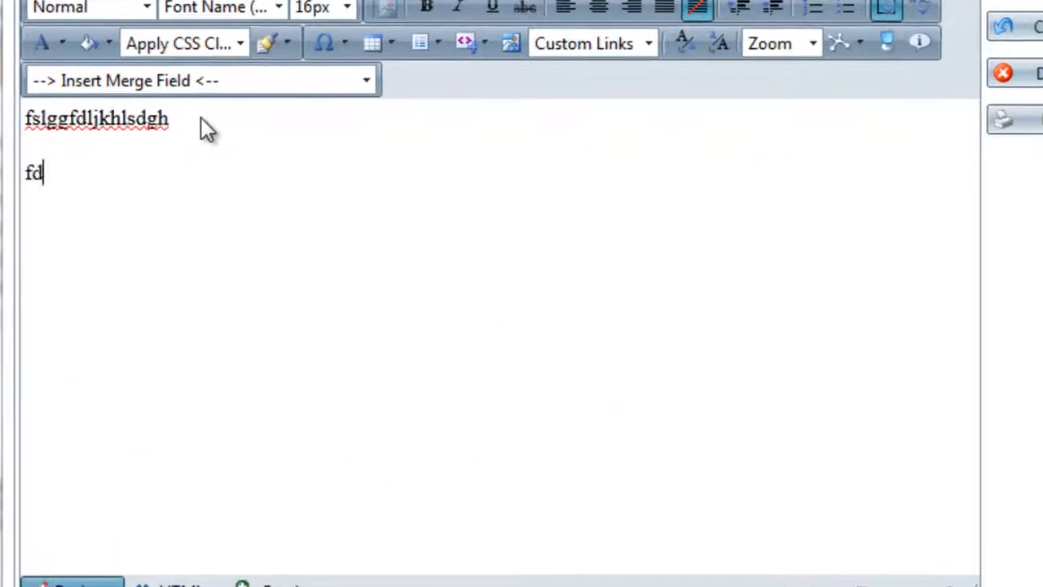
- Enter test text, then insert the Customer Zipcode (CustZip) merge field into the letter body
type("gjhgdkf")
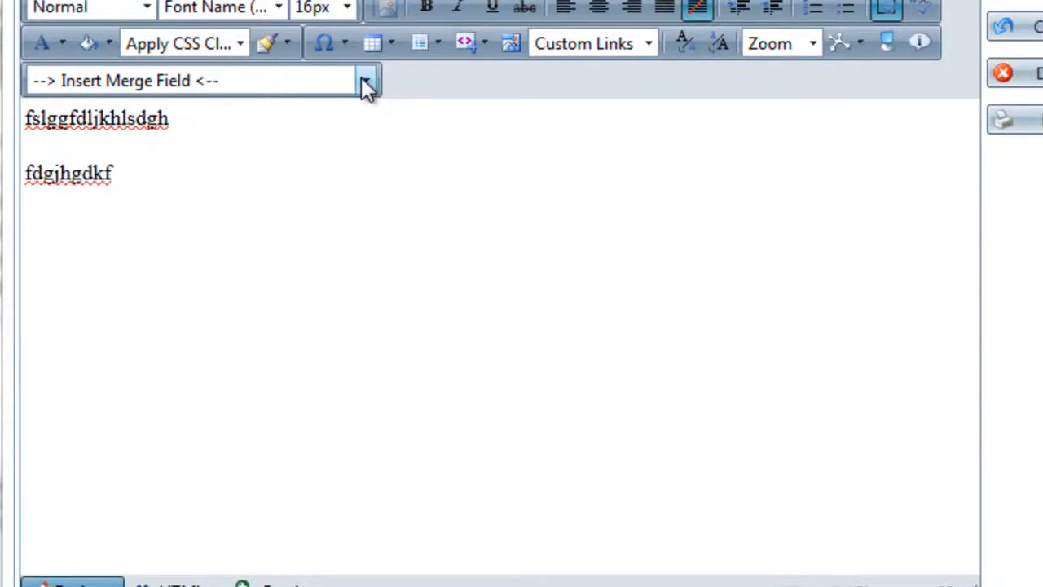
left_click(365, 80)
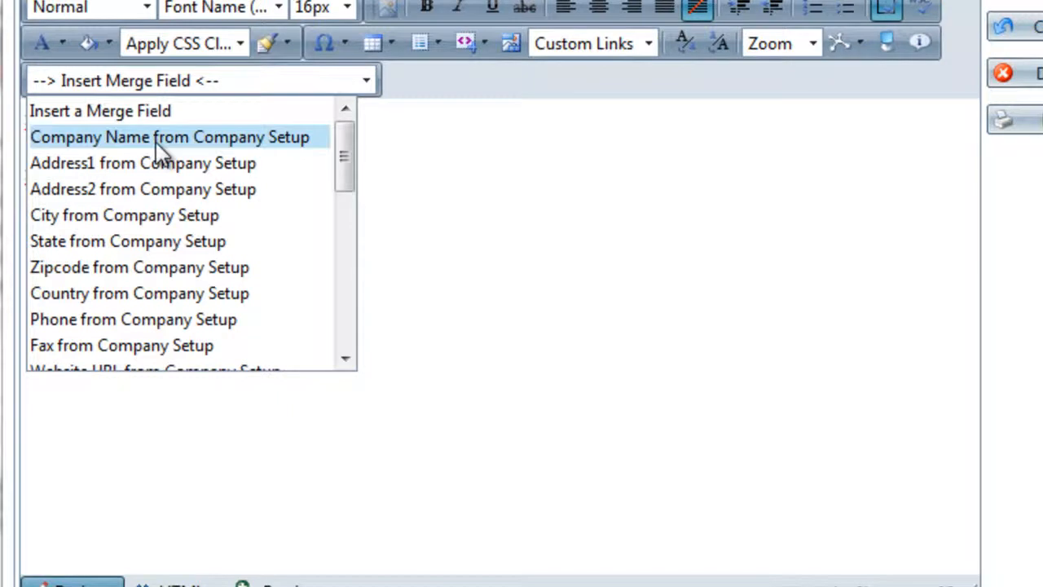
mouse_move(53, 143)
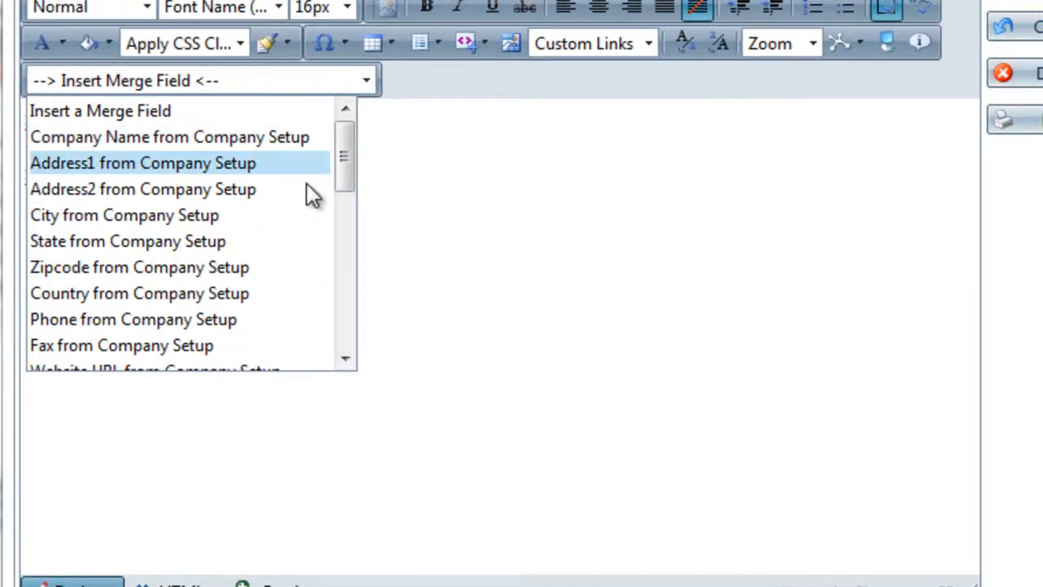
scroll("down", 3)
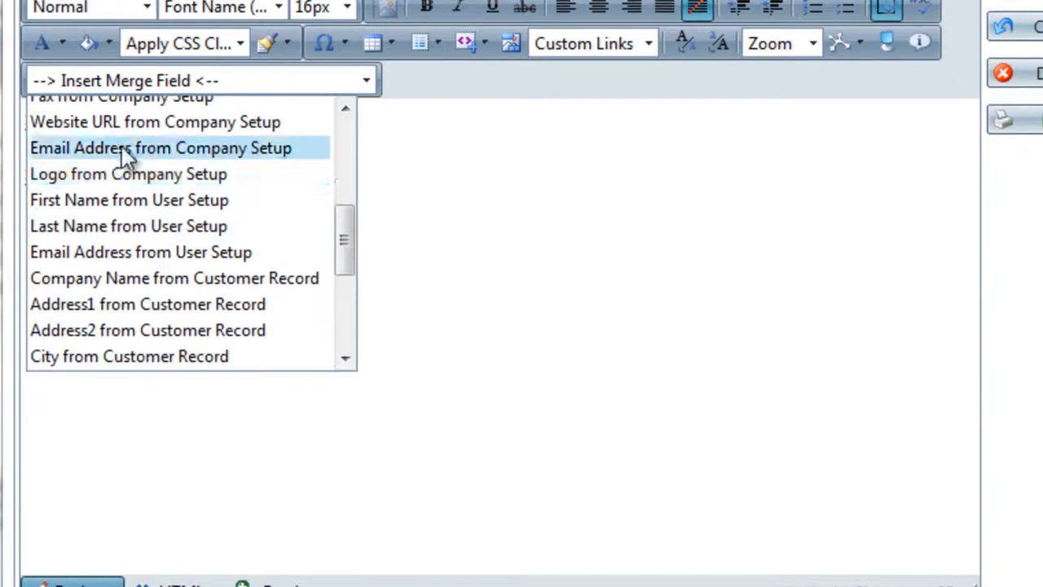
mouse_move(147, 199)
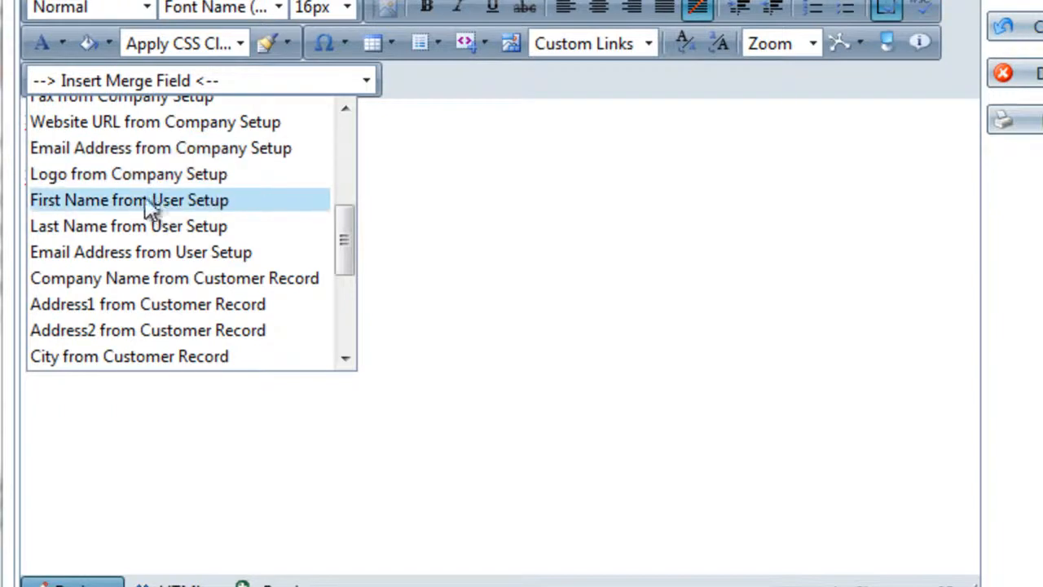
mouse_move(134, 210)
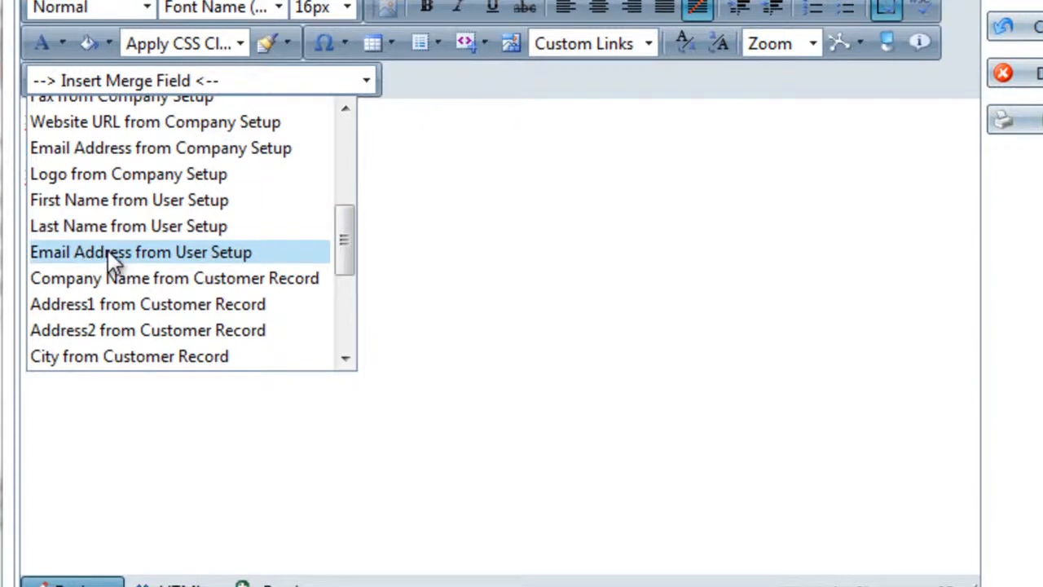
mouse_move(322, 260)
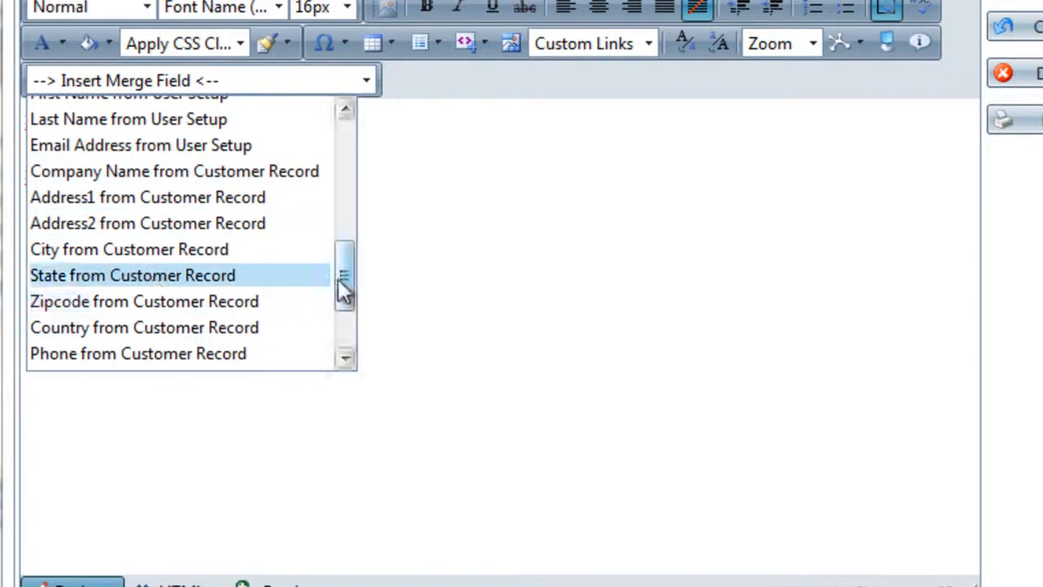
scroll("down", 3)
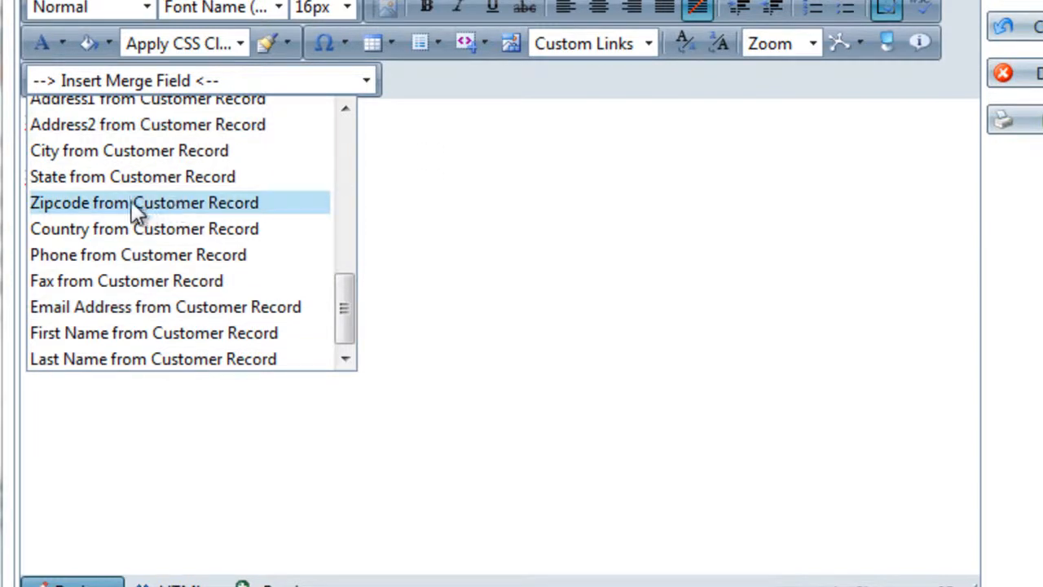
left_click(143, 203)
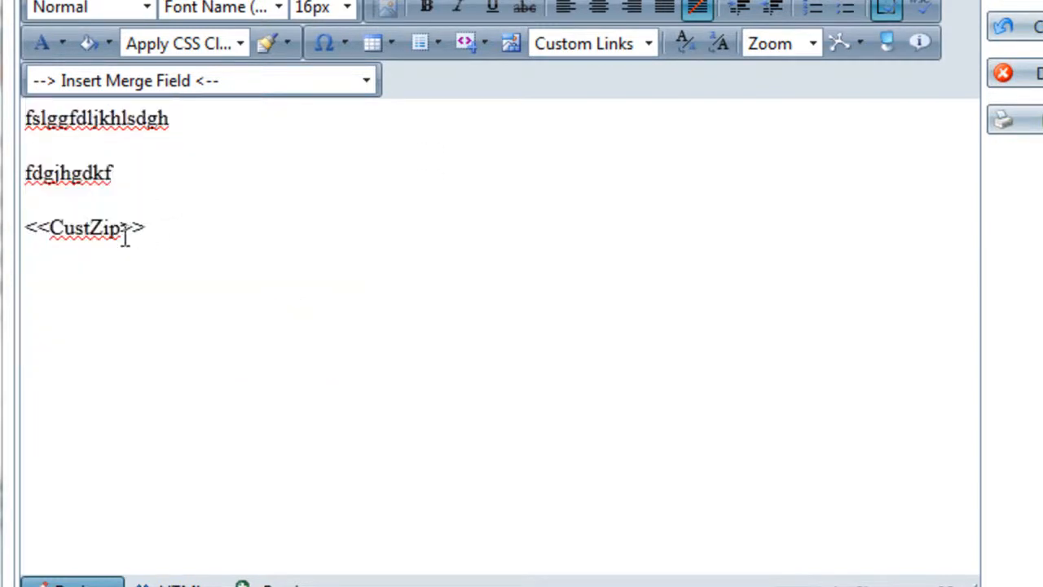
type(">")
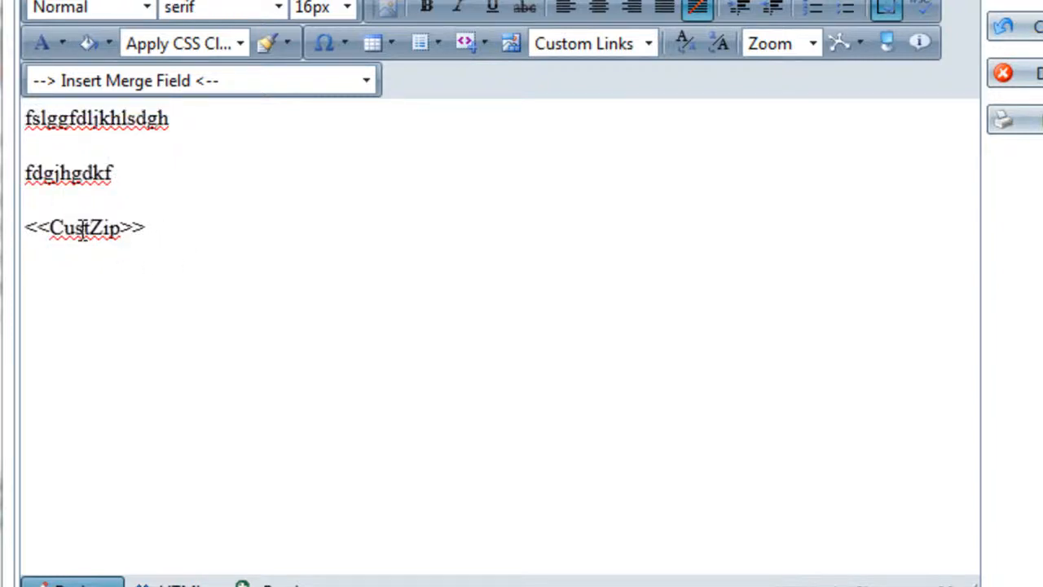
left_click(143, 228)
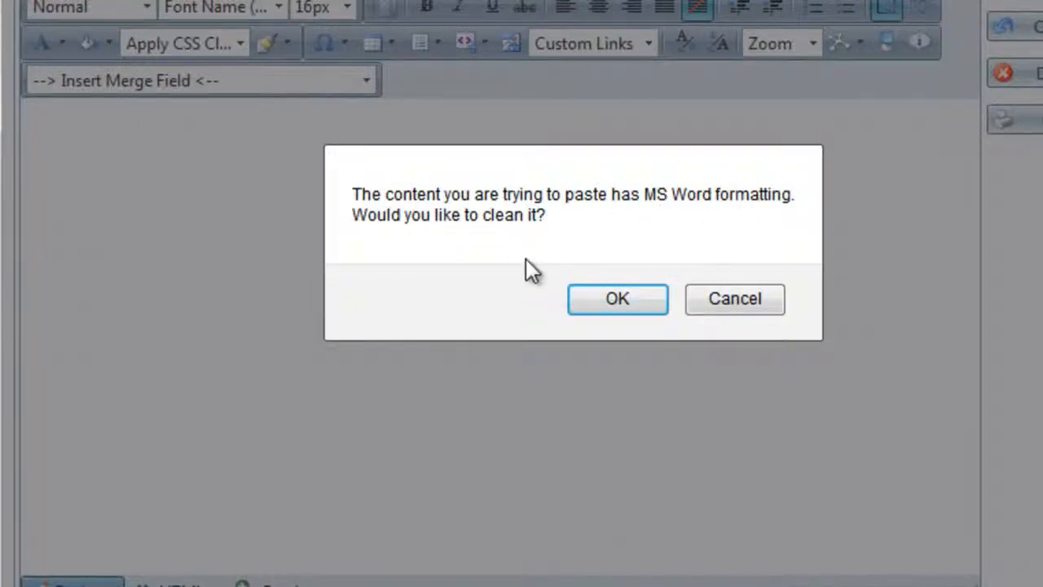
mouse_move(594, 280)
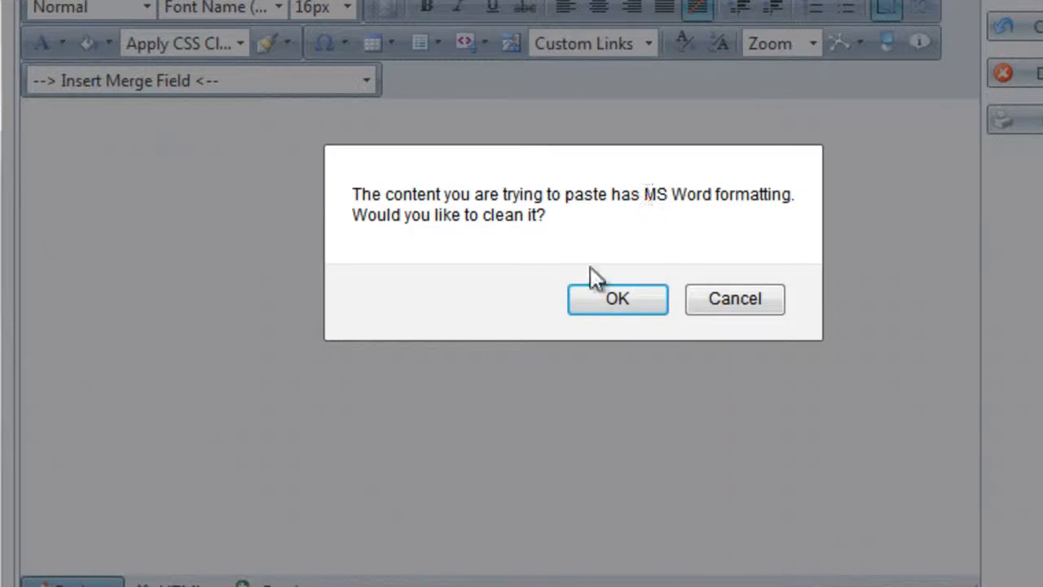
- Accept the Word-formatting cleanup for the pasted letter text
left_click(616, 298)
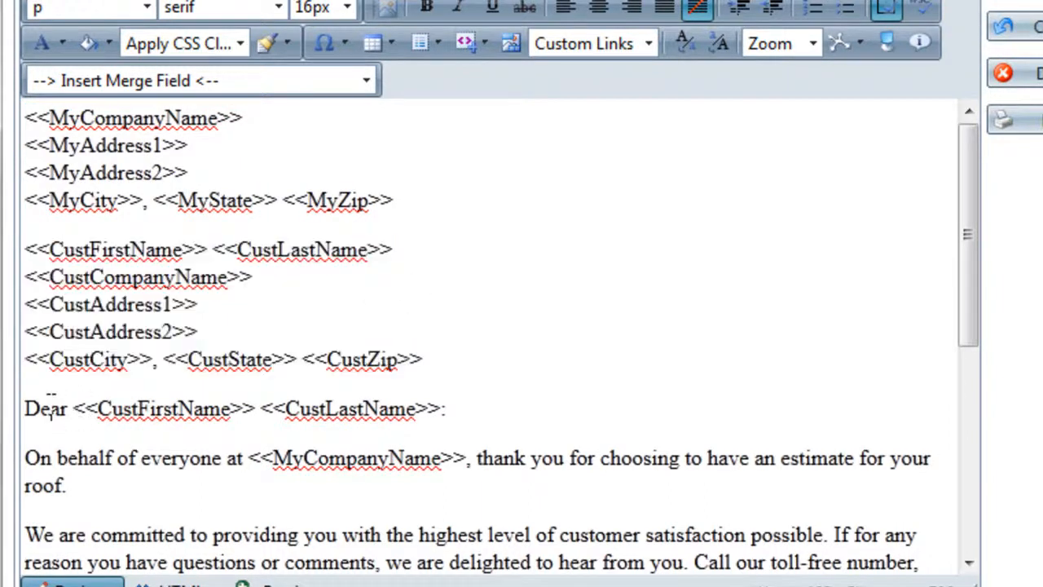
- Review the pasted merge-field letter and save the Confirmation Letter template
left_click_drag(85, 408, 446, 407)
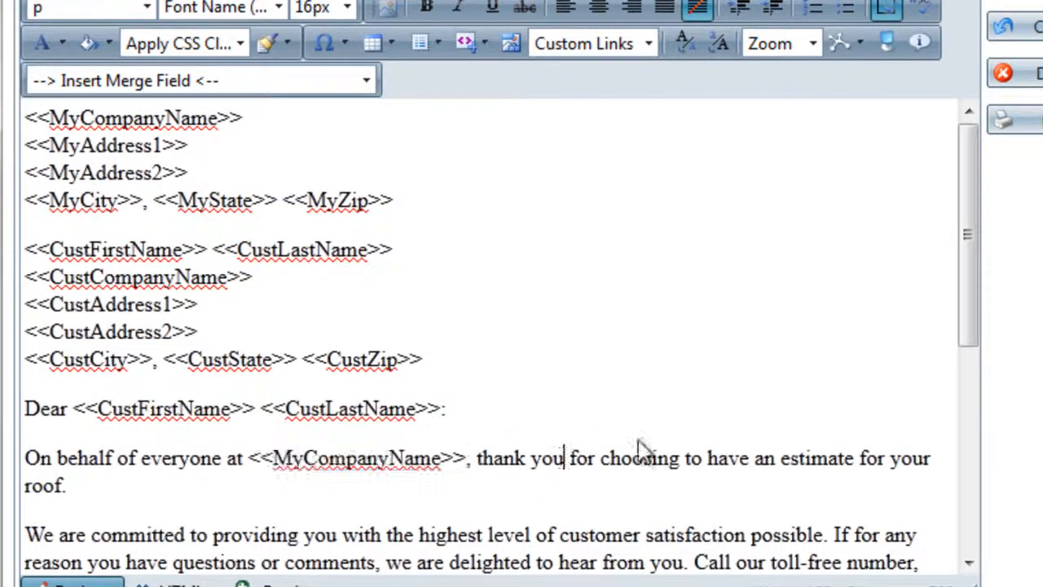
scroll("down", 3)
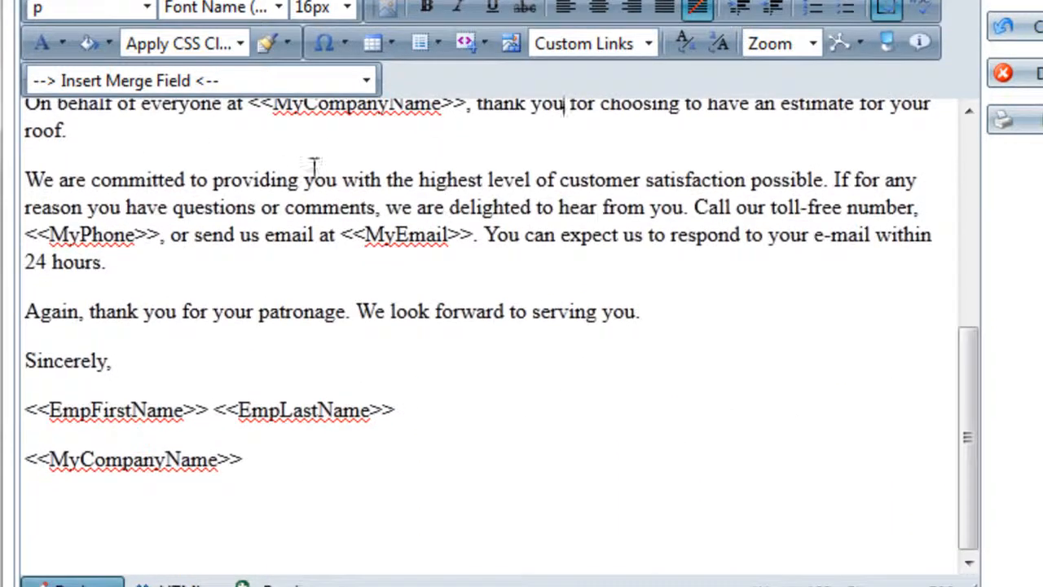
mouse_move(106, 290)
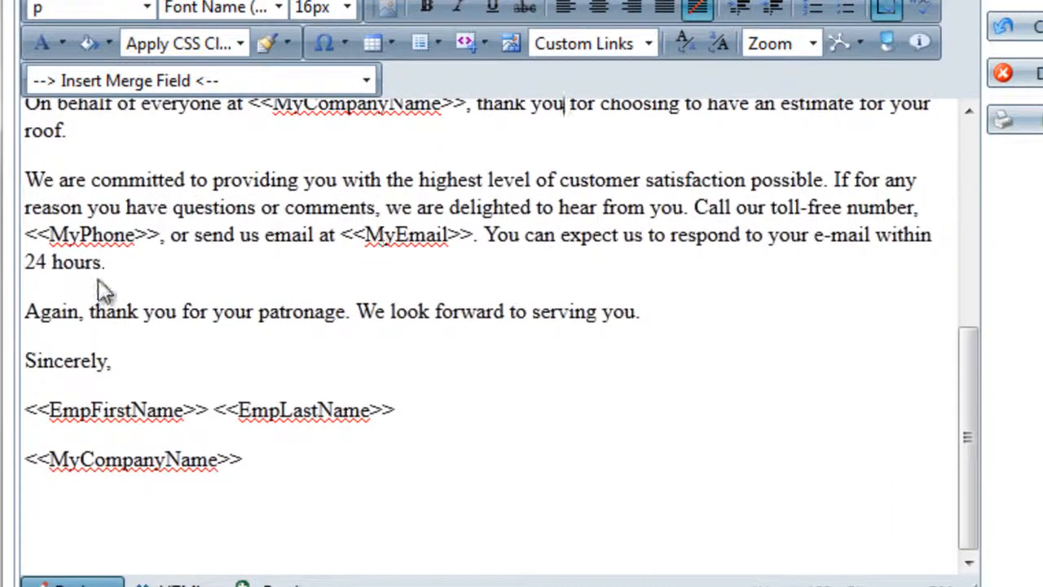
mouse_move(209, 349)
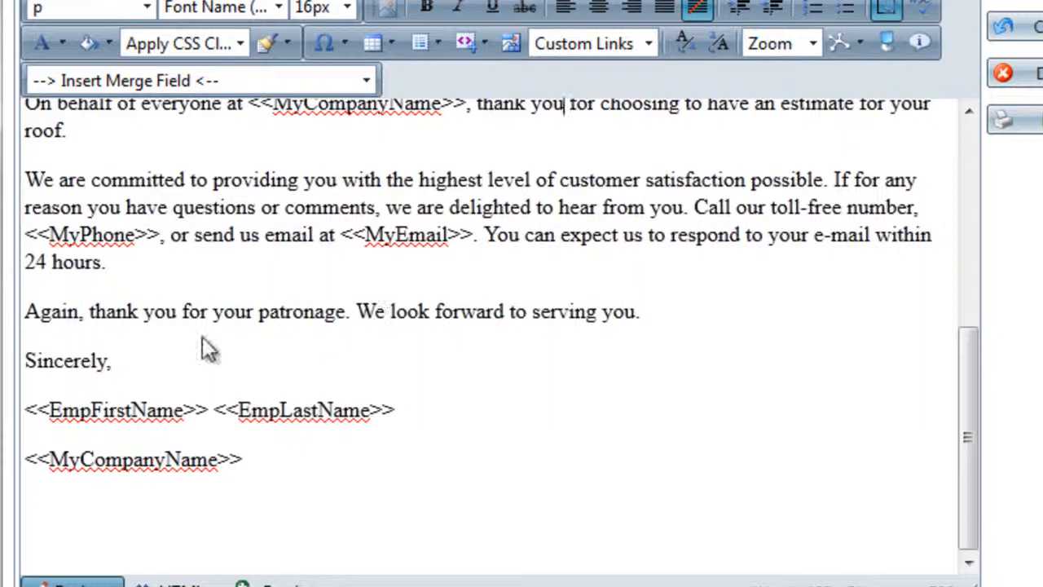
mouse_move(199, 448)
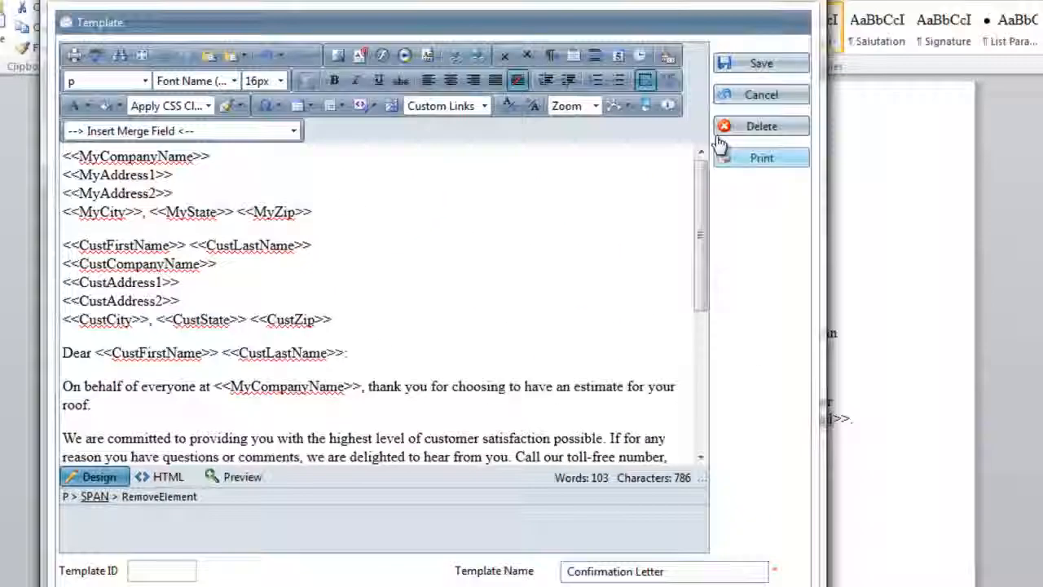
left_click(759, 94)
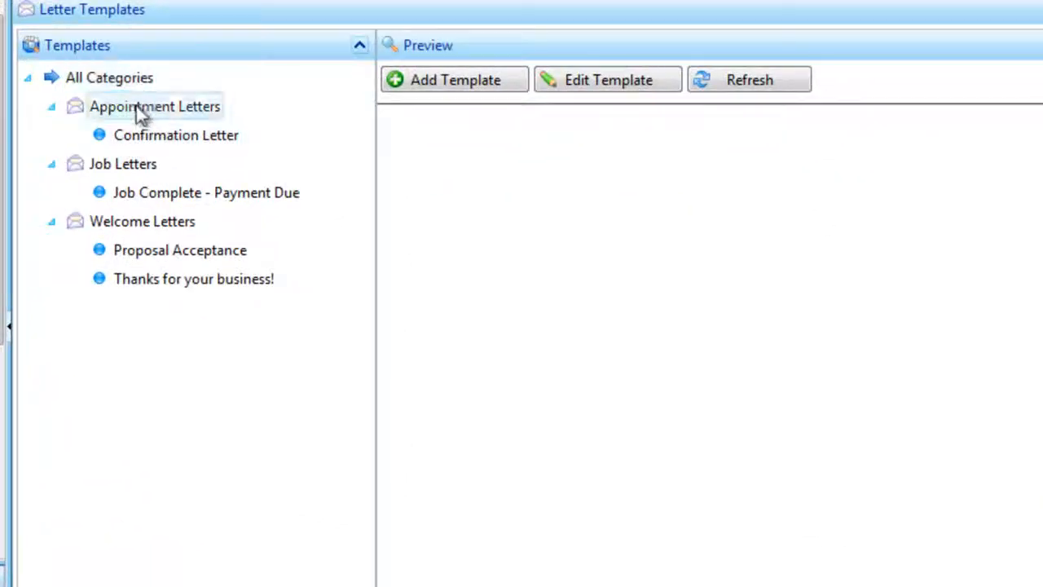
- Select Confirmation Letter under Appointment Letters to display it in the Preview pane
left_click(176, 134)
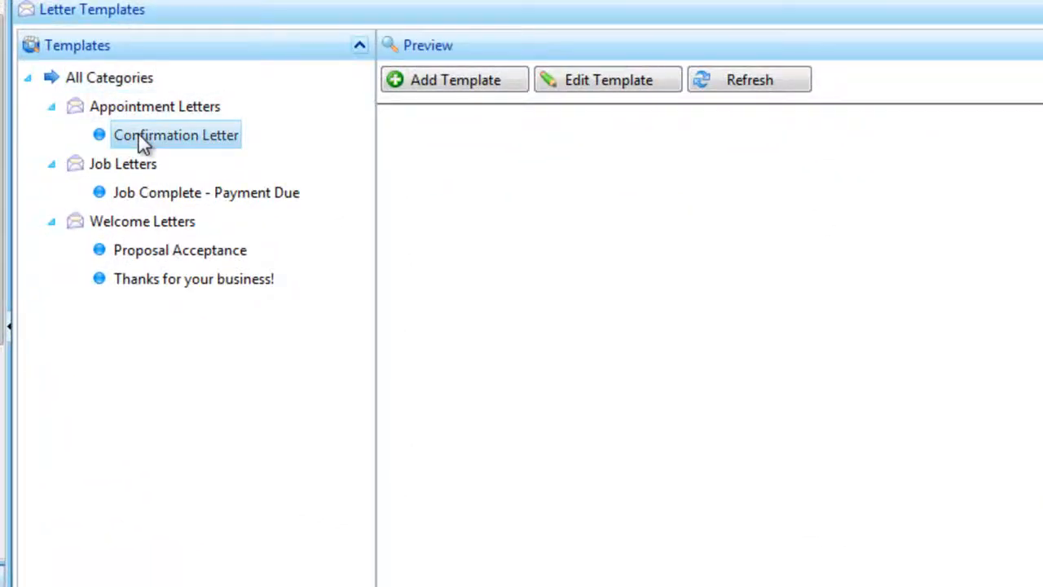
mouse_move(732, 225)
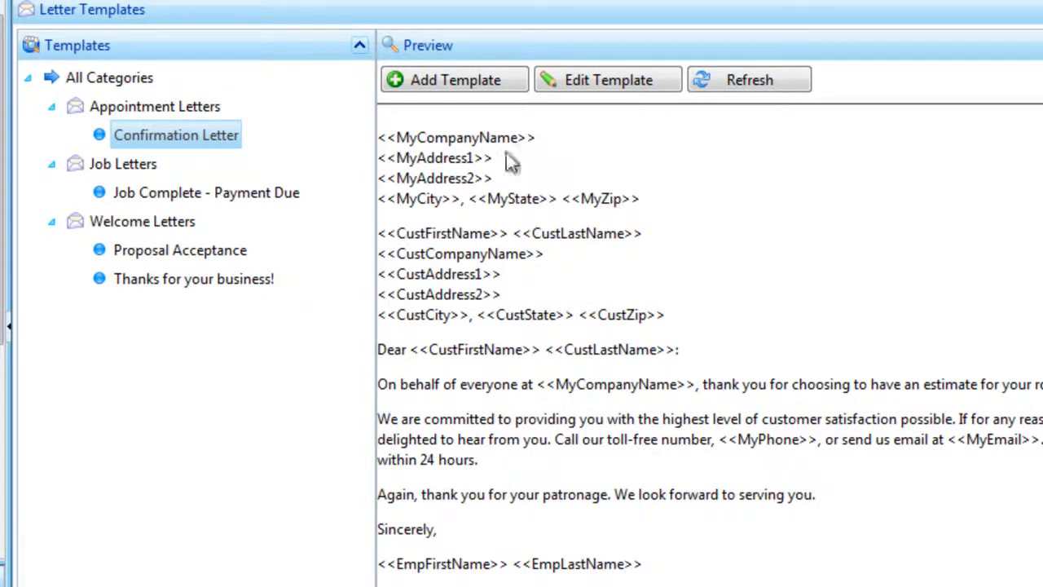
mouse_move(475, 158)
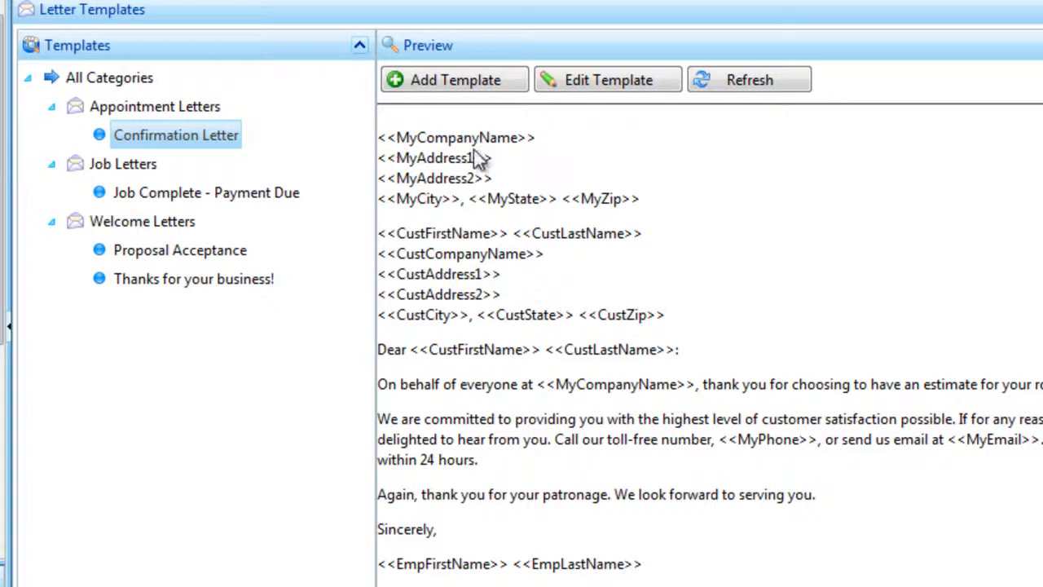
mouse_move(550, 179)
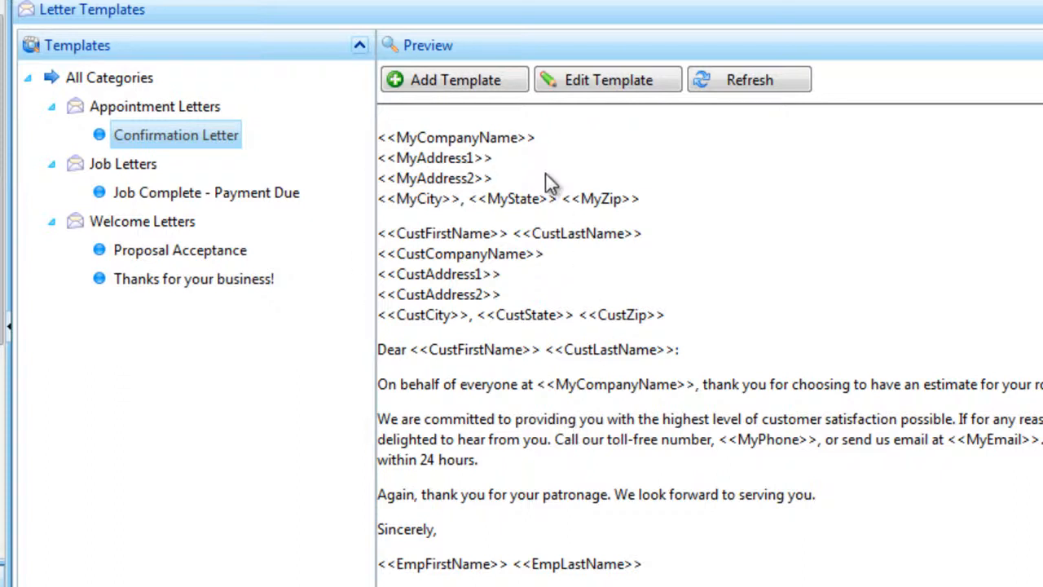